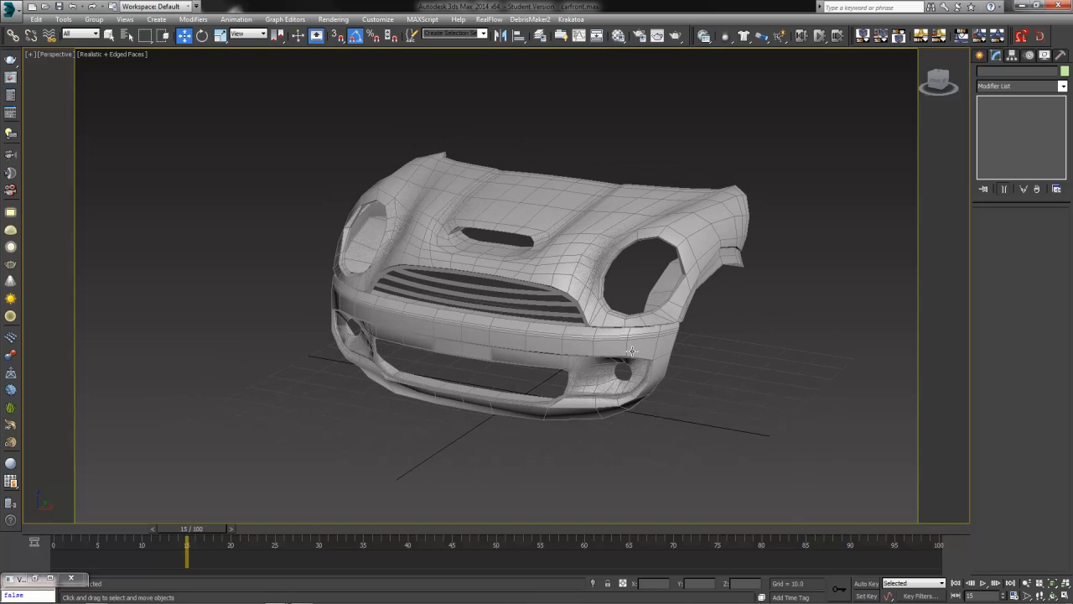
mouse_move(628, 382)
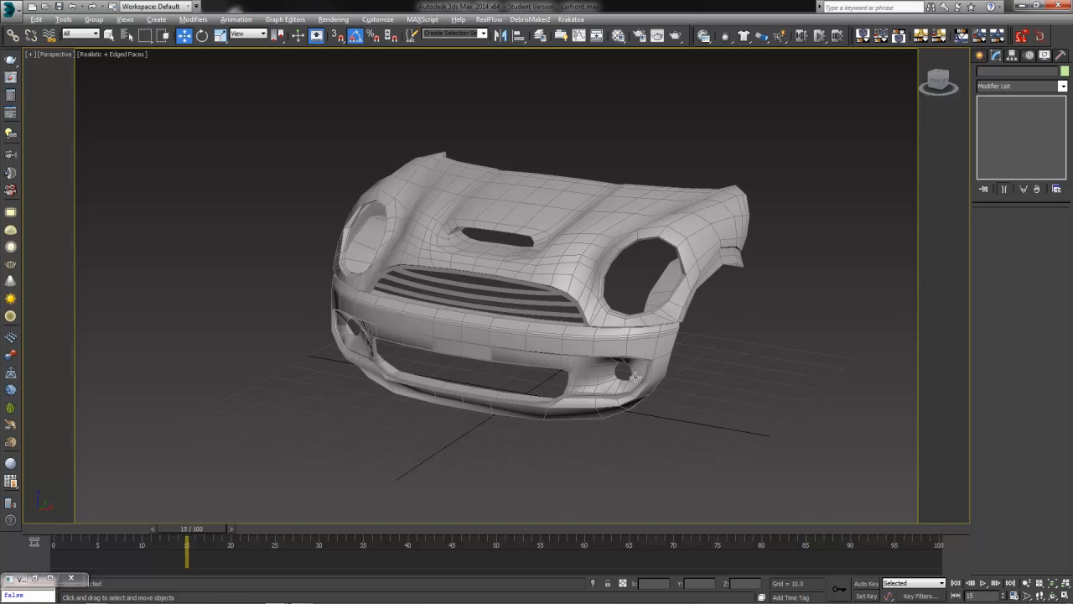
- Orbit the viewport around the car hood mesh
left_click_drag(637, 377, 403, 327)
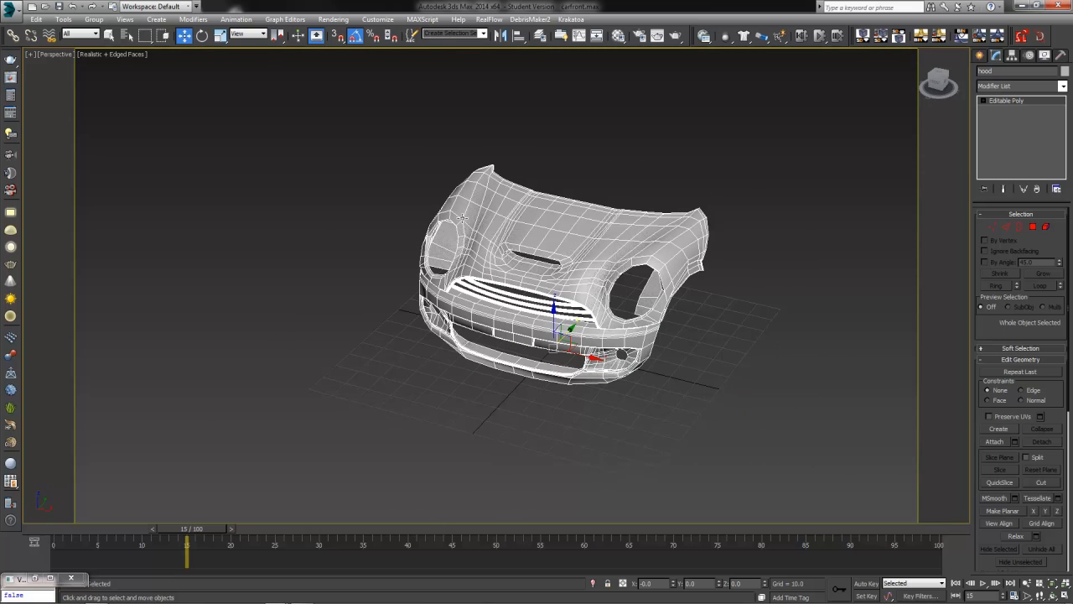
mouse_move(567, 183)
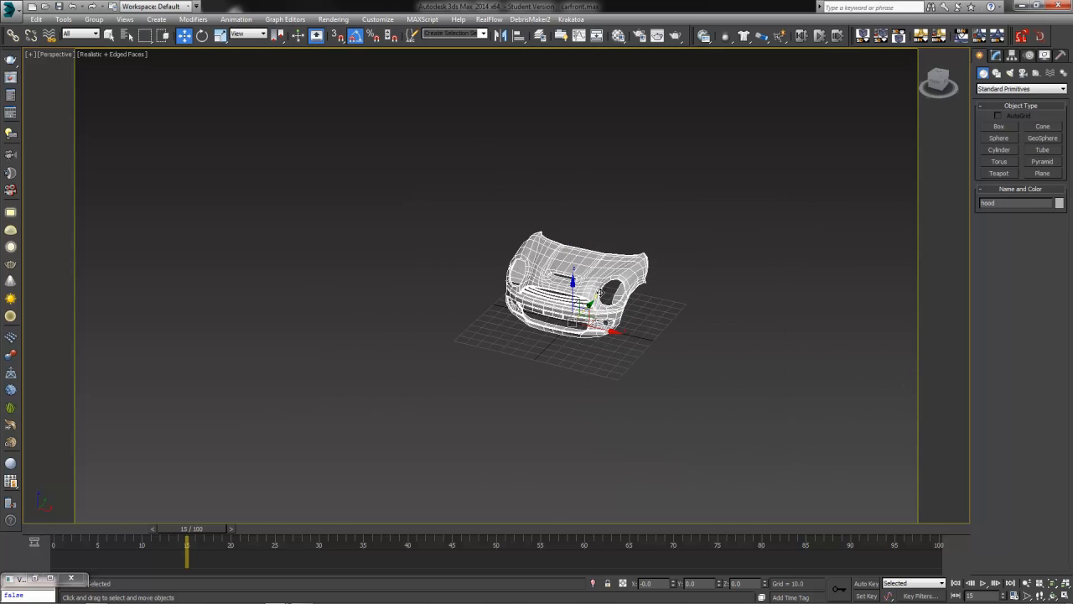
- Create a Cylinder primitive beside the hood and raise its height to a tall pole
left_click(1000, 150)
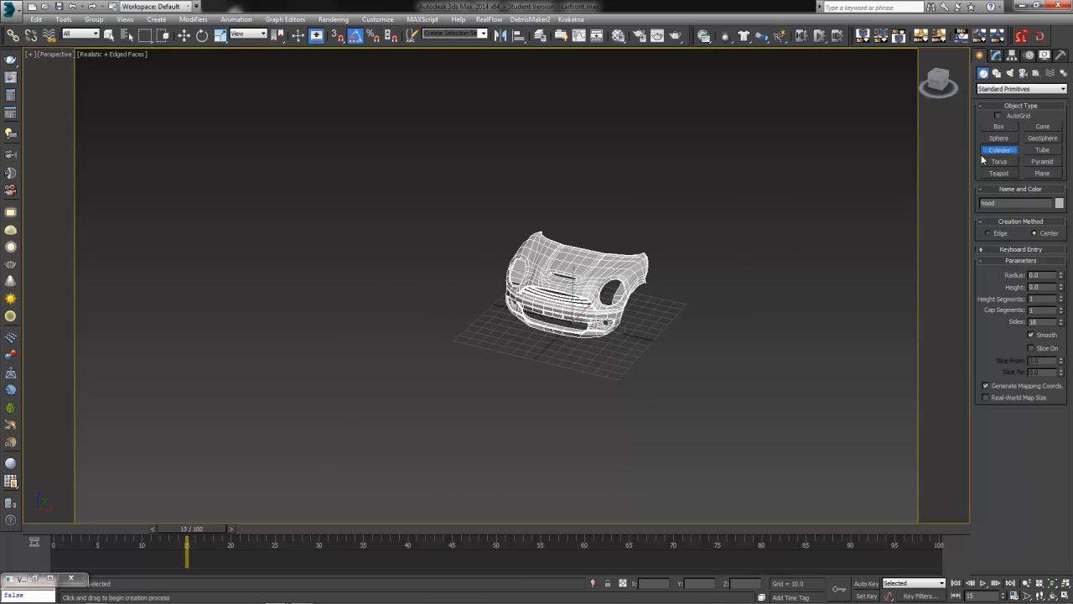
left_click_drag(533, 366, 553, 352)
type("120")
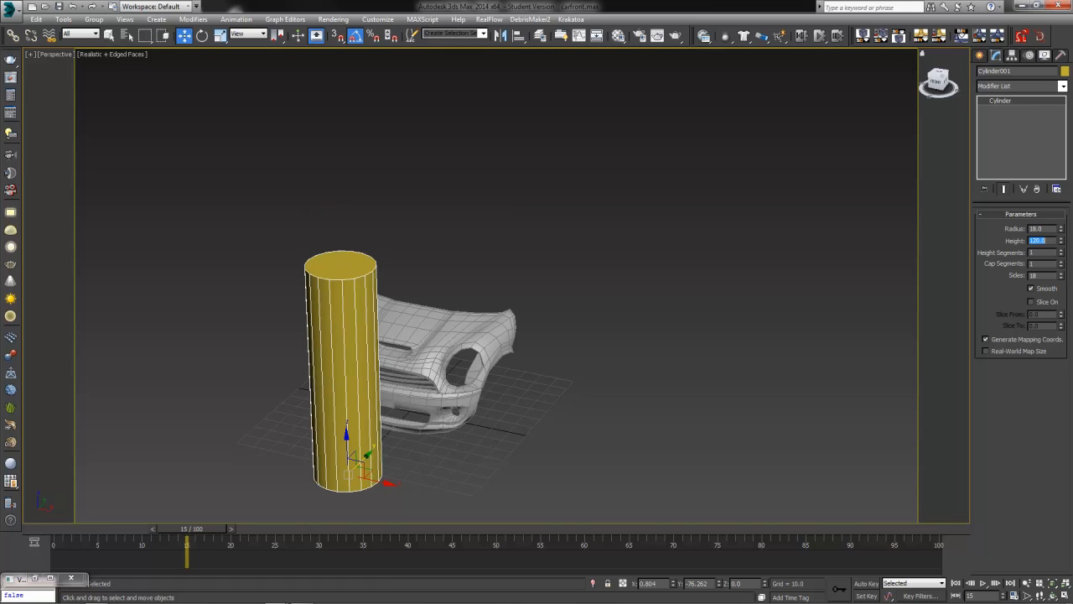
left_click(1040, 275)
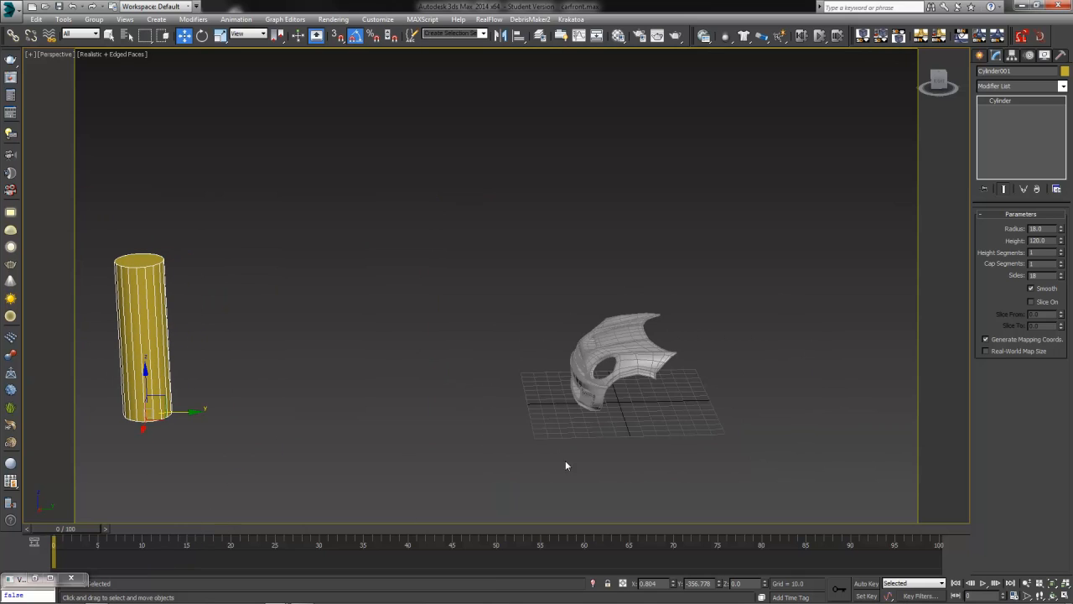
mouse_move(152, 342)
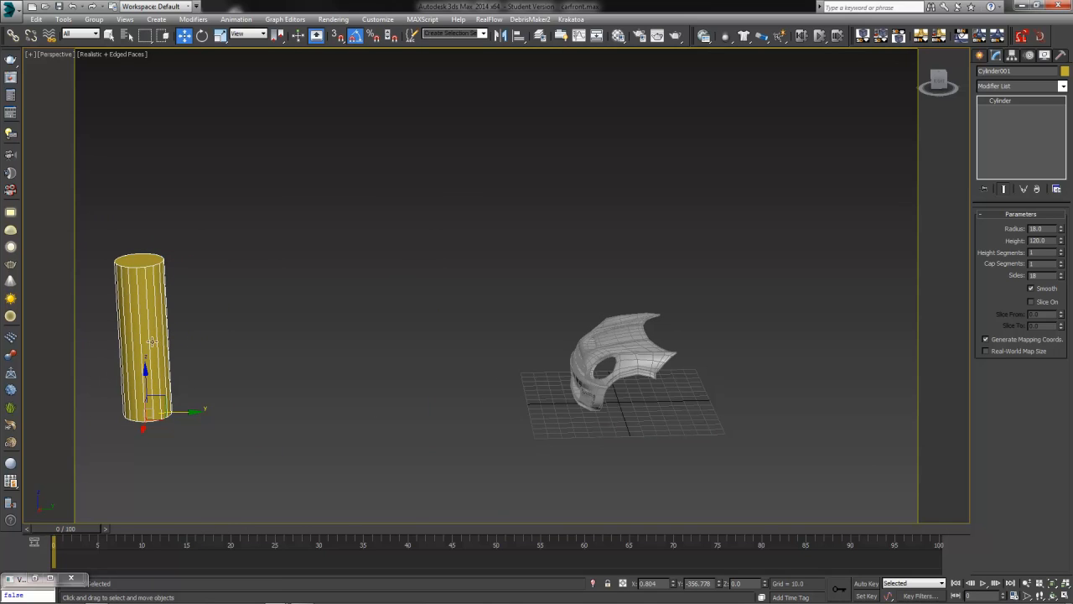
mouse_move(627, 436)
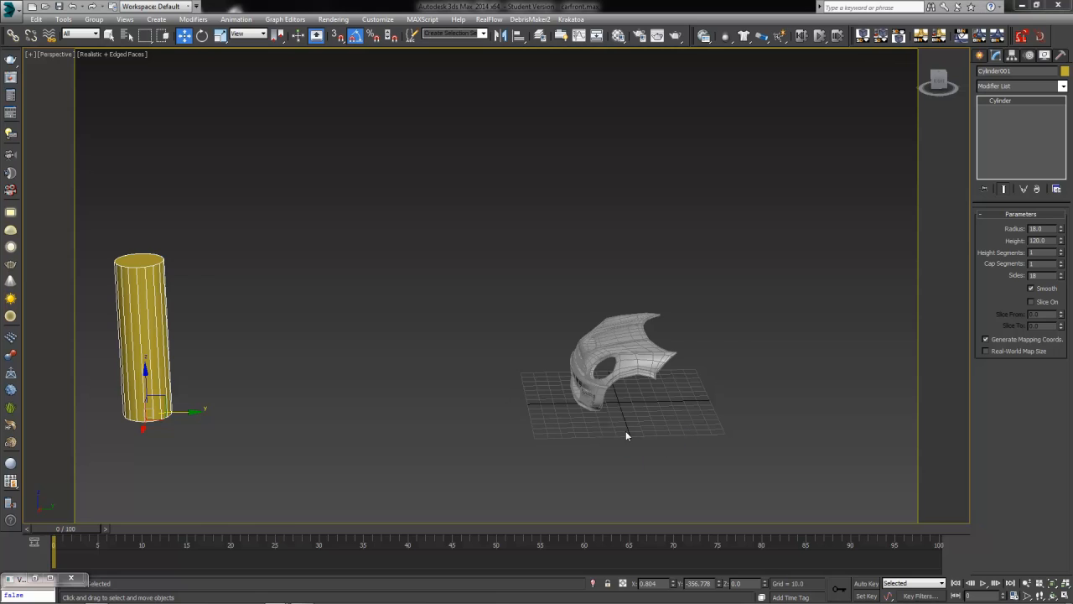
mouse_move(379, 450)
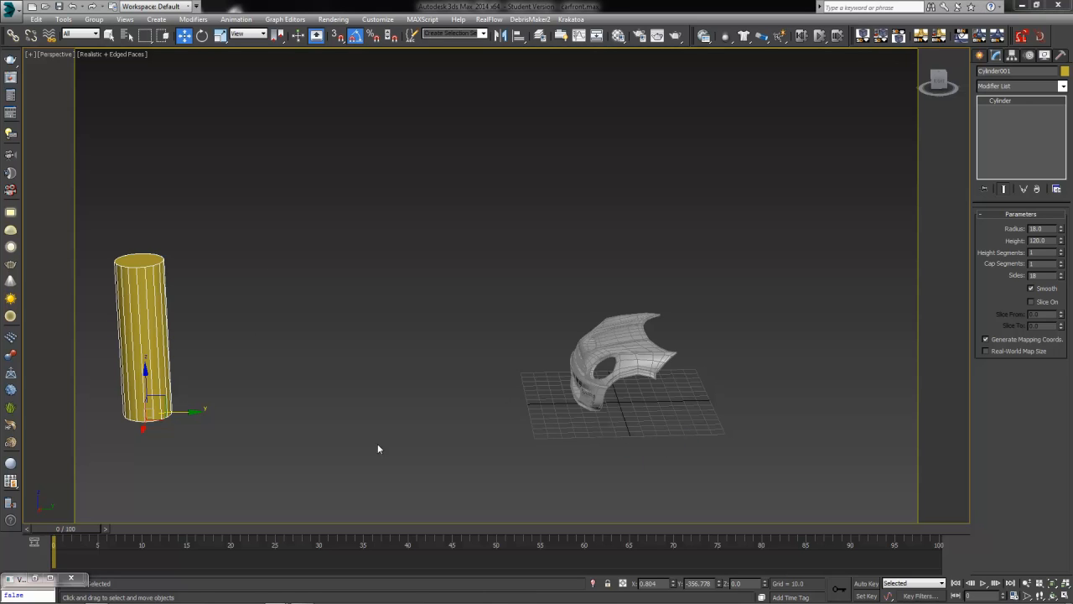
mouse_move(681, 405)
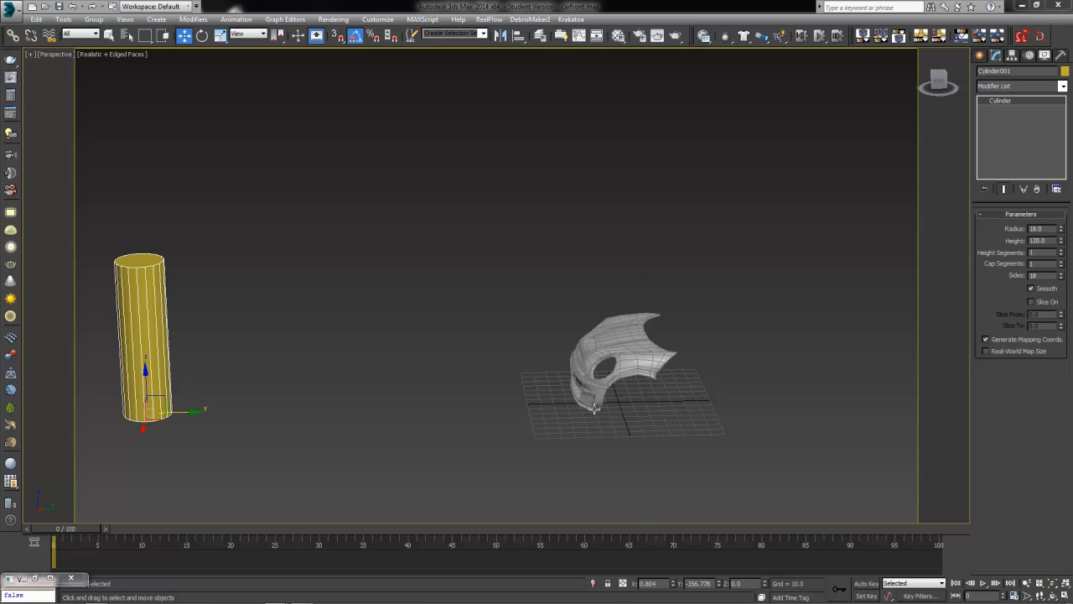
mouse_move(433, 397)
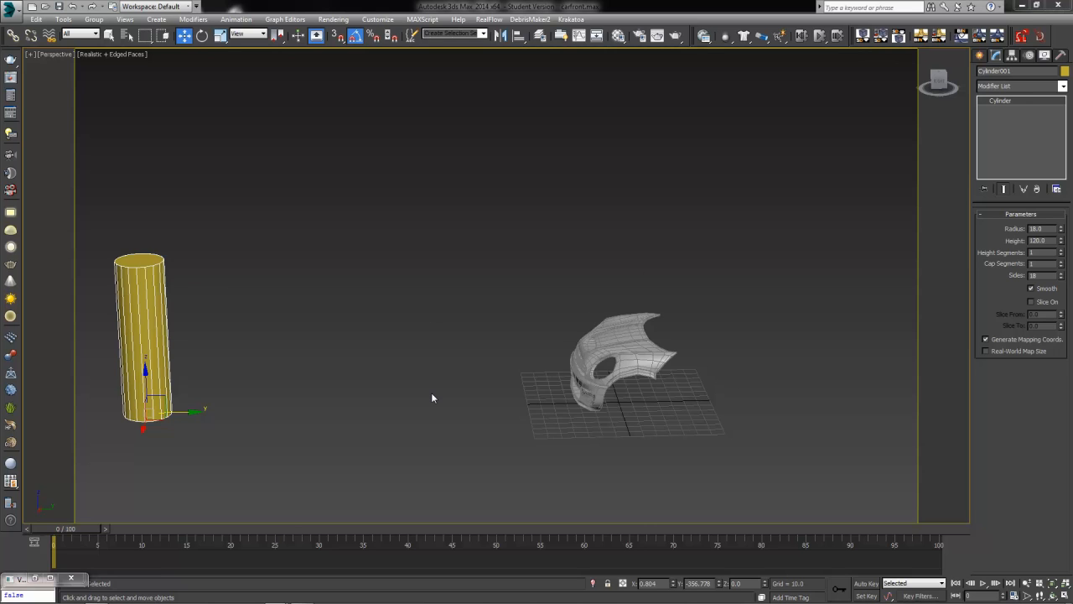
mouse_move(433, 396)
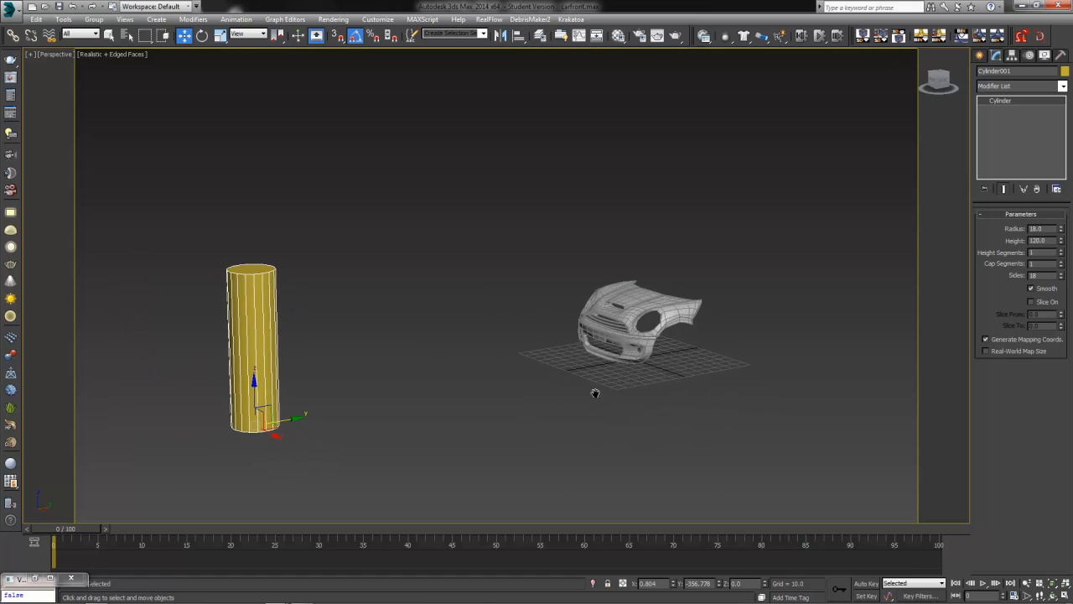
mouse_move(650, 261)
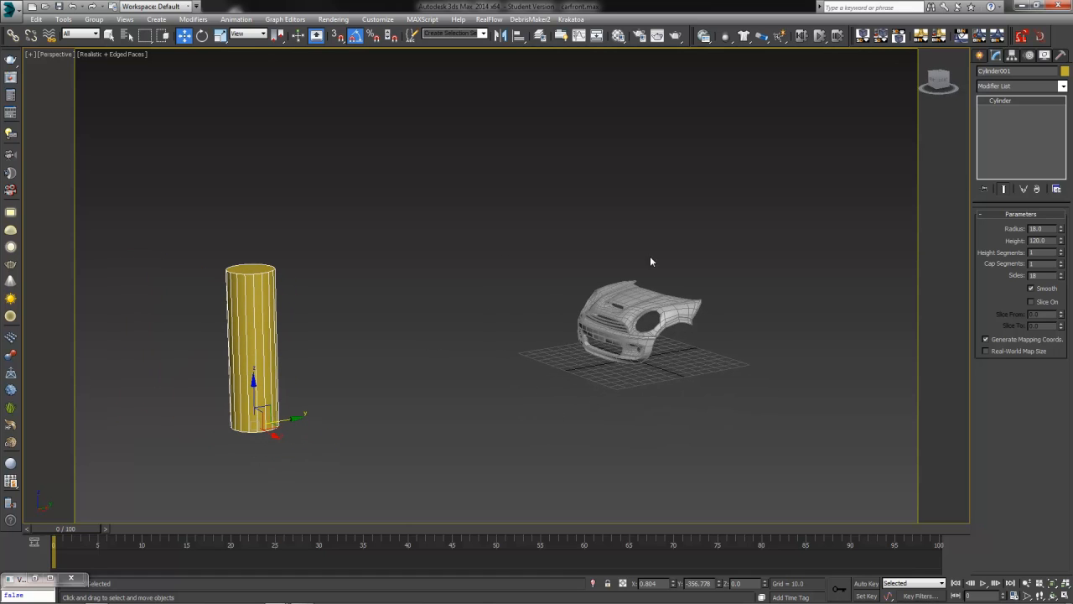
mouse_move(433, 503)
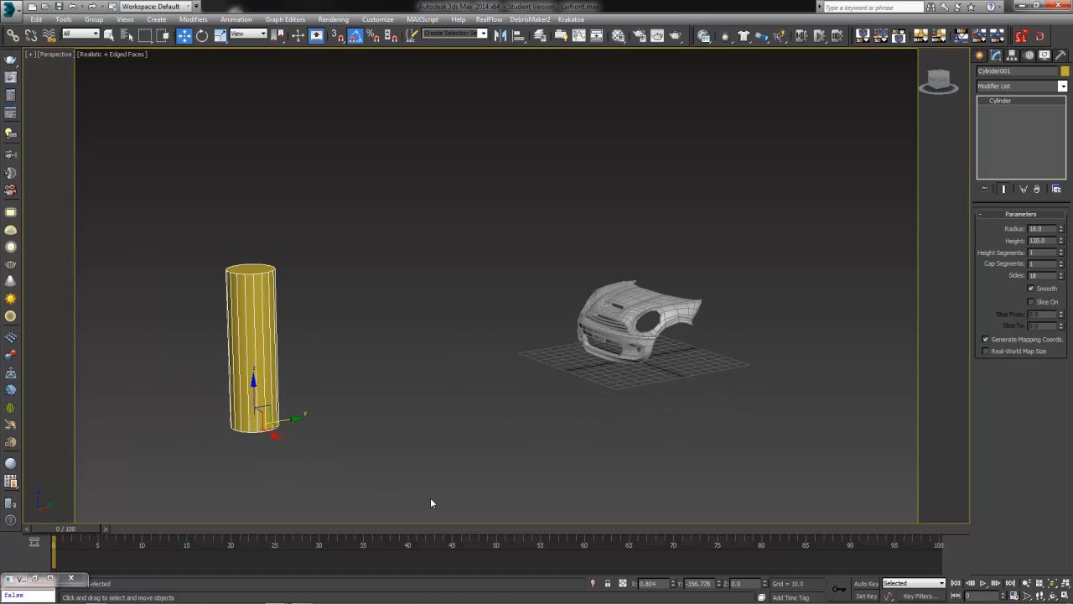
- With Auto Key on, key the pole moving into the hood, then view the hood front
left_click(865, 584)
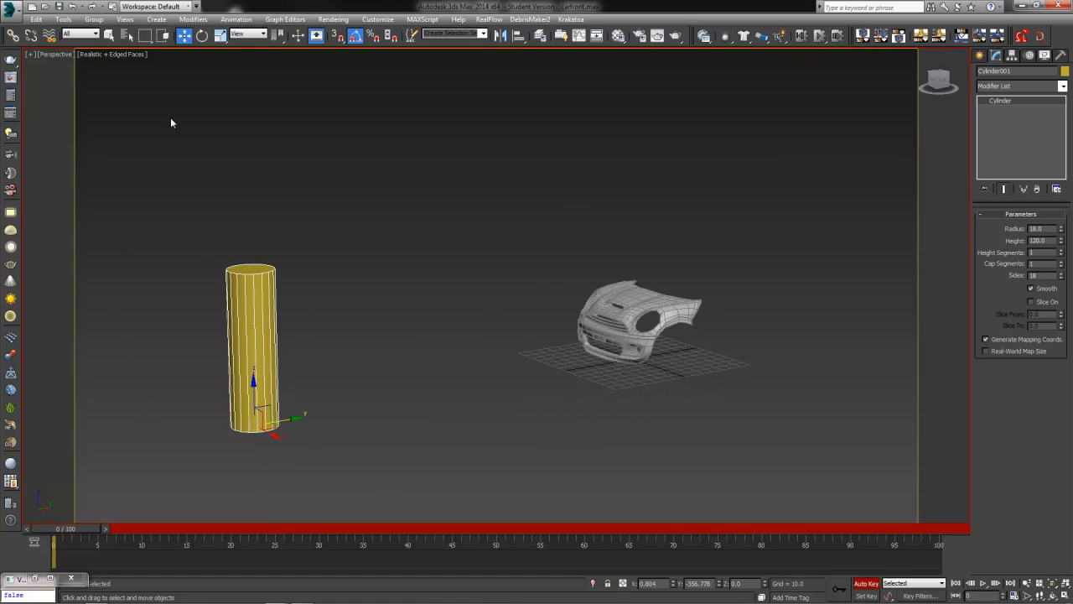
mouse_move(71, 536)
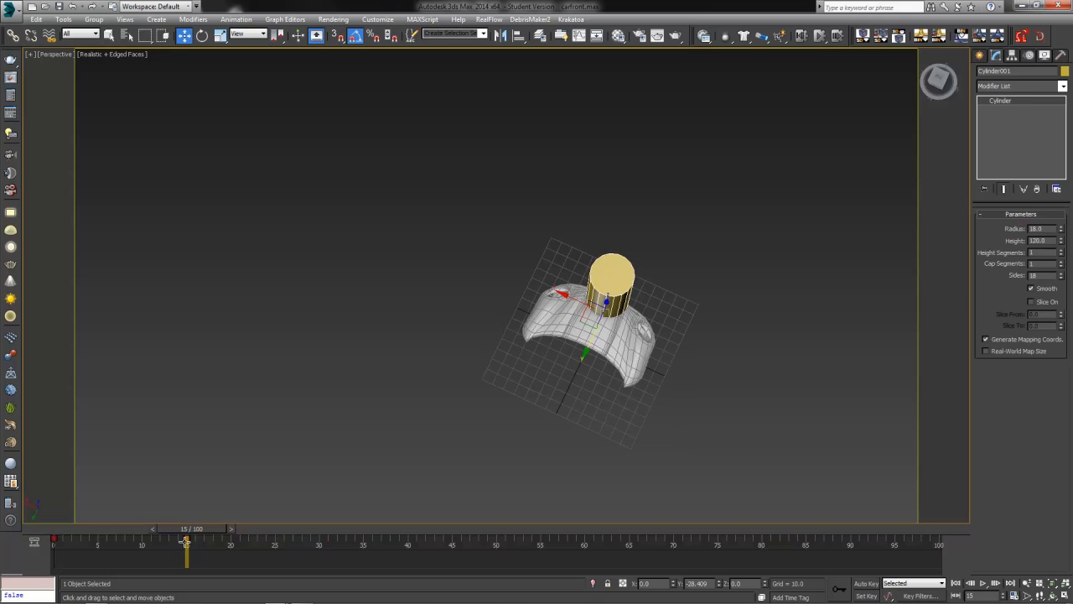
left_click_drag(186, 544, 259, 544)
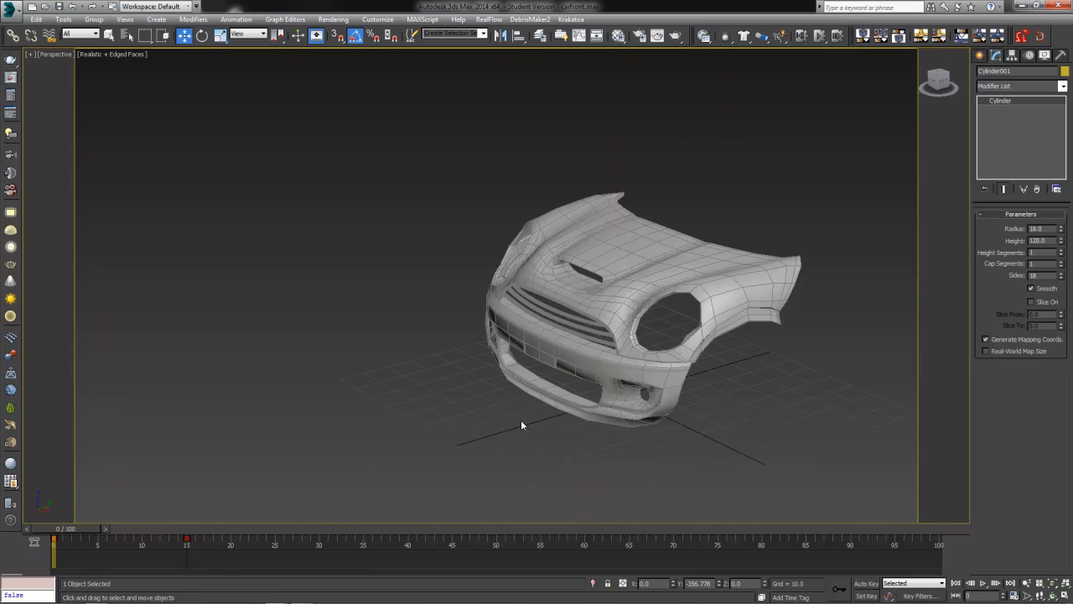
left_click_drag(521, 426, 829, 352)
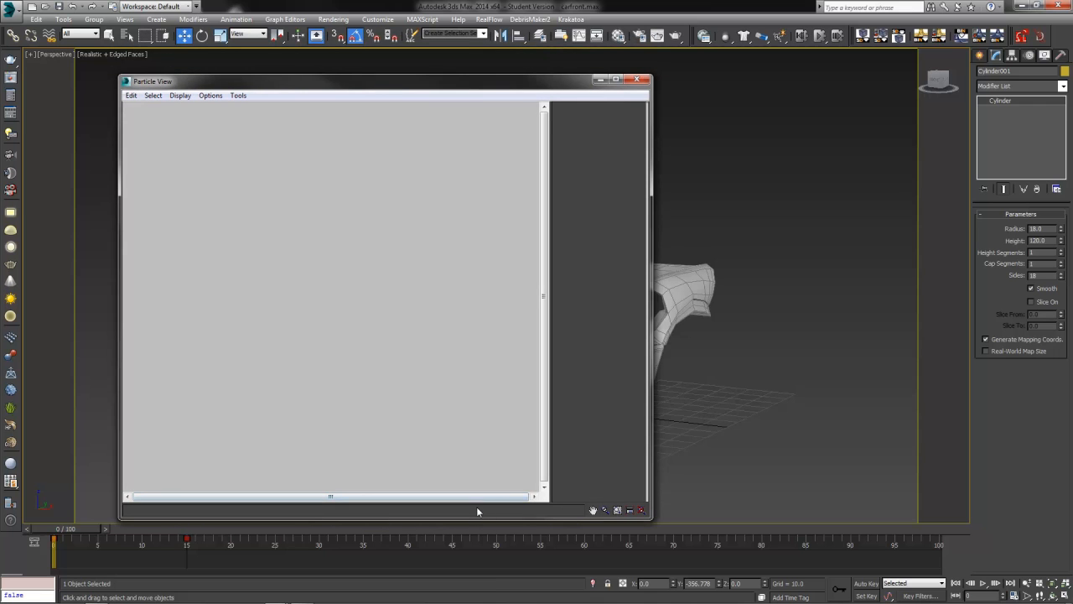
- Toggle Display > Depot in Particle View until the operator depot is showing
left_click(181, 94)
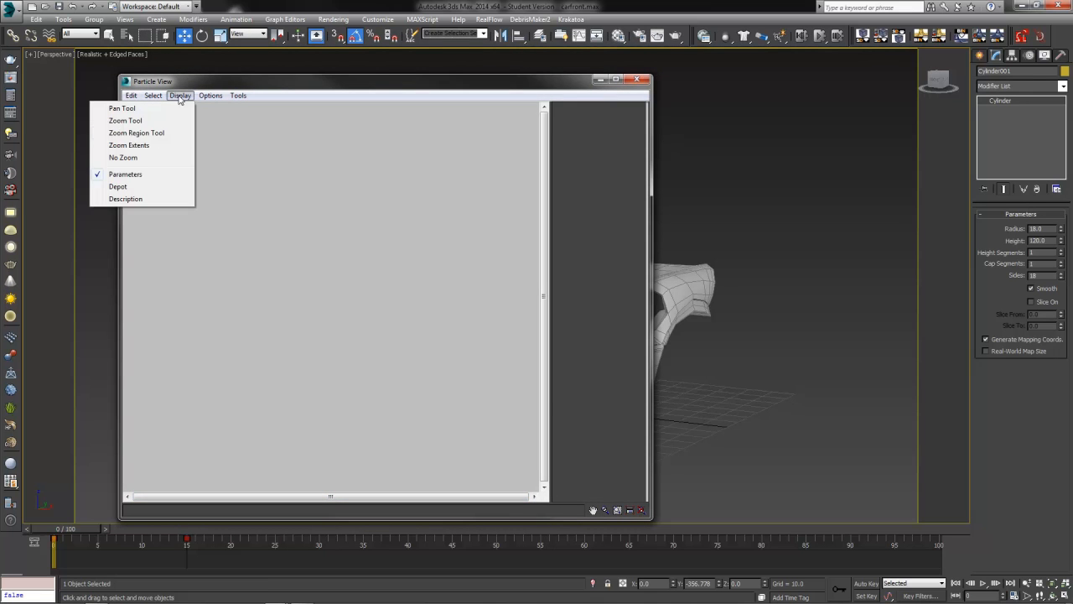
left_click(118, 186)
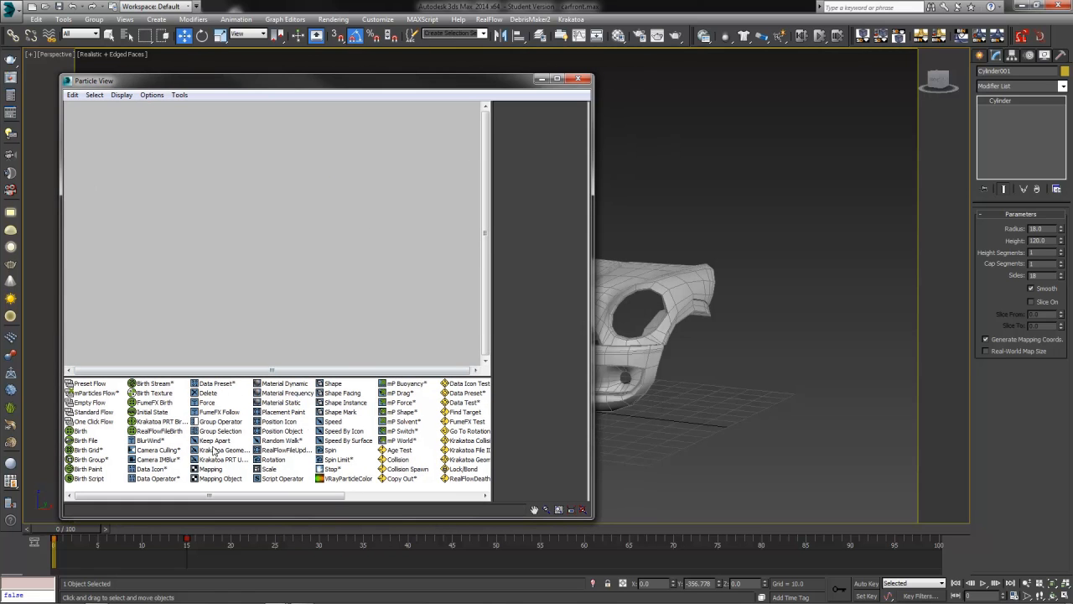
left_click(121, 93)
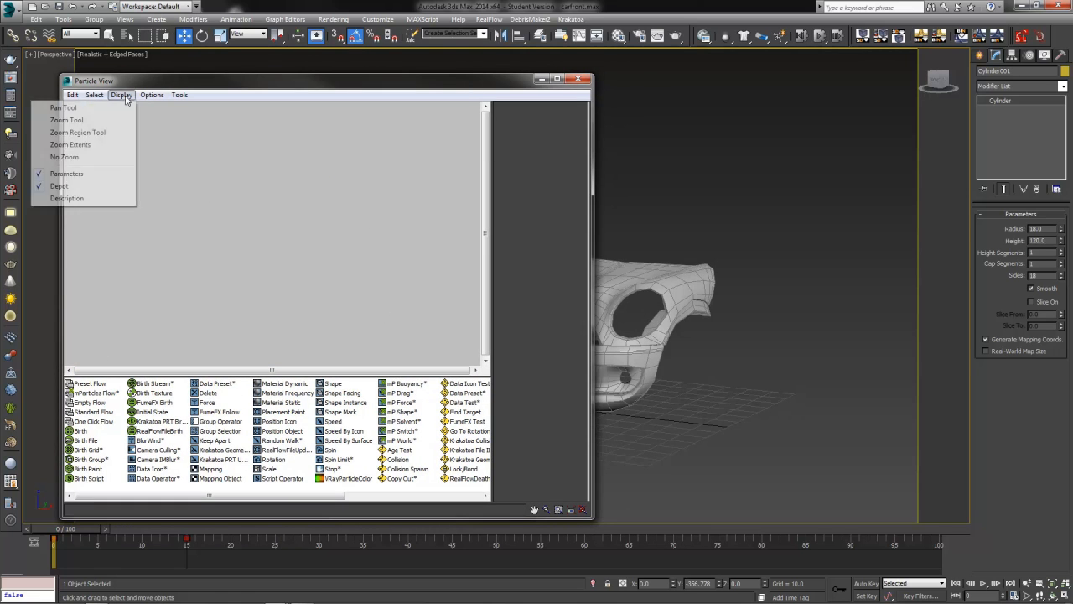
left_click(59, 185)
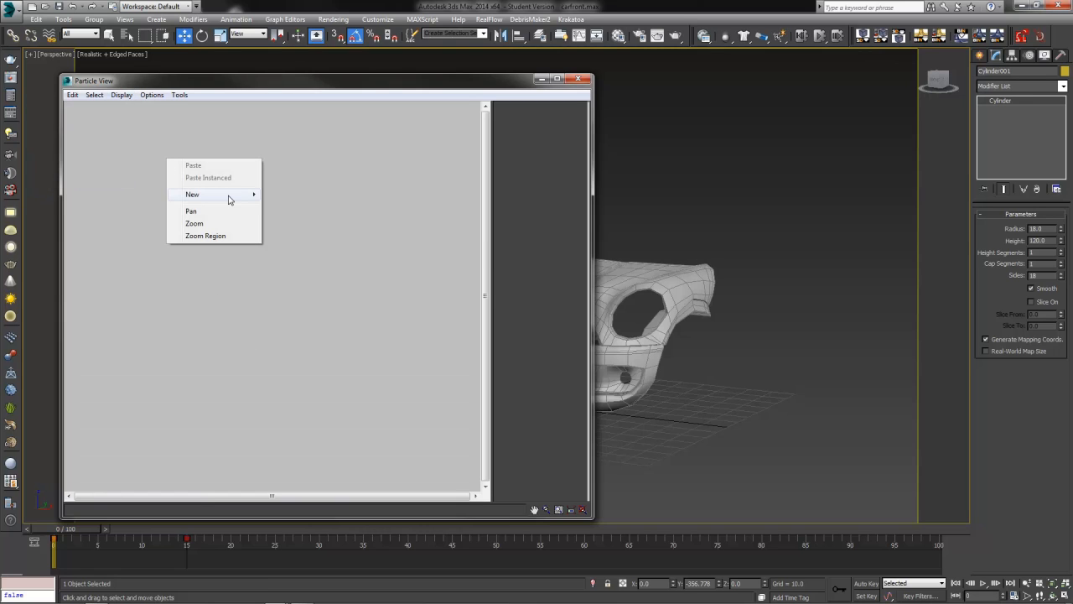
mouse_move(107, 206)
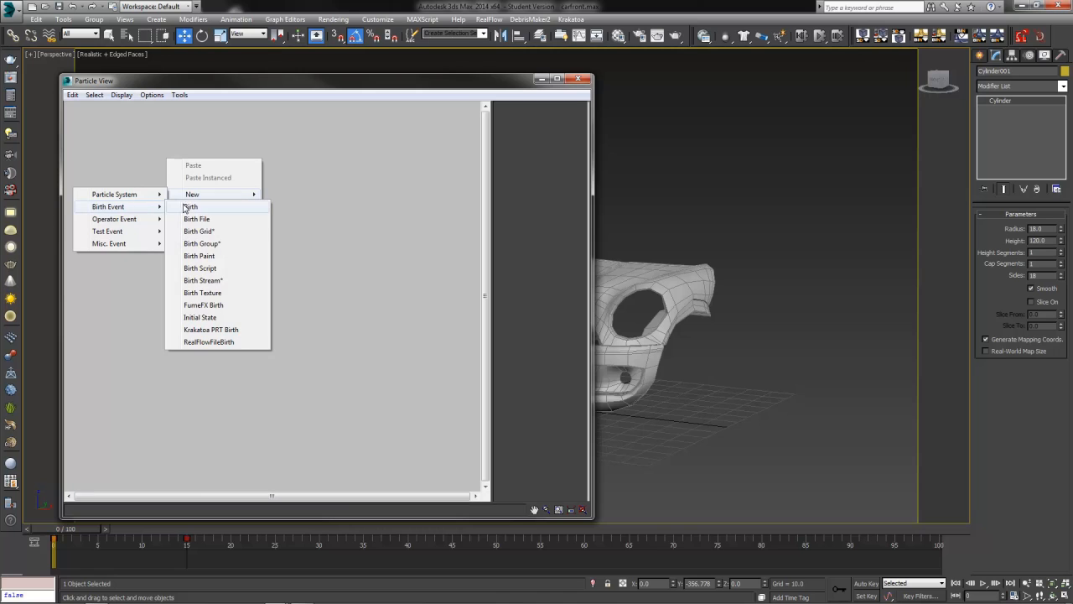
mouse_move(364, 166)
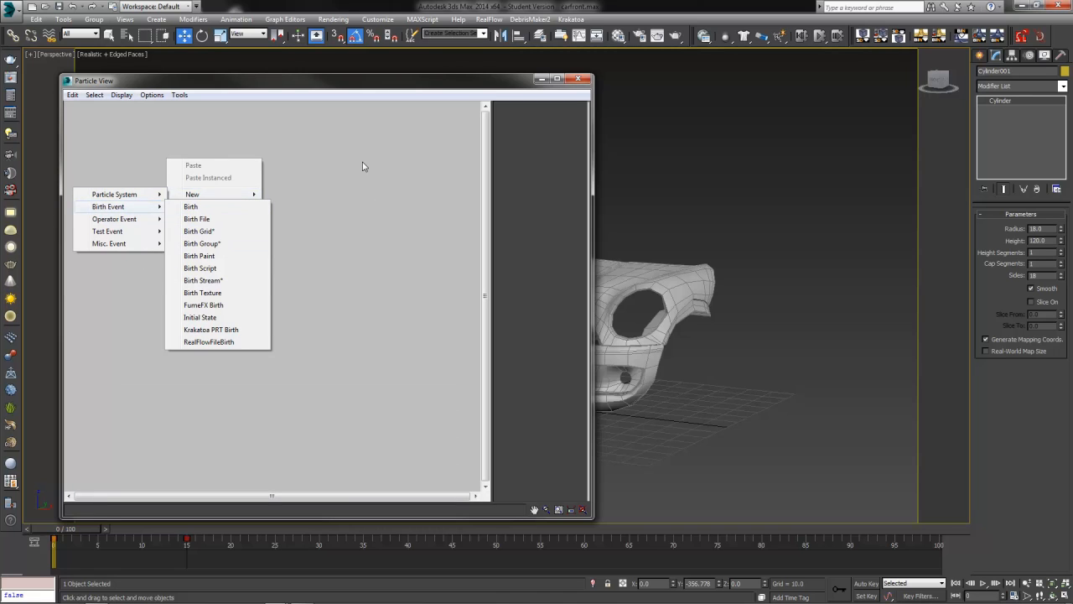
left_click(121, 94)
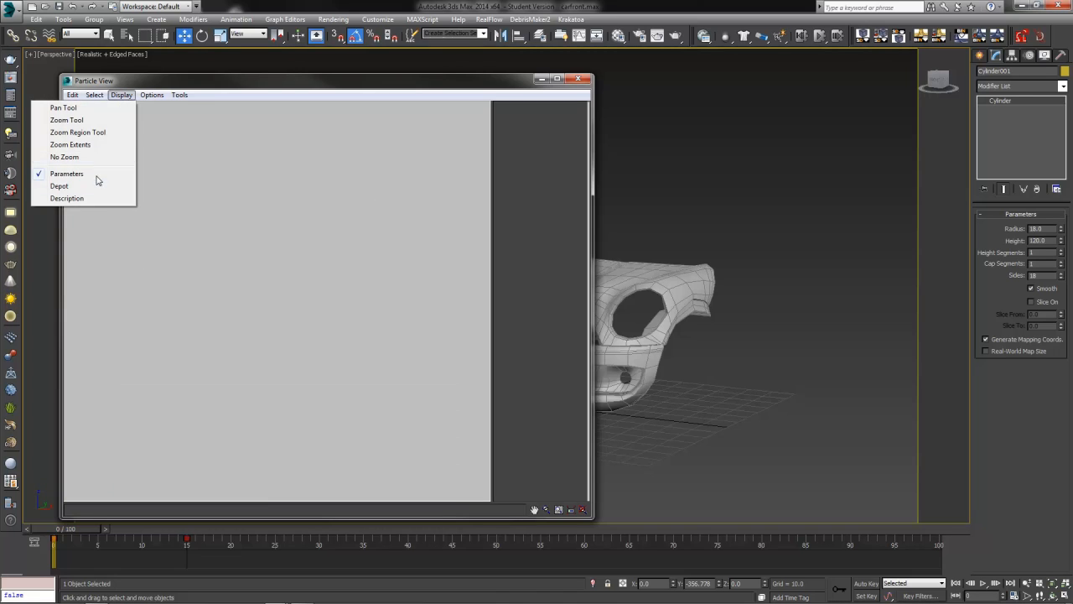
left_click(59, 184)
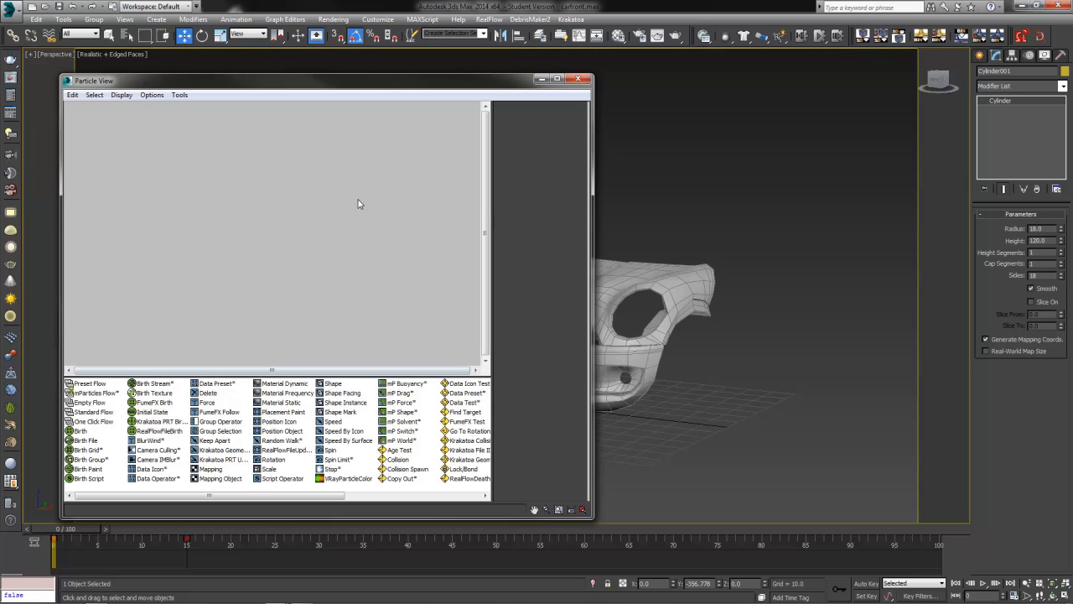
mouse_move(295, 68)
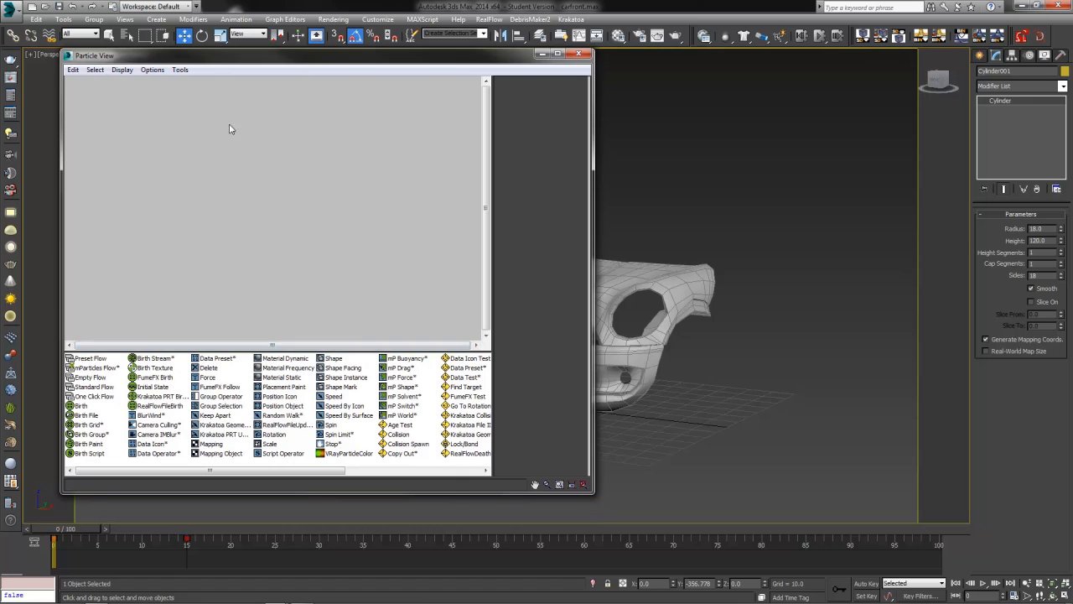
mouse_move(122, 362)
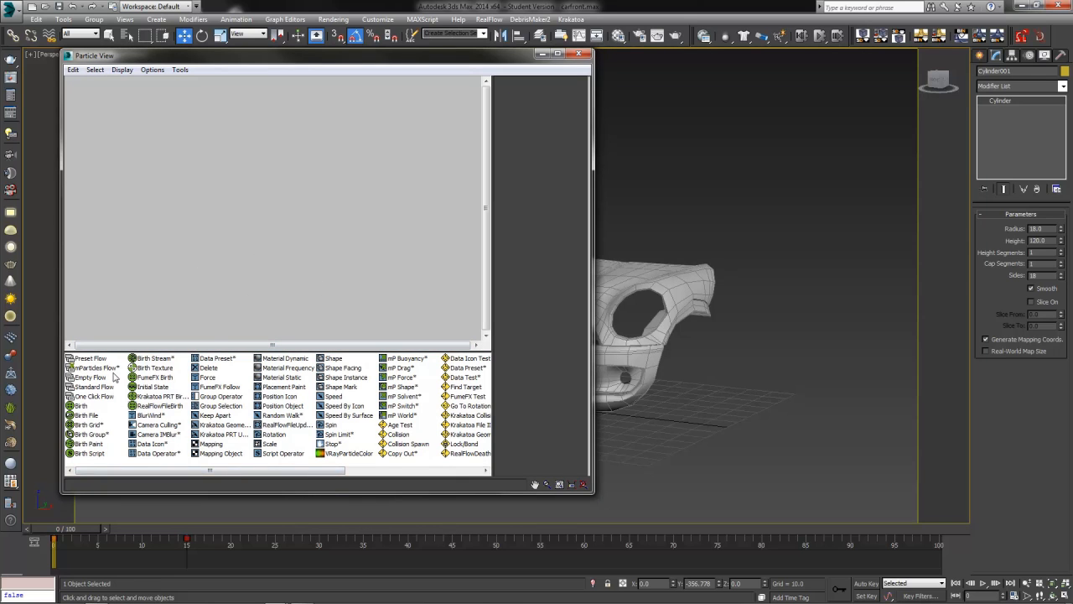
- Drop an mP flow into Particle View and bring up its Birth Grid 001 settings
left_click(94, 368)
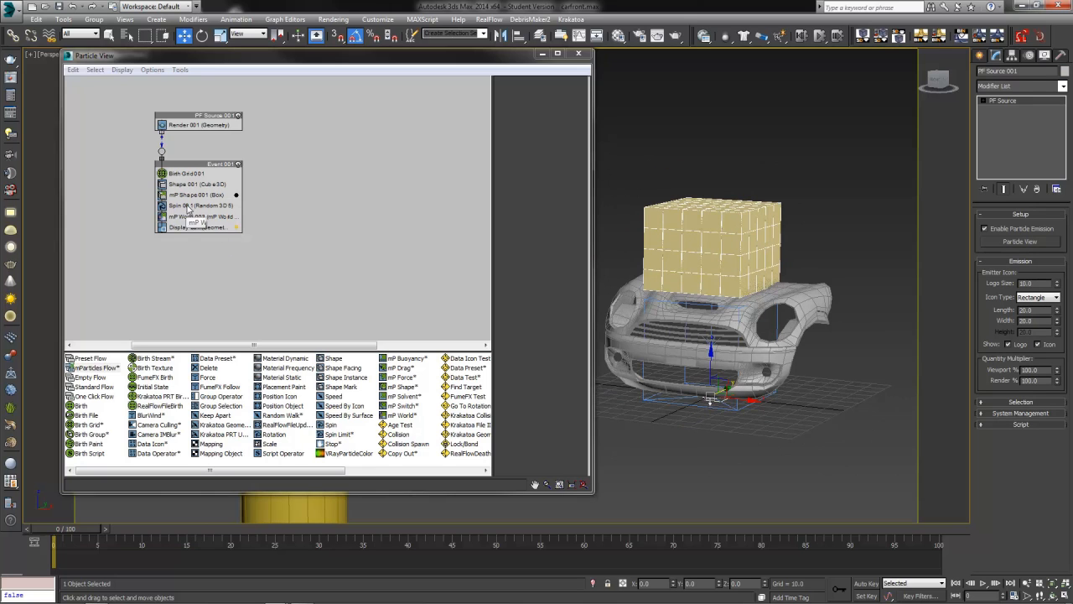
right_click(198, 205)
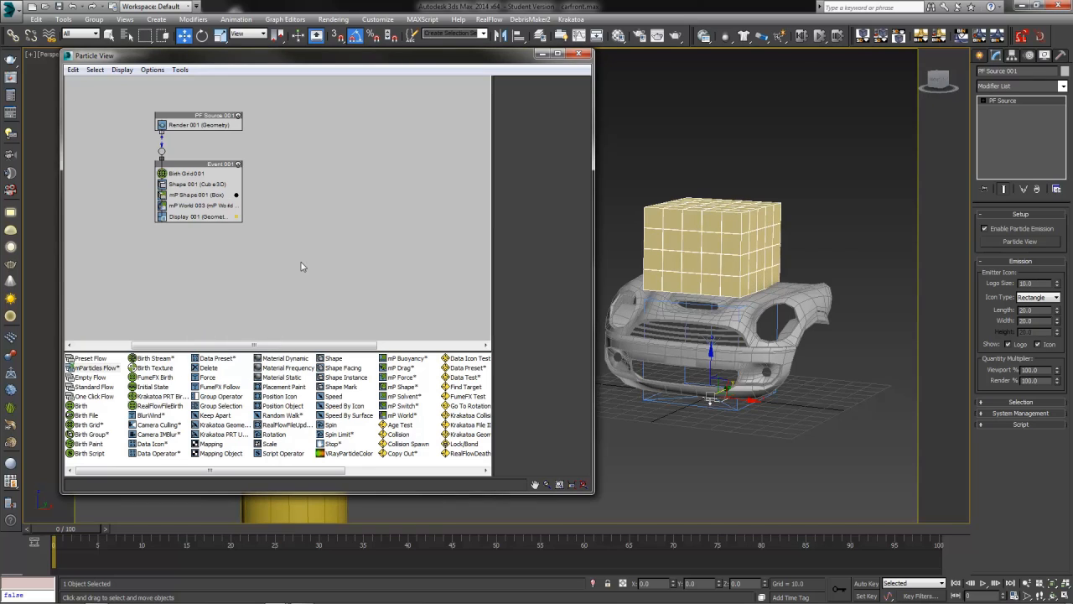
left_click(187, 173)
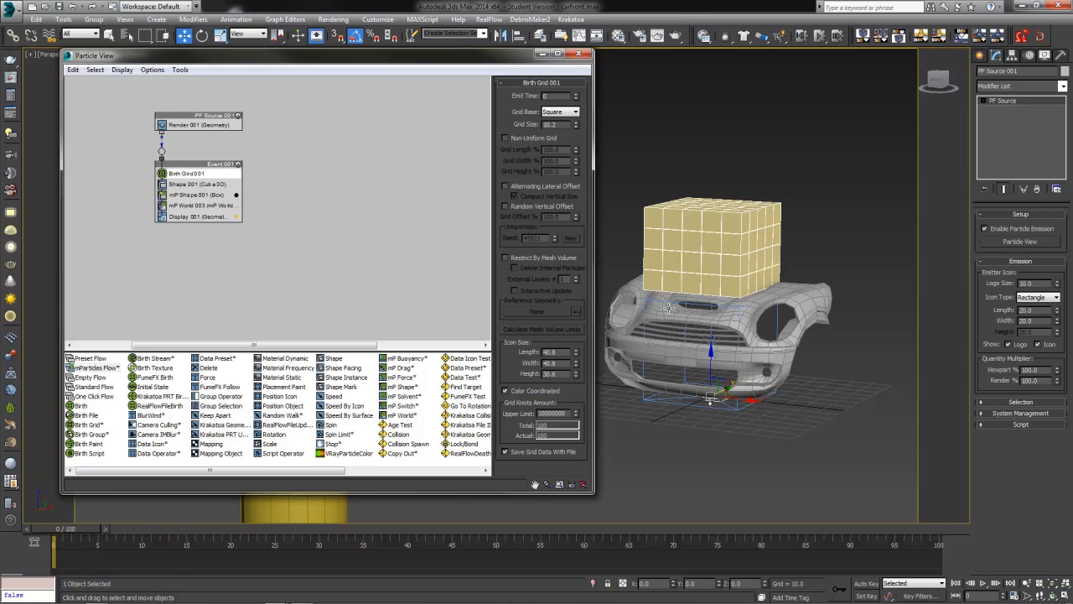
mouse_move(457, 178)
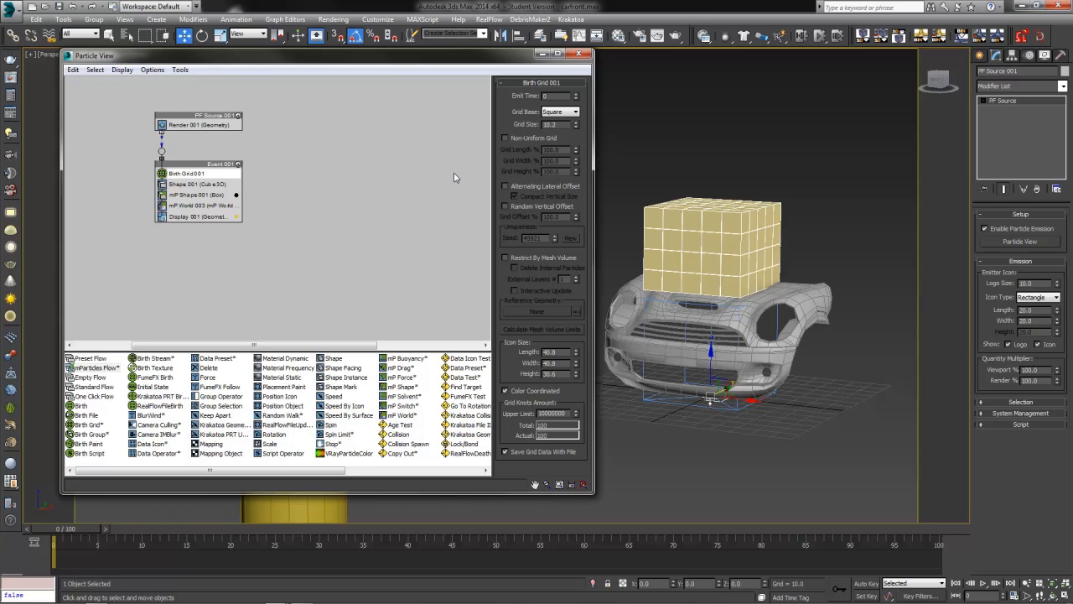
mouse_move(547, 312)
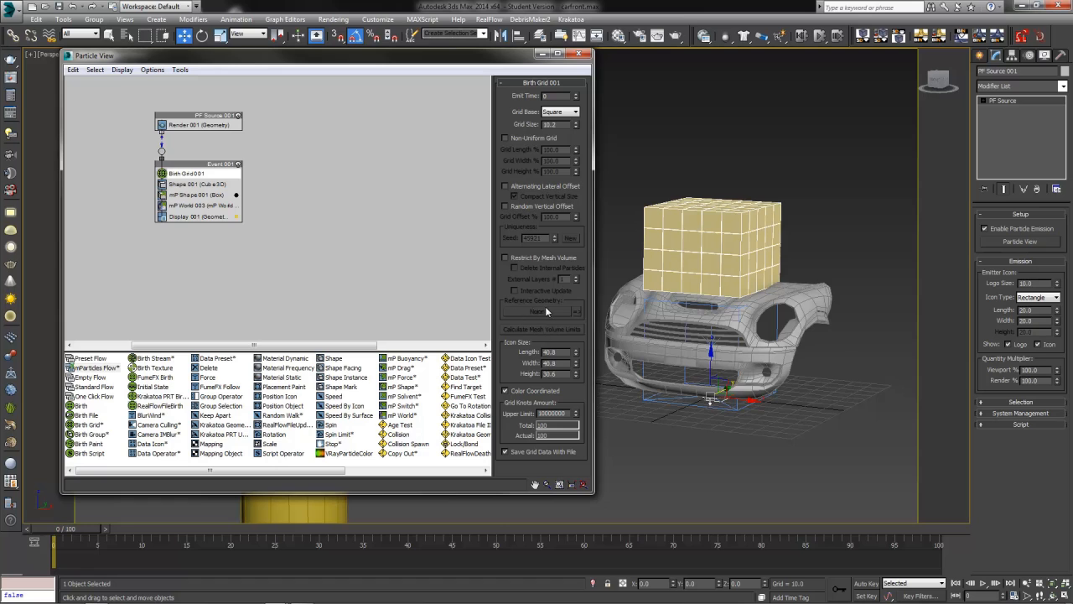
mouse_move(507, 315)
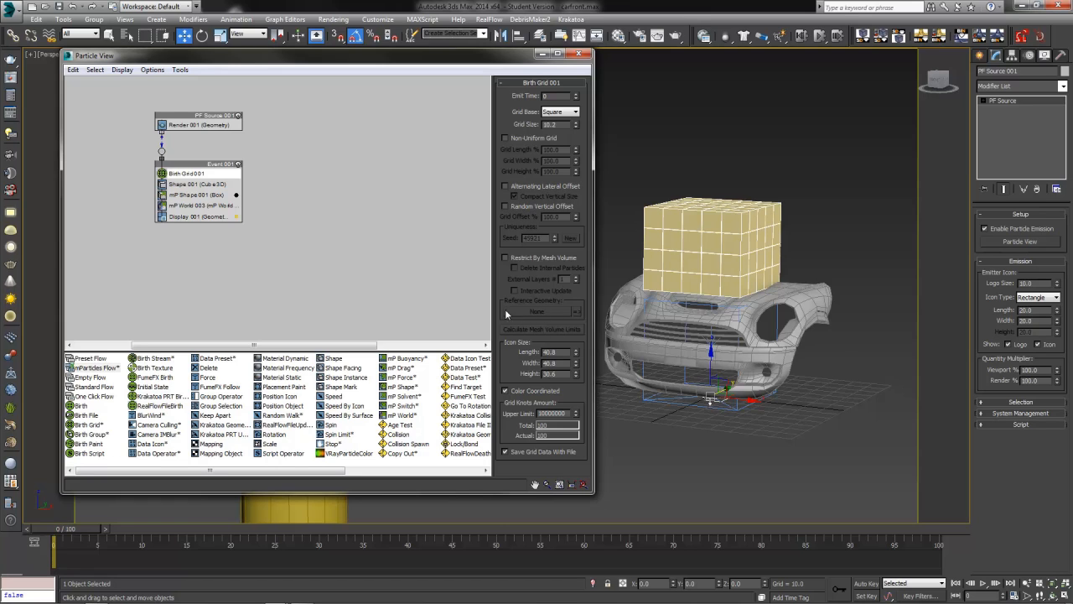
mouse_move(708, 314)
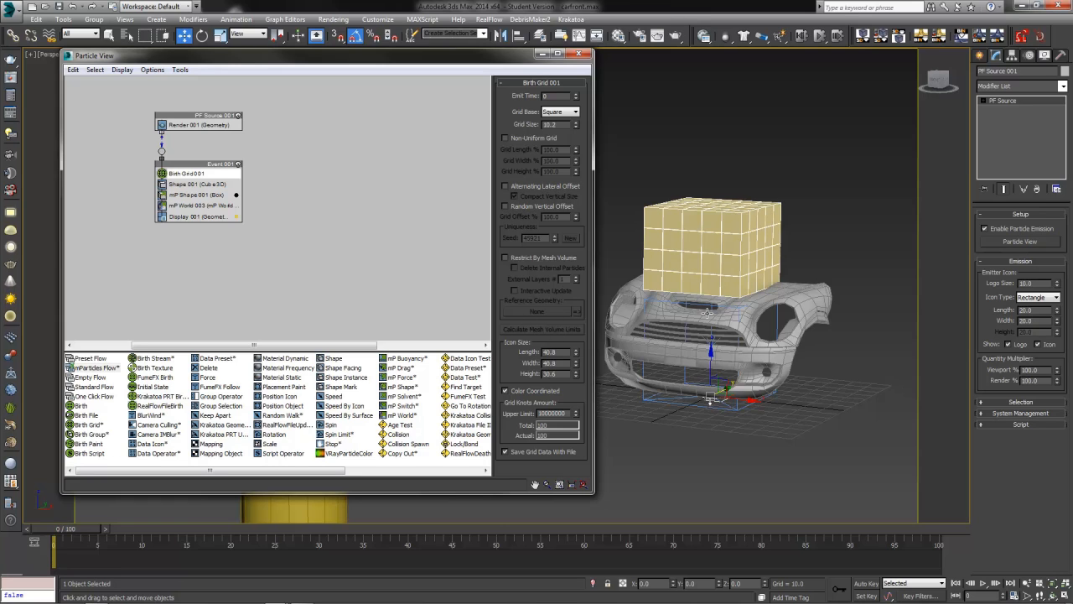
mouse_move(845, 213)
type("4")
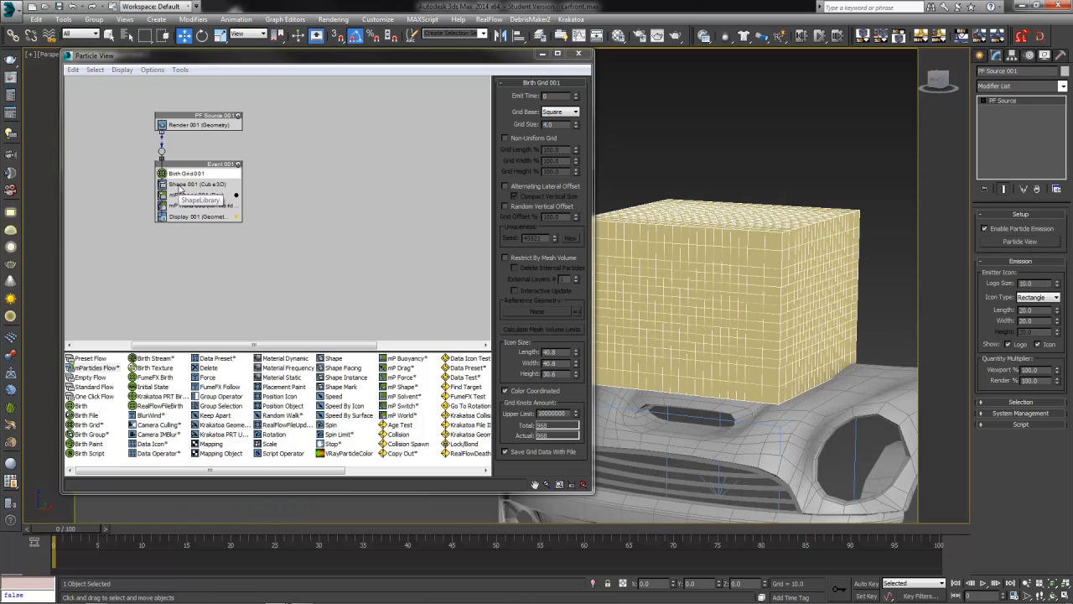
- Select Shape 001 to reduce the cube particle size
left_click(197, 183)
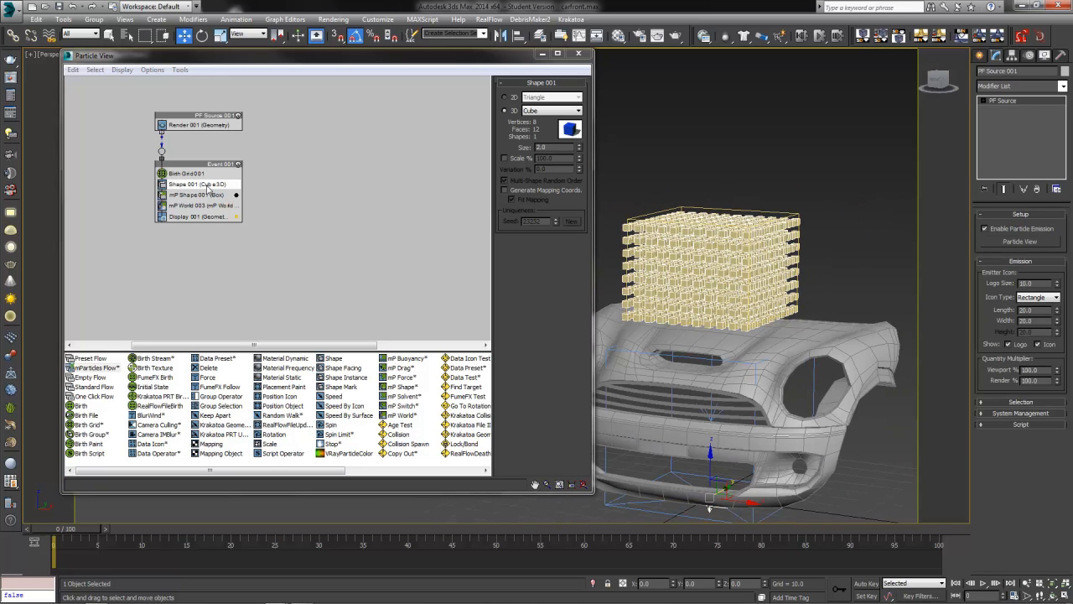
- Set Birth Grid 001 to Triangle base with Restrict By Mesh Volume and Delete Internal Particles
left_click(186, 173)
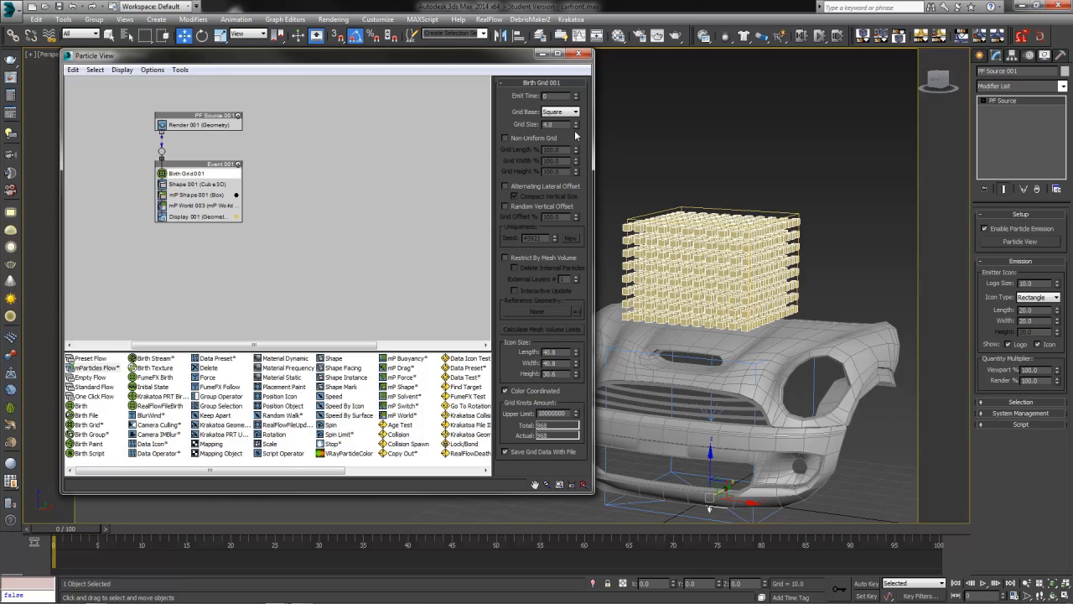
left_click(573, 111)
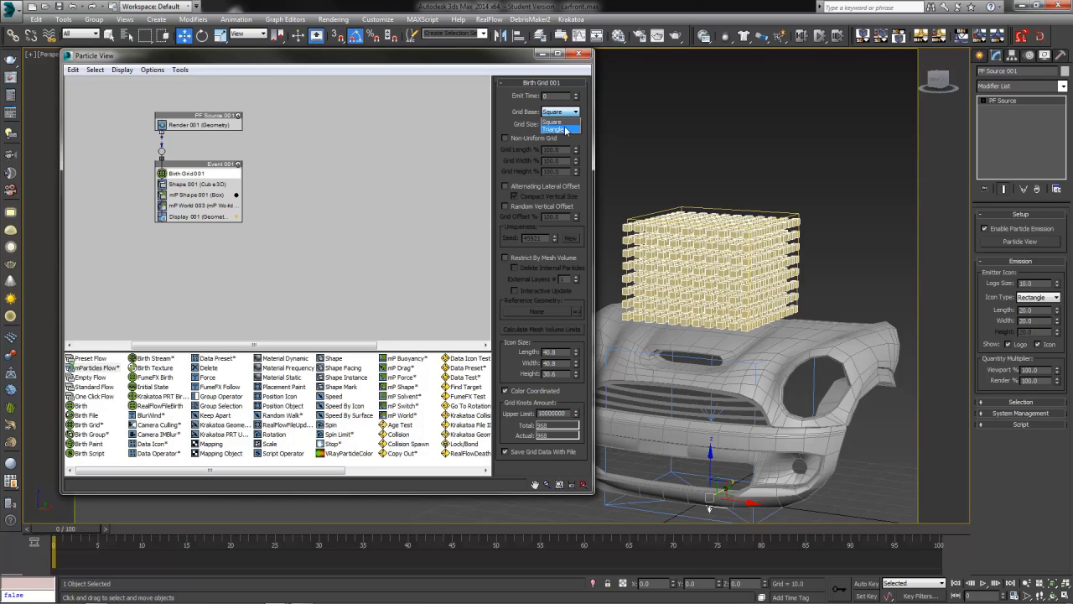
left_click(557, 127)
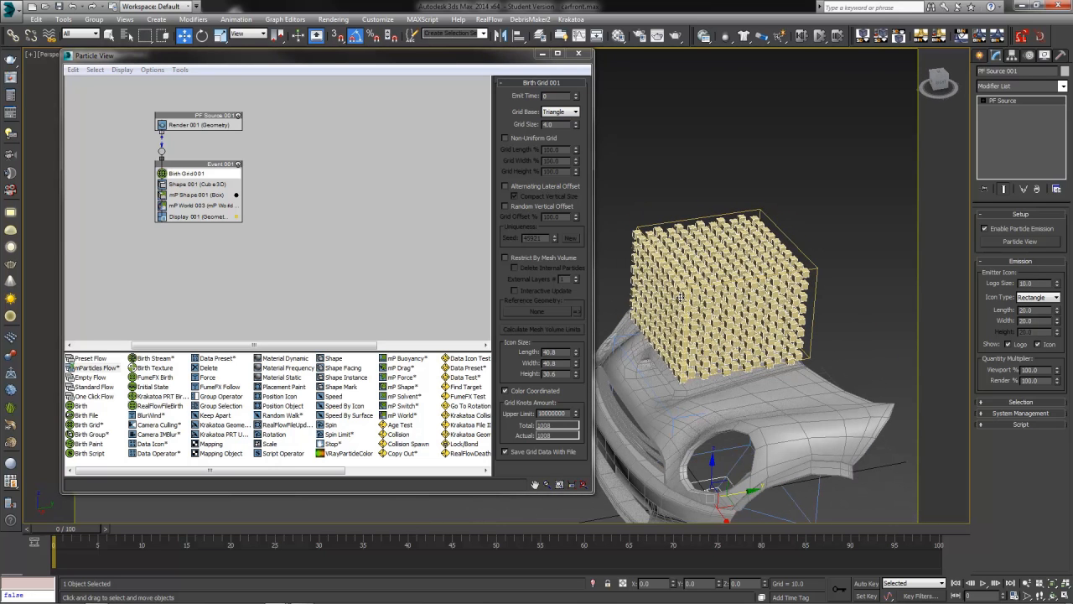
left_click(577, 111)
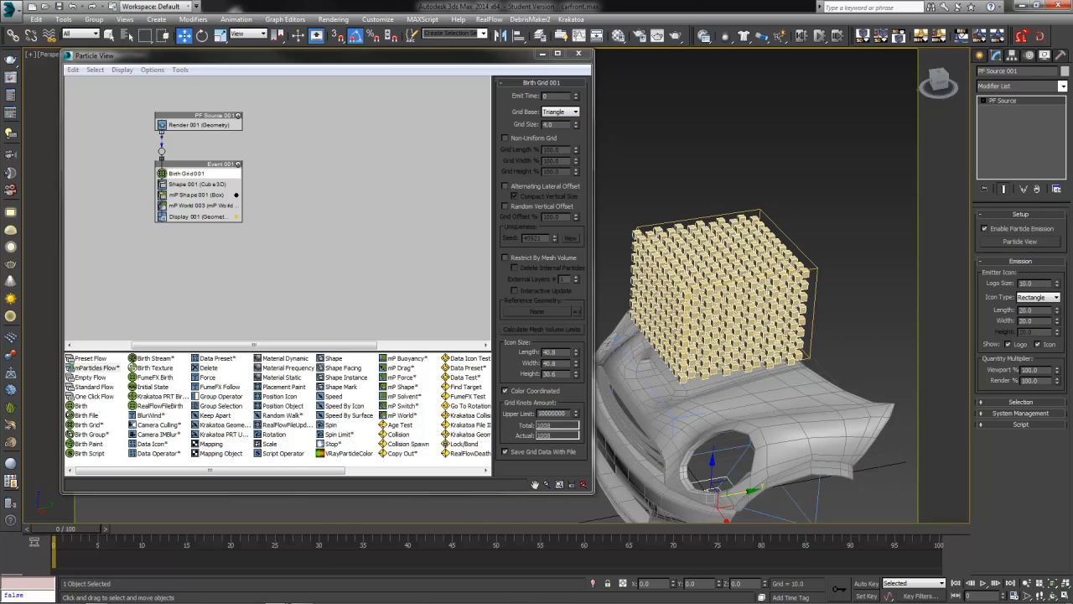
mouse_move(533, 258)
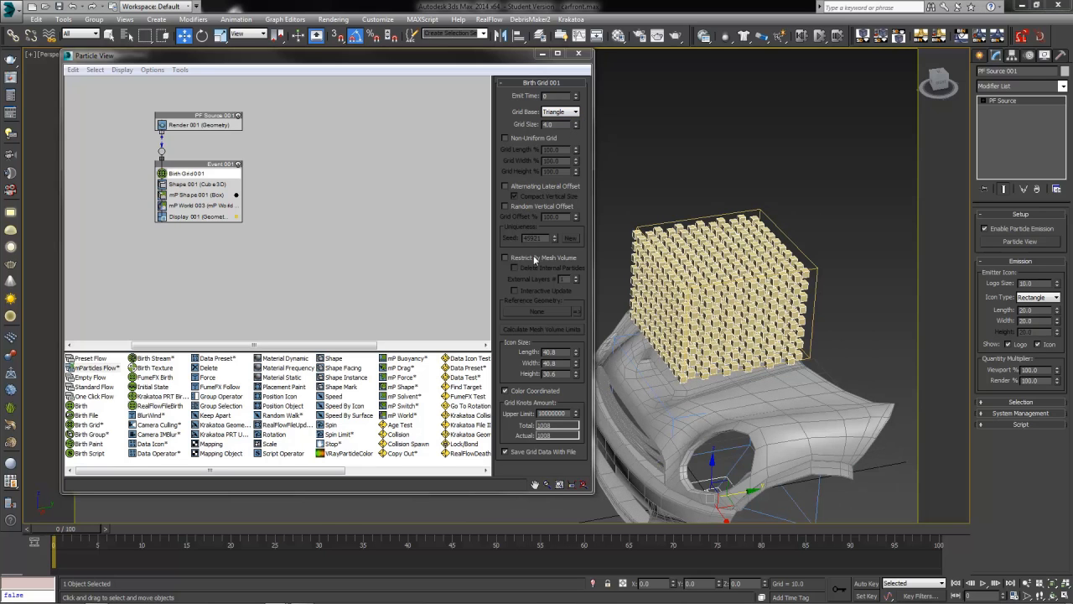
left_click(504, 259)
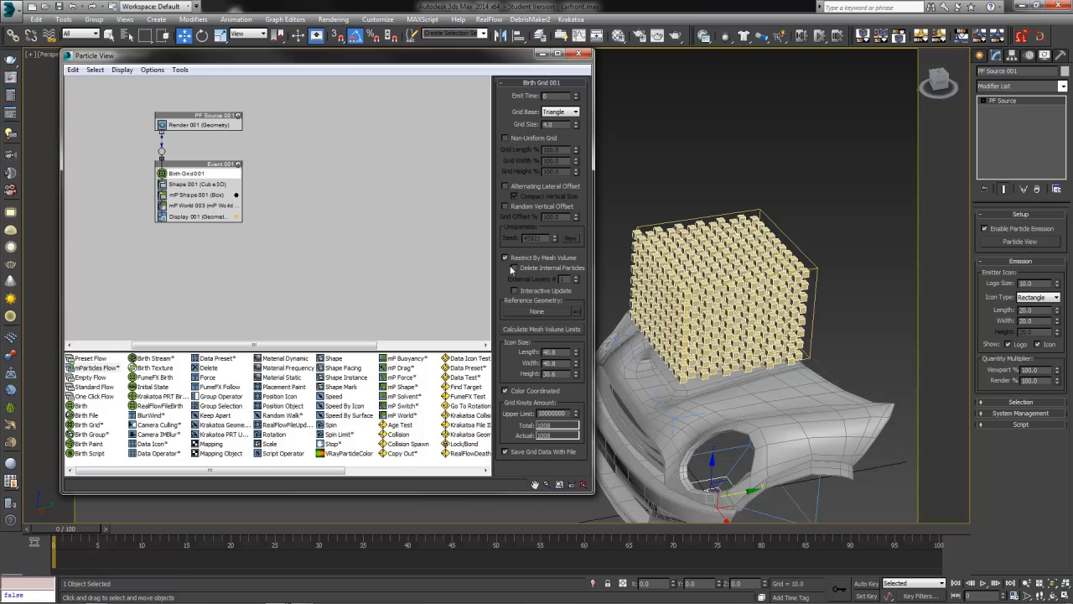
mouse_move(526, 270)
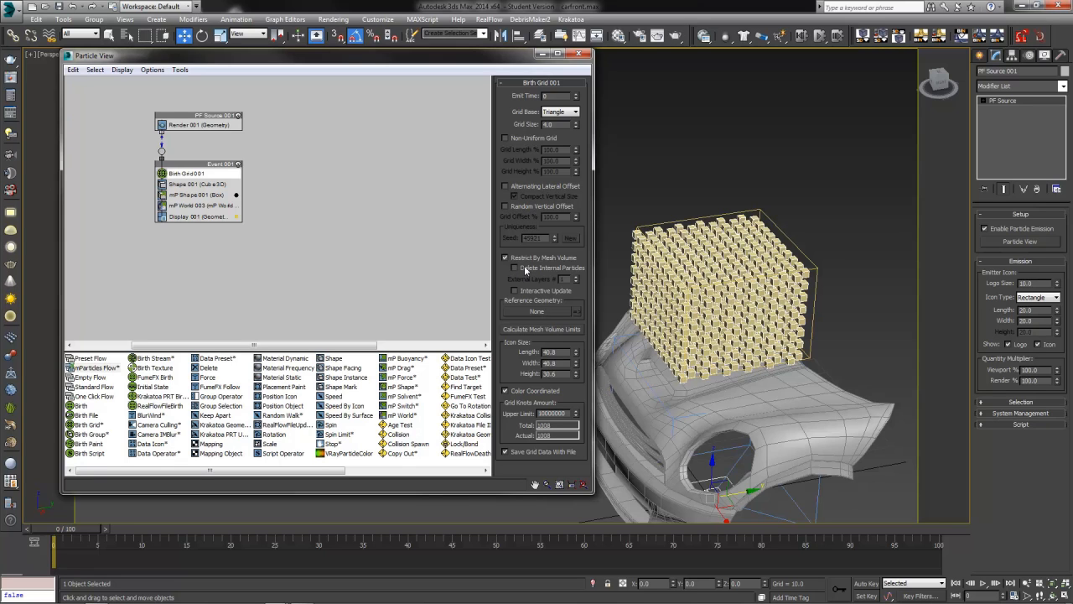
left_click(515, 268)
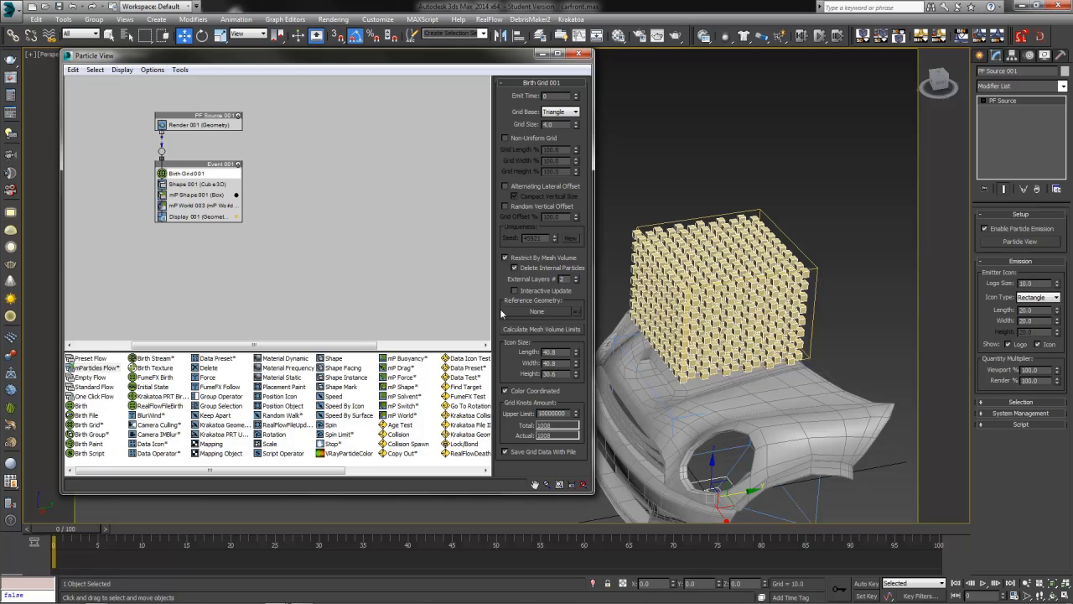
mouse_move(526, 319)
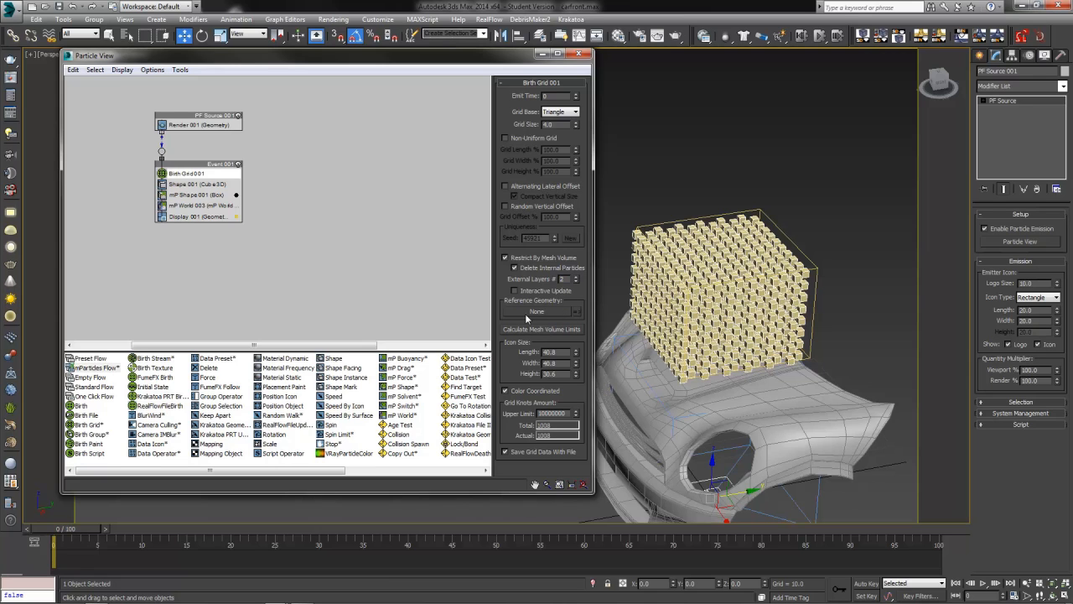
- Pick the car hood mesh as the Birth Grid's reference geometry
left_click(537, 310)
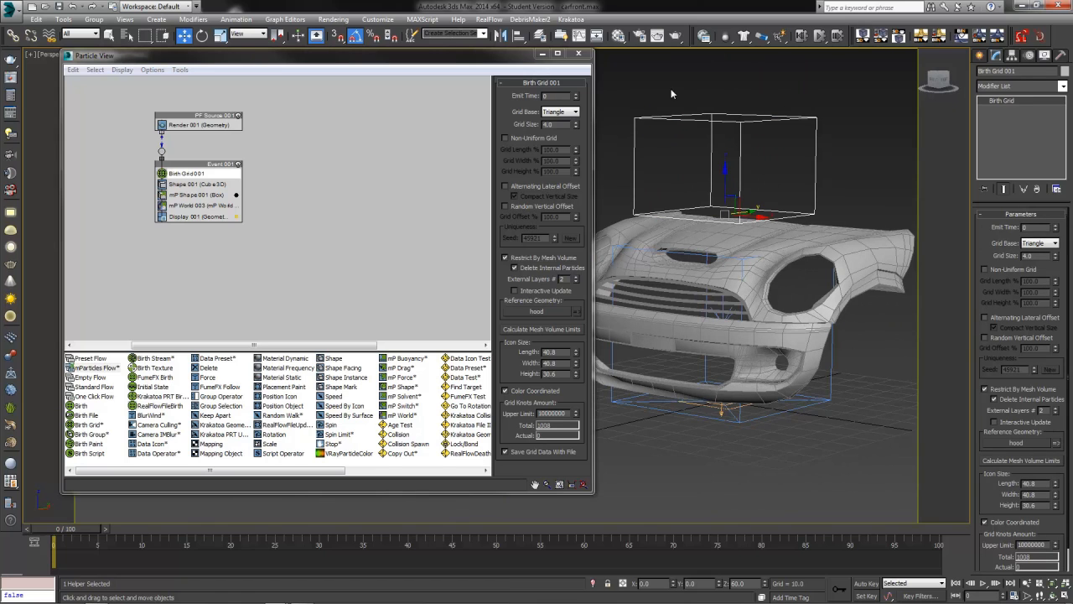
mouse_move(649, 136)
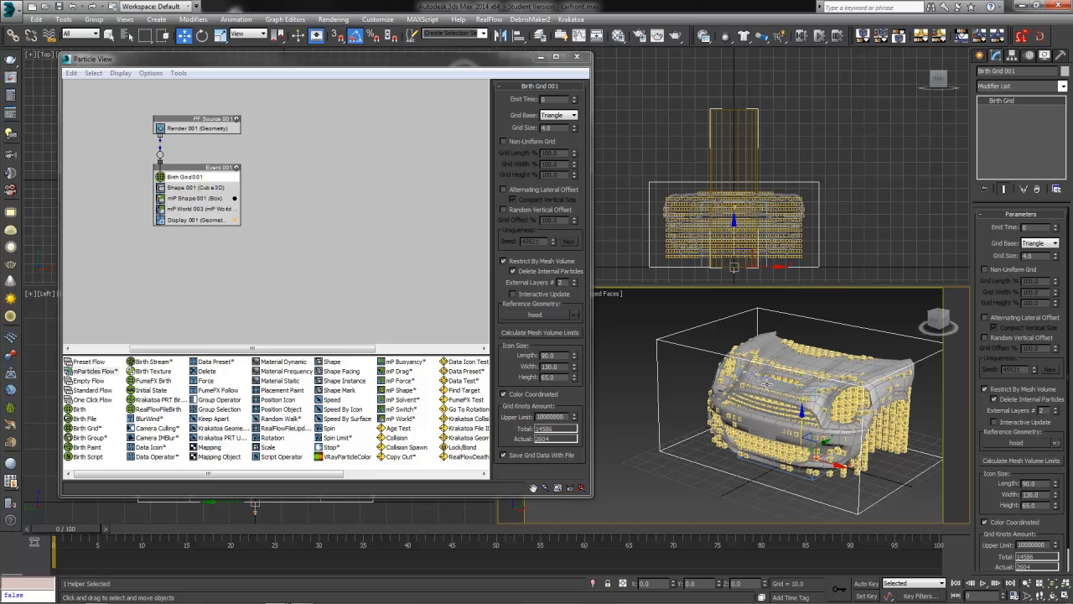
mouse_move(842, 372)
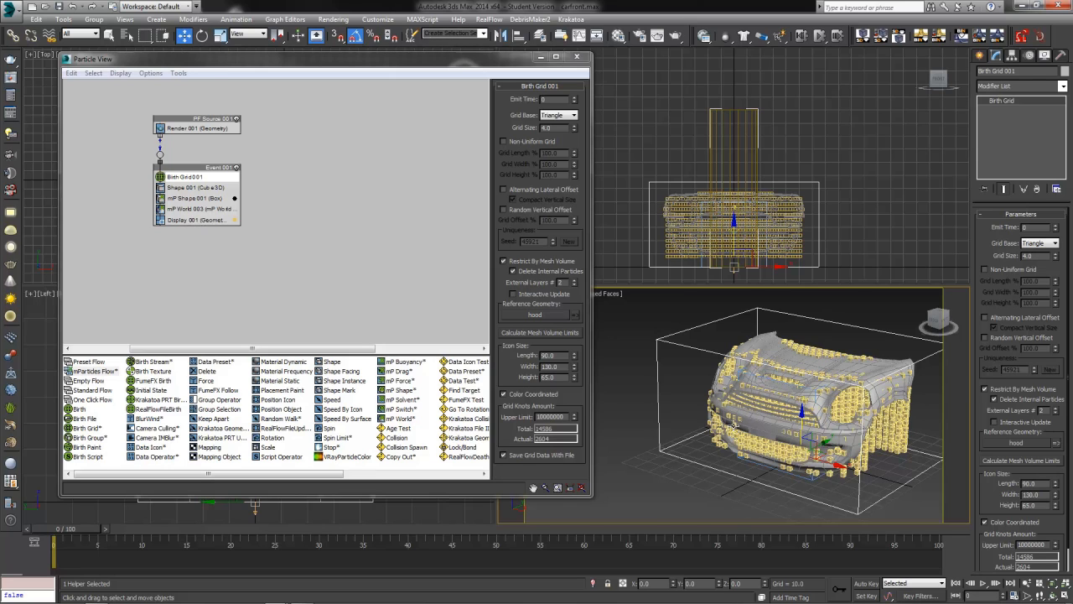
mouse_move(208, 245)
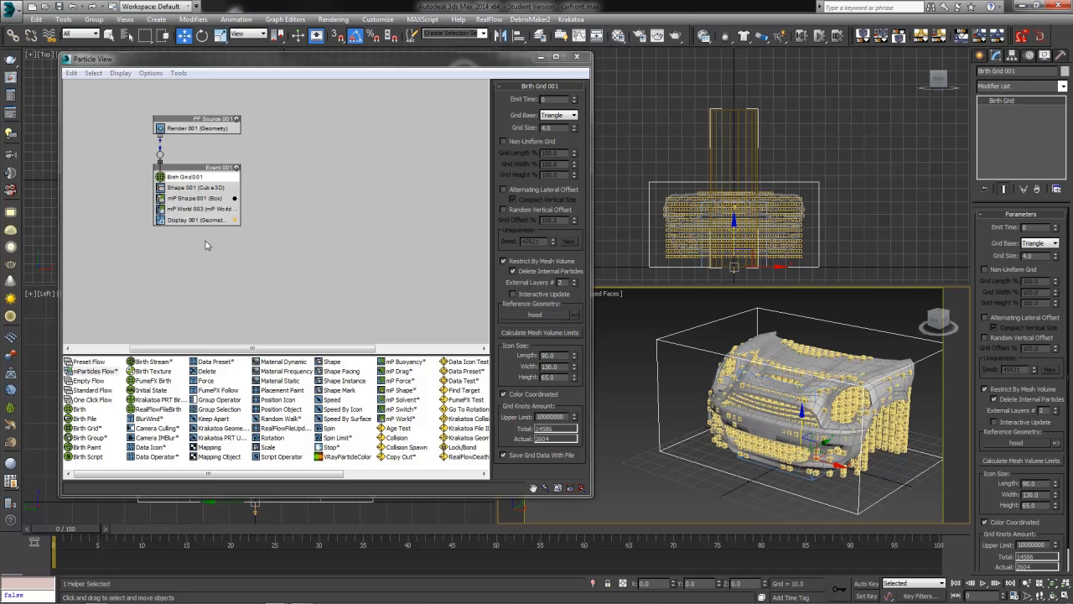
- Select the mP Shape 001 operator in Event 001
left_click(198, 198)
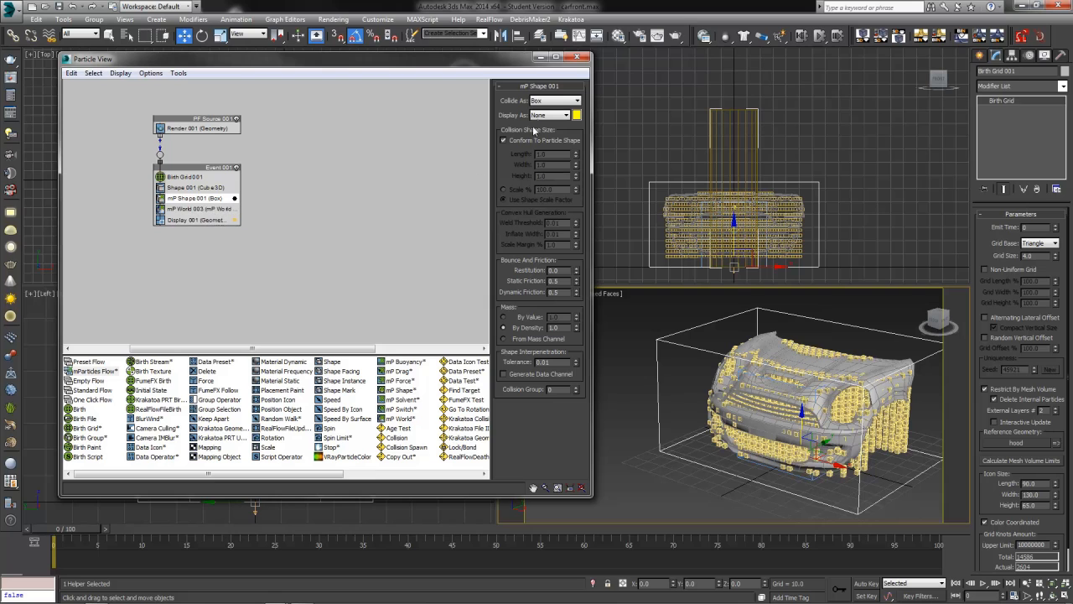
mouse_move(406, 275)
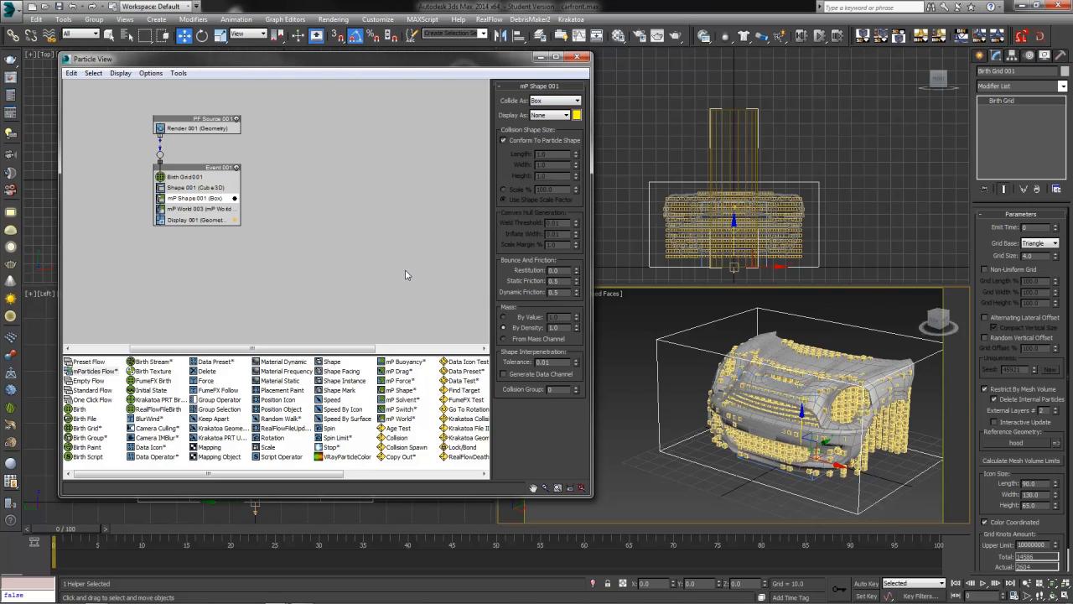
mouse_move(242, 236)
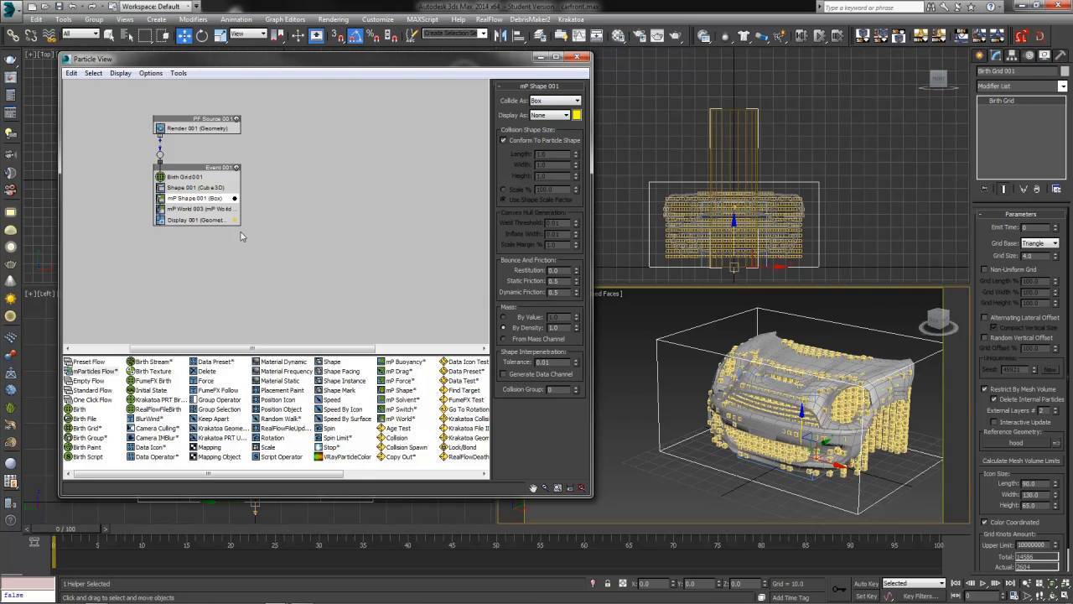
- Select the mP World 001 operator to edit its simulation parameters
left_click(188, 208)
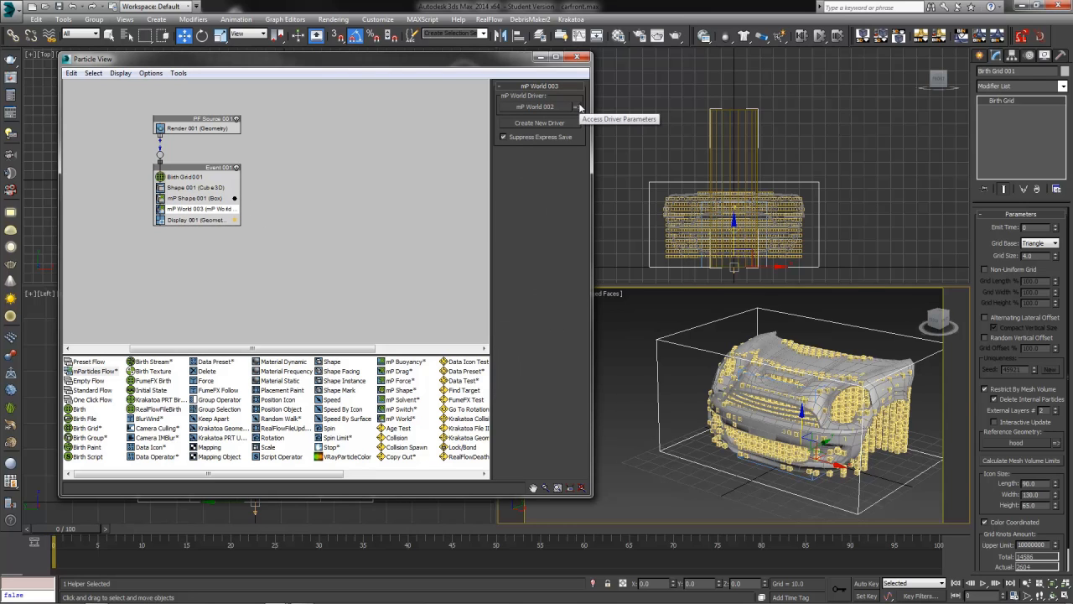
mouse_move(576, 107)
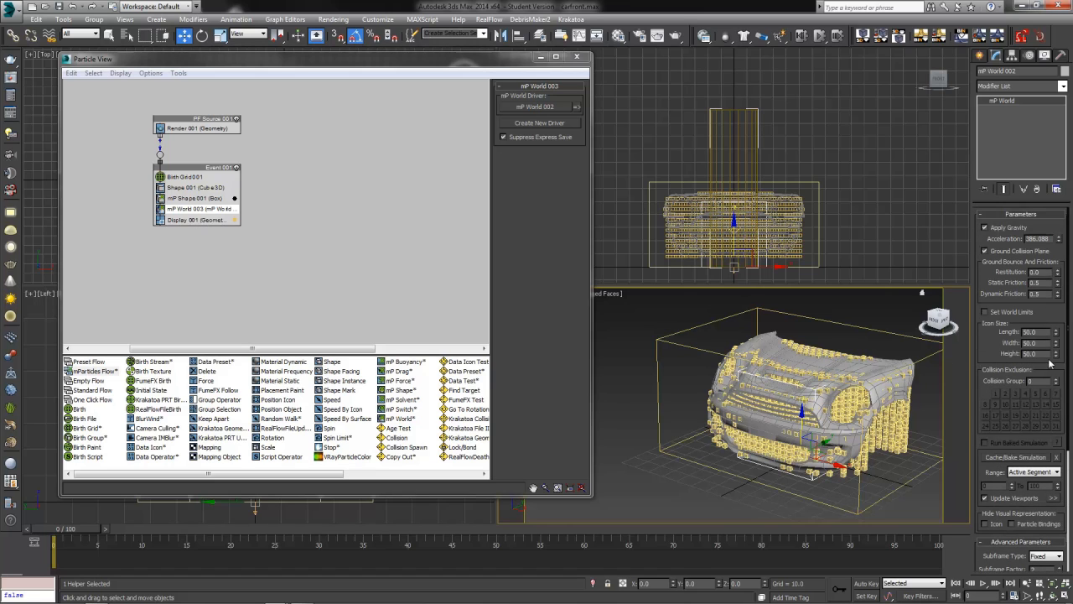
mouse_move(1053, 267)
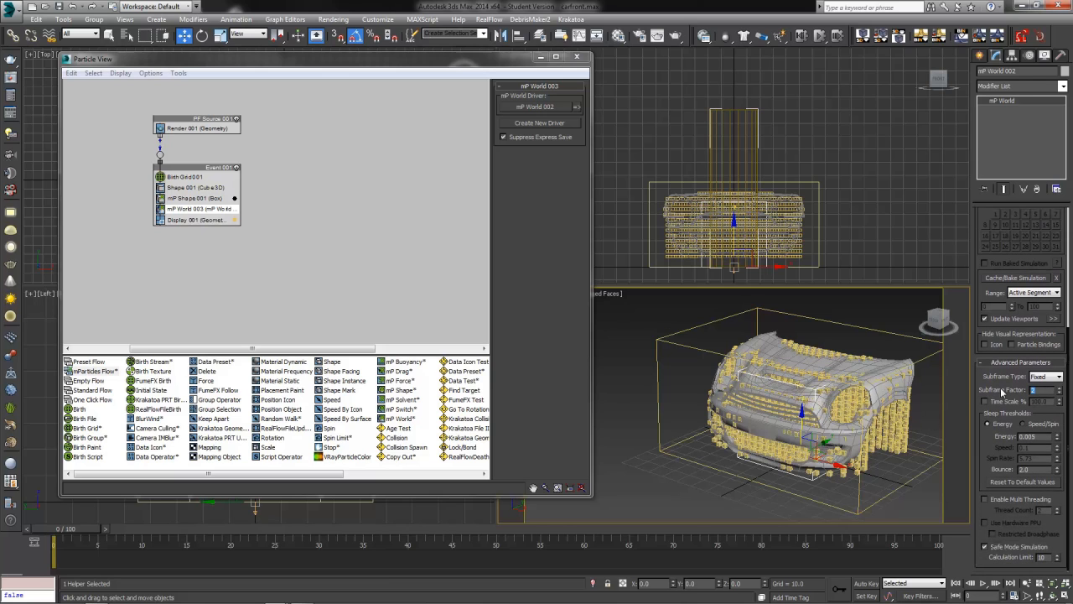
mouse_move(1057, 399)
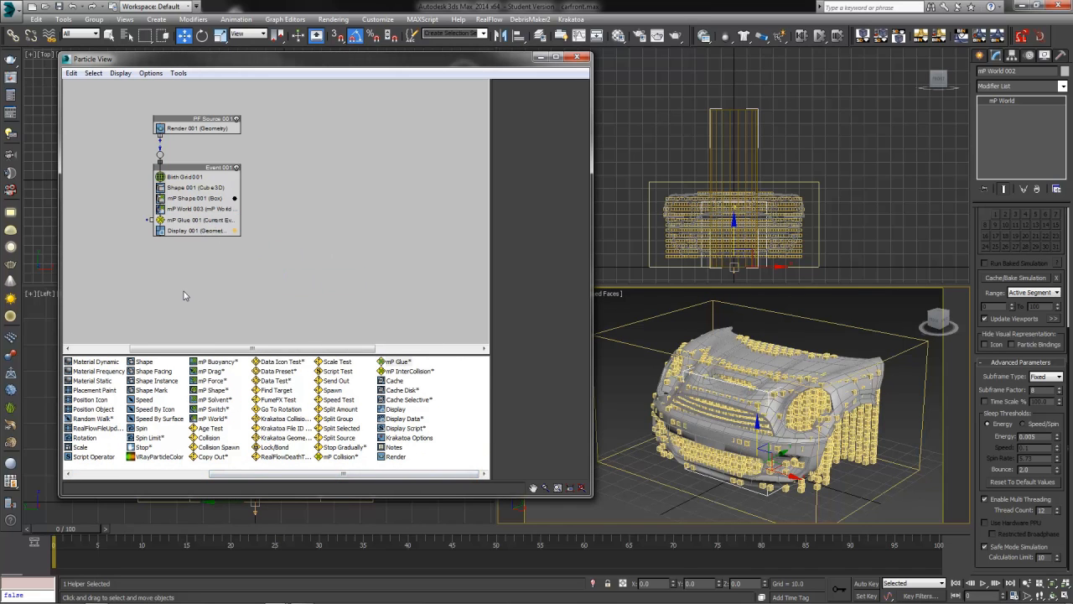
- Show the Parameters rollout of mP Glue 001 in Event 001
left_click(198, 220)
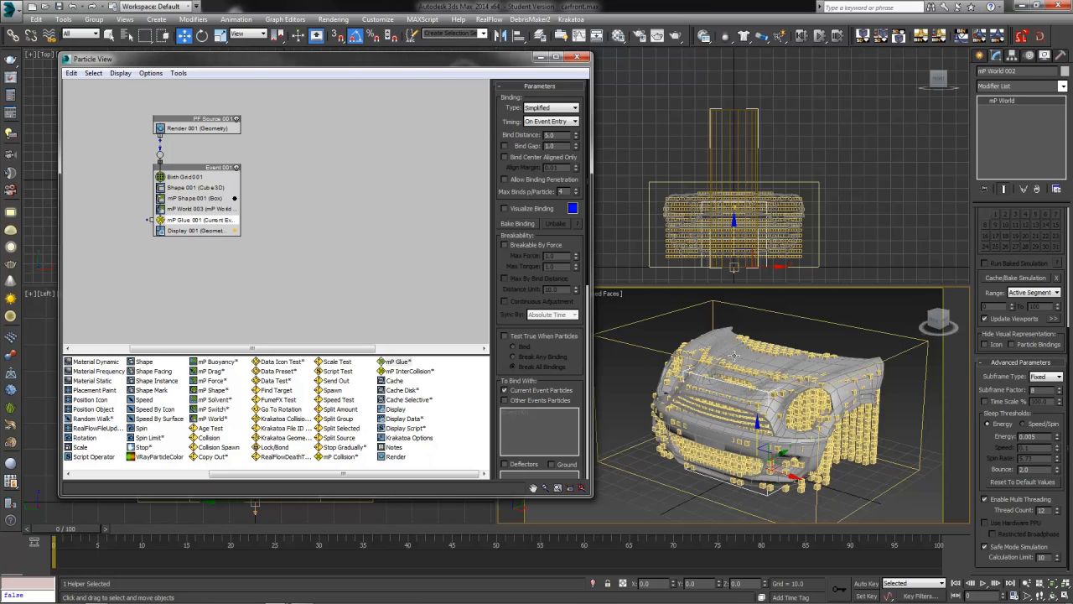
mouse_move(825, 419)
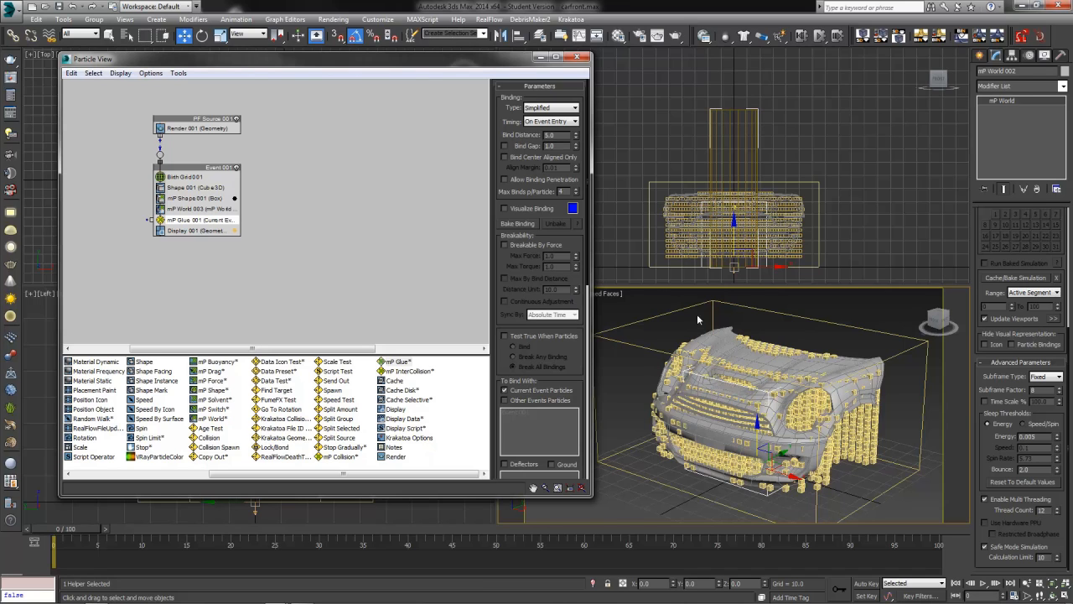
mouse_move(590, 176)
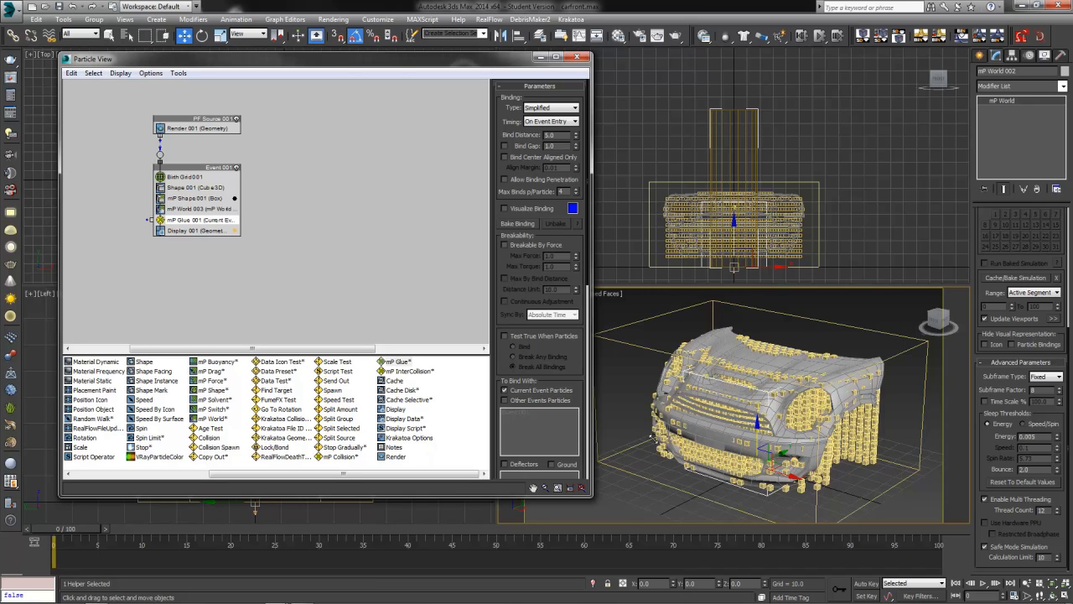
mouse_move(788, 366)
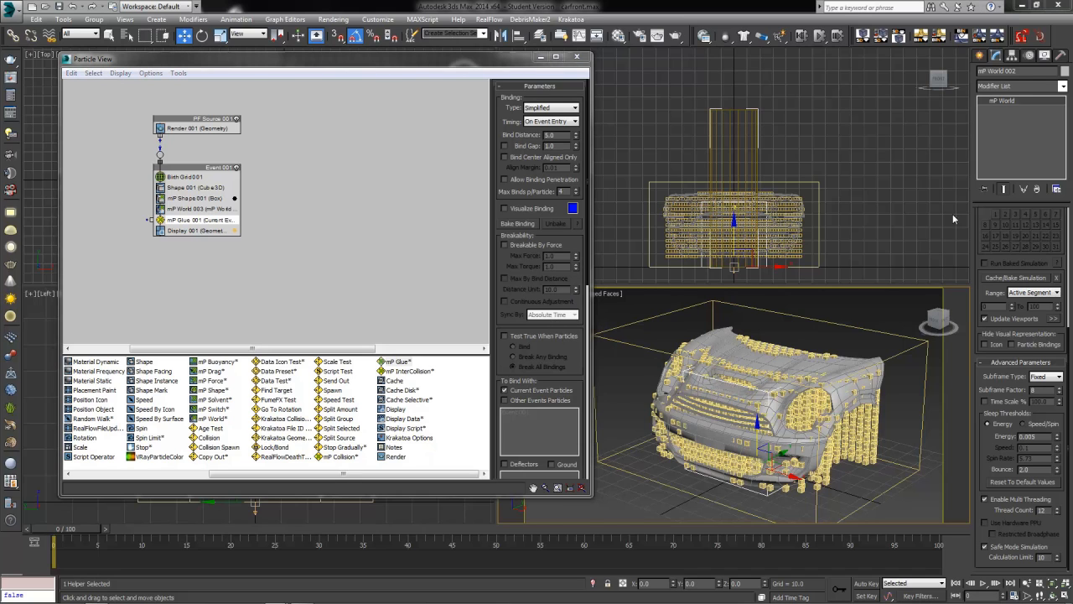
- Make the mP Glue operator bind particles by distance
left_click(577, 107)
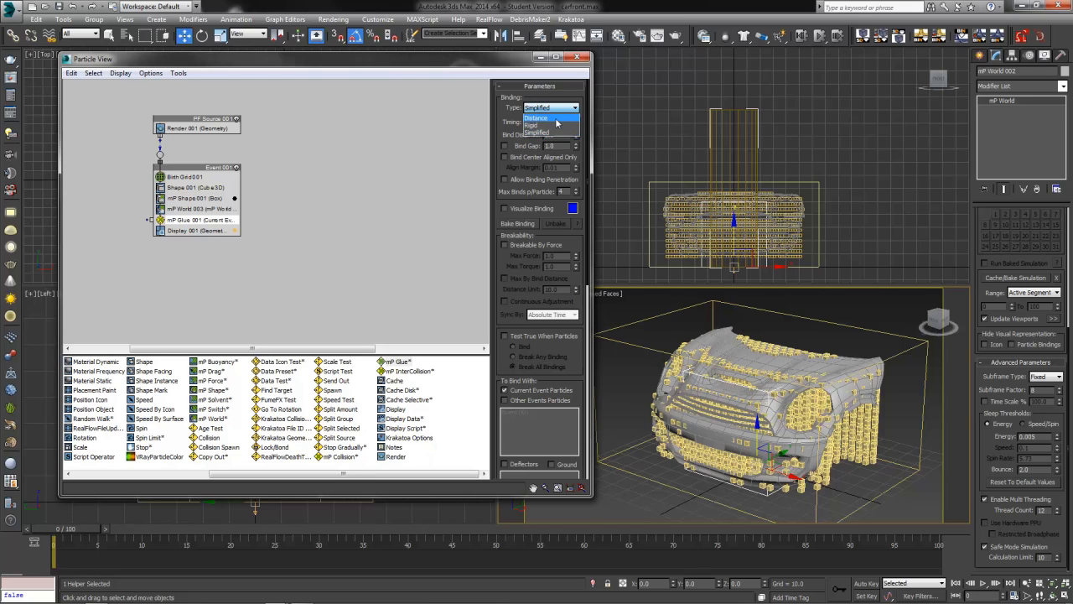
left_click(536, 118)
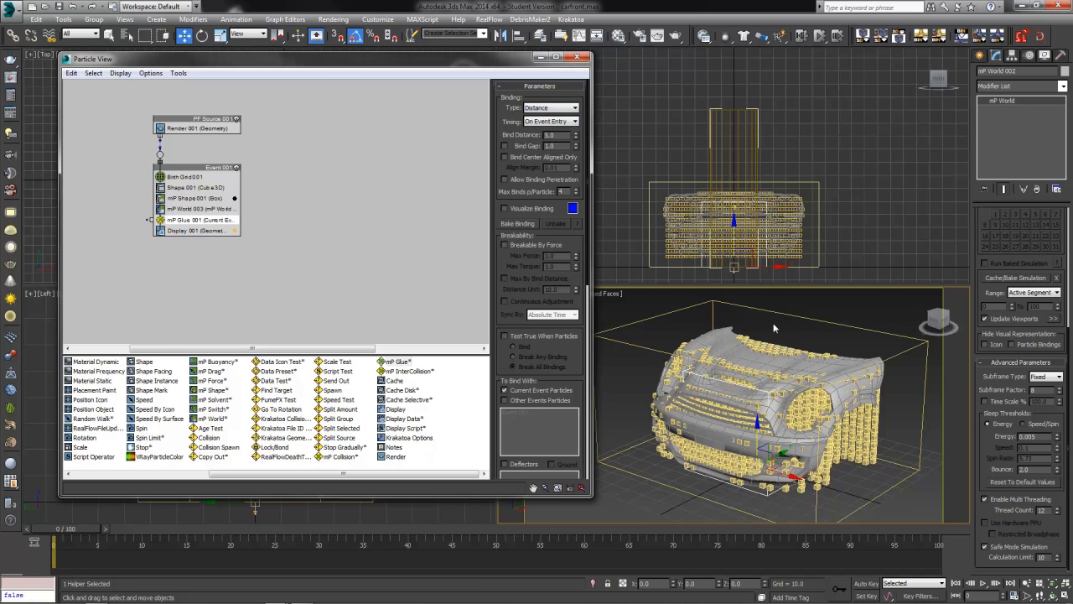
mouse_move(704, 440)
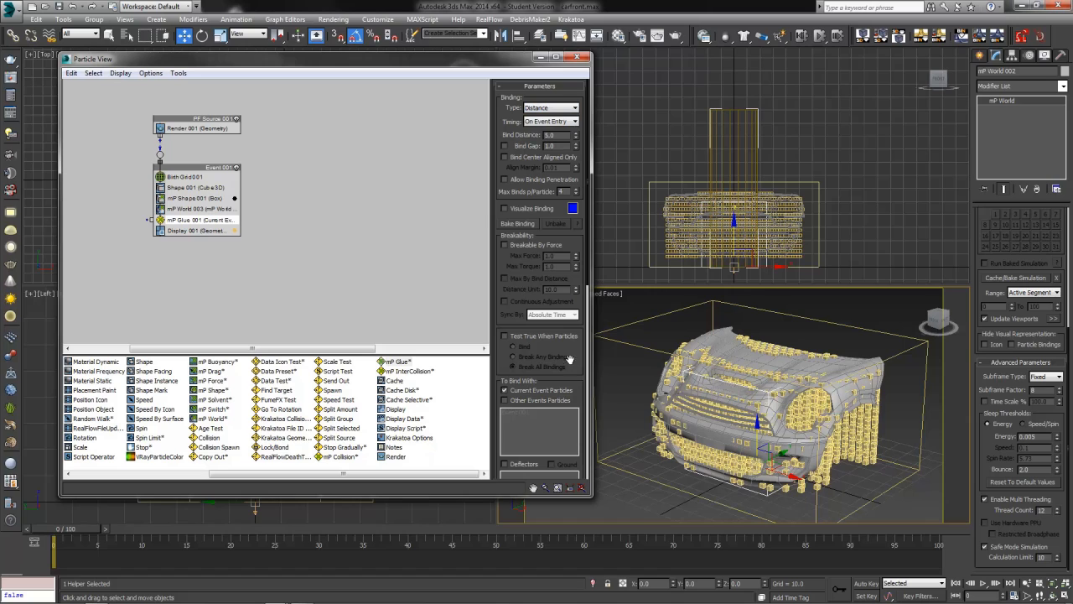
mouse_move(579, 238)
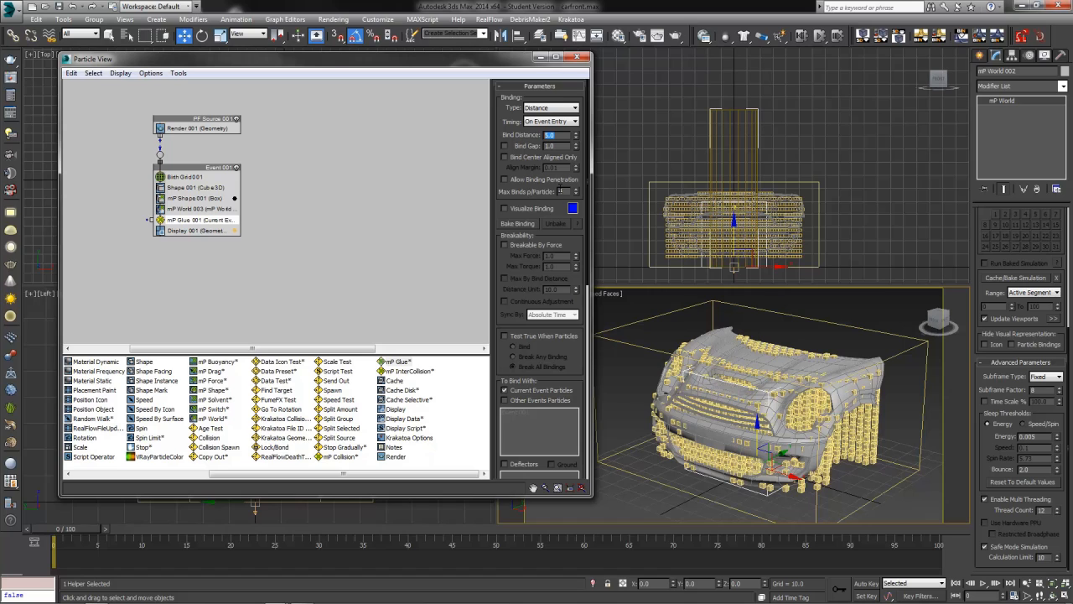
left_click(503, 208)
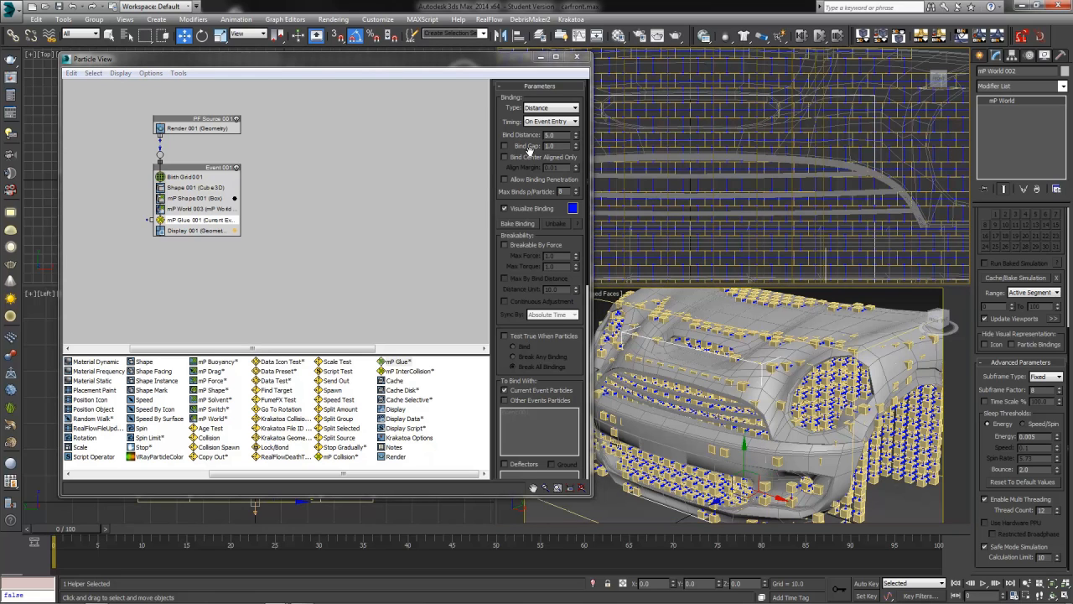
- Adjust the glue's Bind Distance and Bind Gap values and review the remaining binding limits
left_click(503, 144)
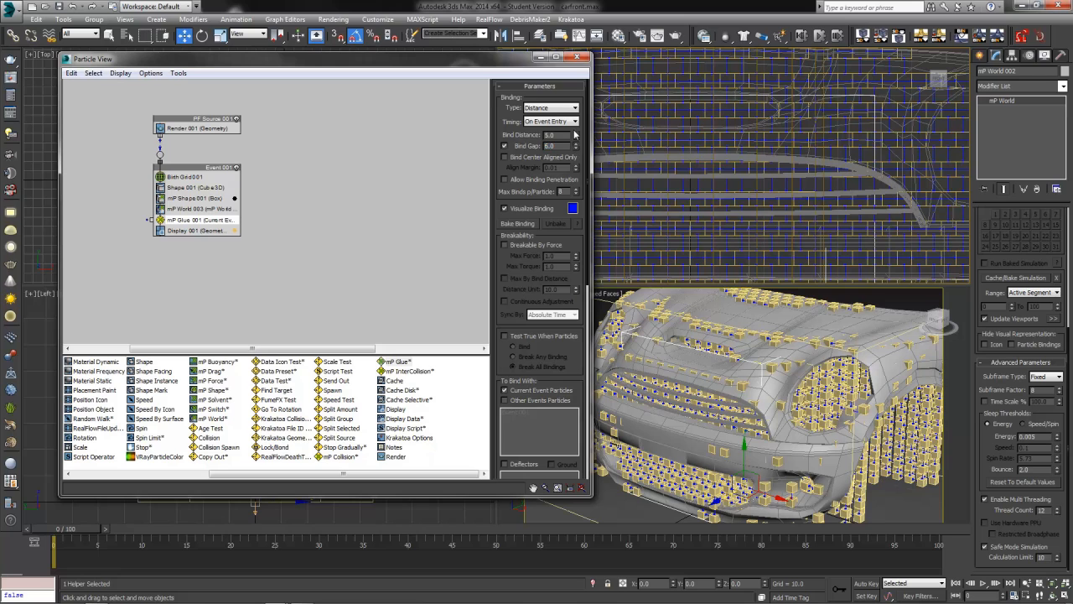
left_click(575, 142)
type("8")
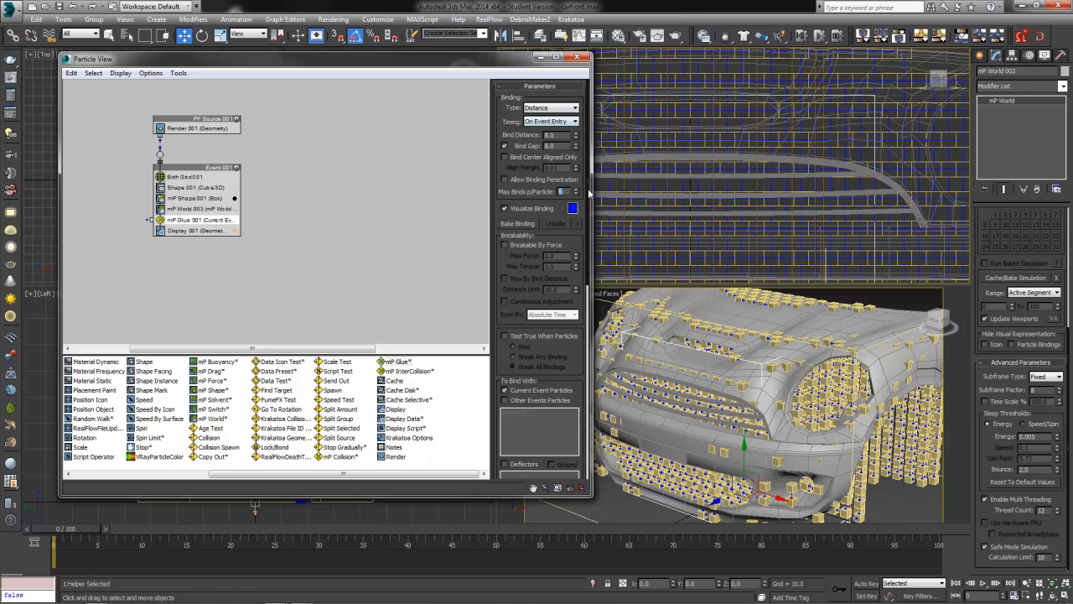
mouse_move(711, 222)
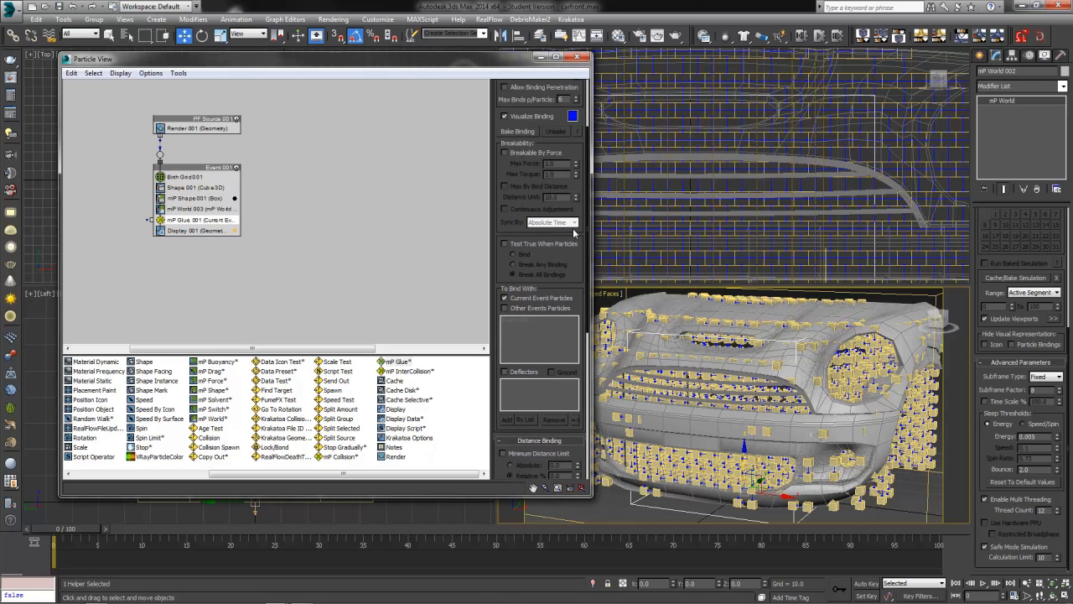
mouse_move(581, 319)
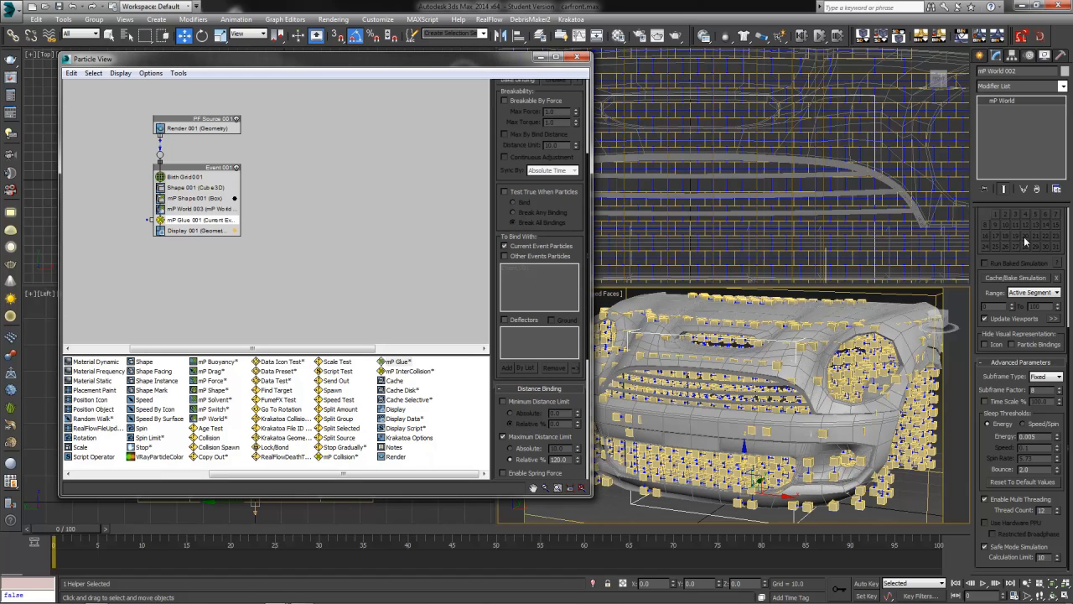
scroll("down", 3)
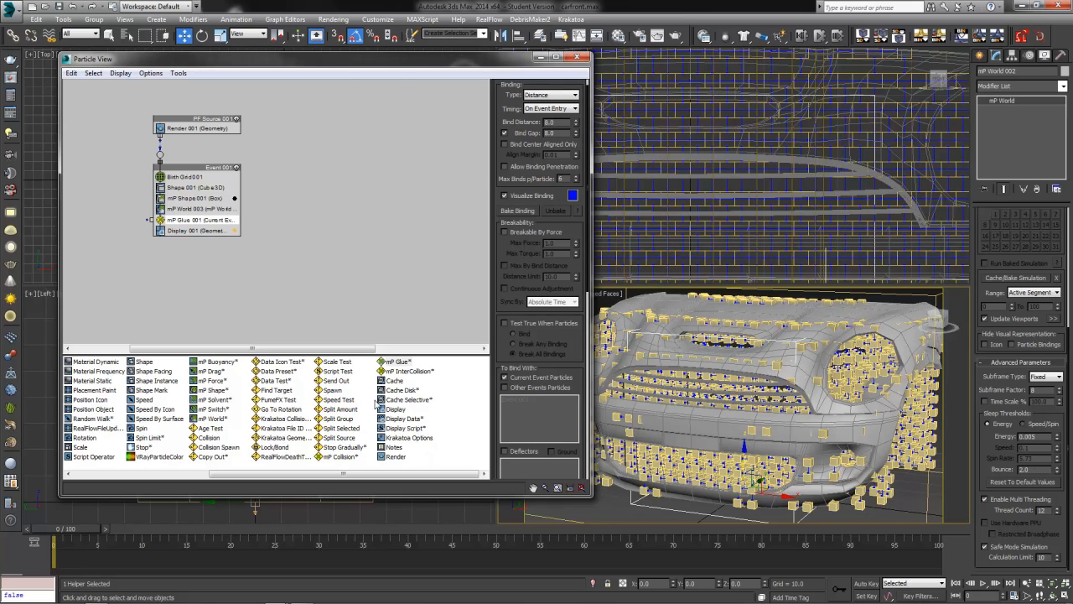
- Add an mP Collision operator to the event and dismiss its empty deflector picker
left_click(343, 456)
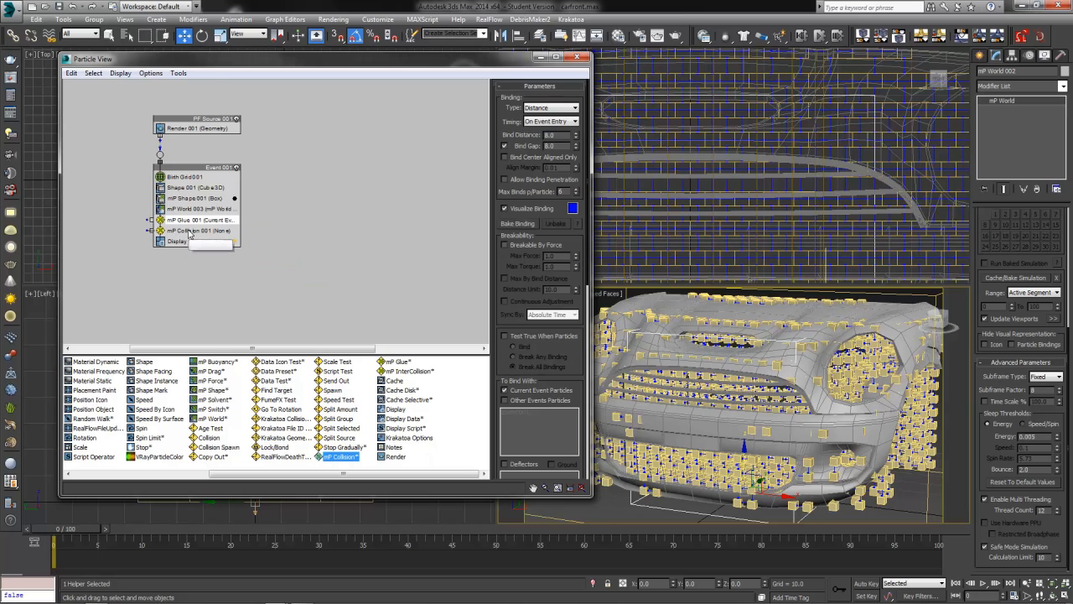
left_click(201, 231)
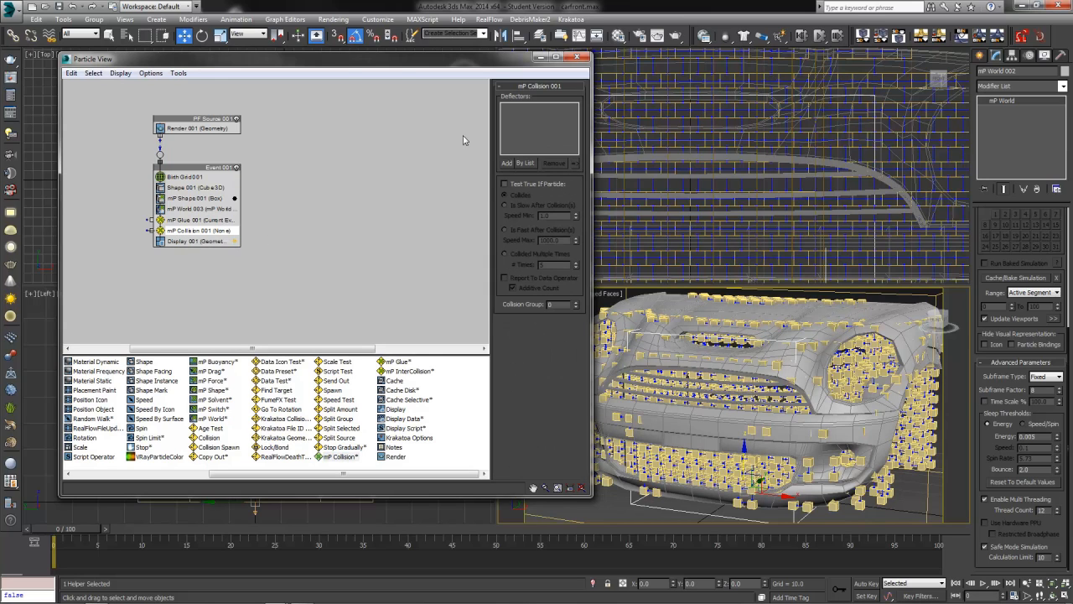
mouse_move(516, 148)
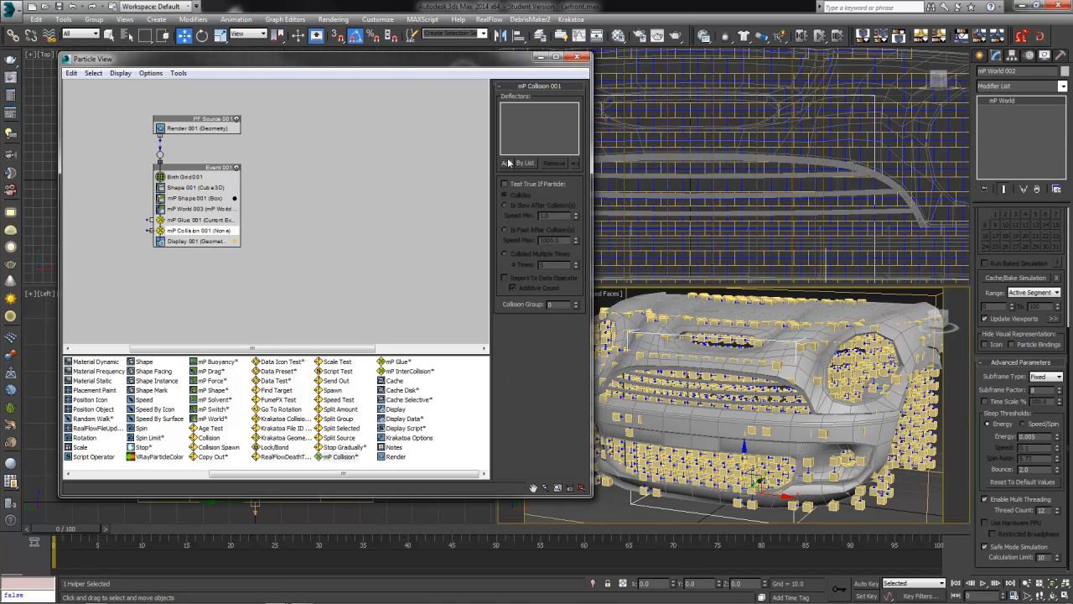
left_click(516, 163)
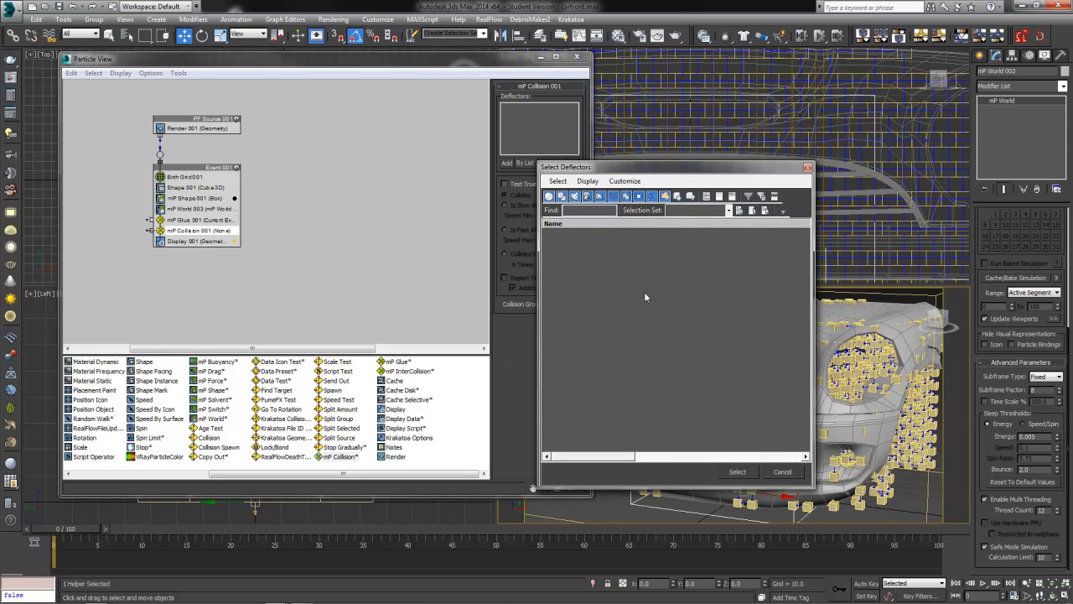
mouse_move(552, 245)
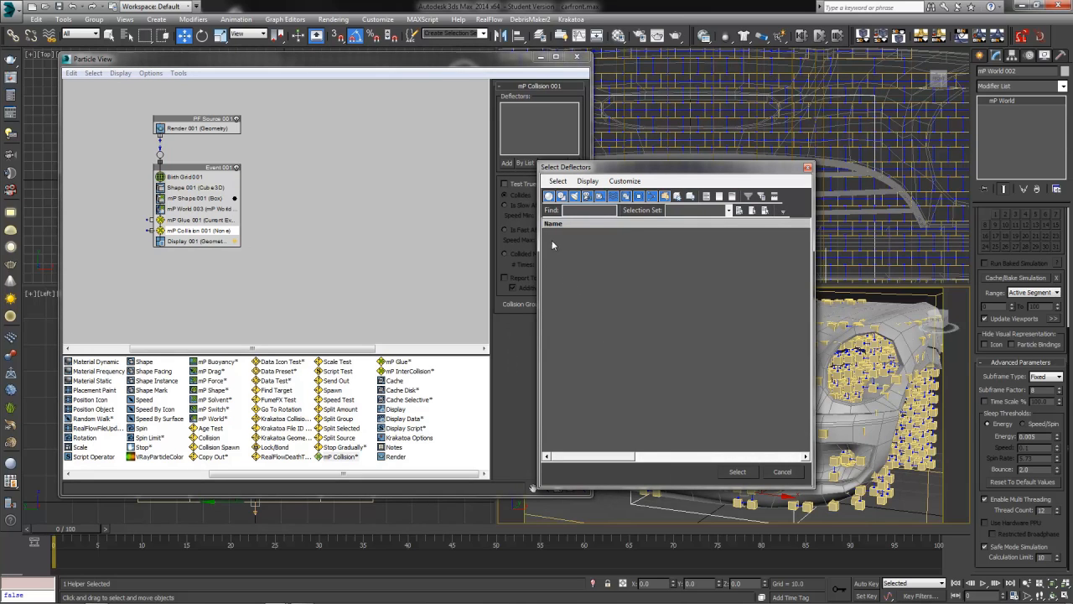
mouse_move(780, 480)
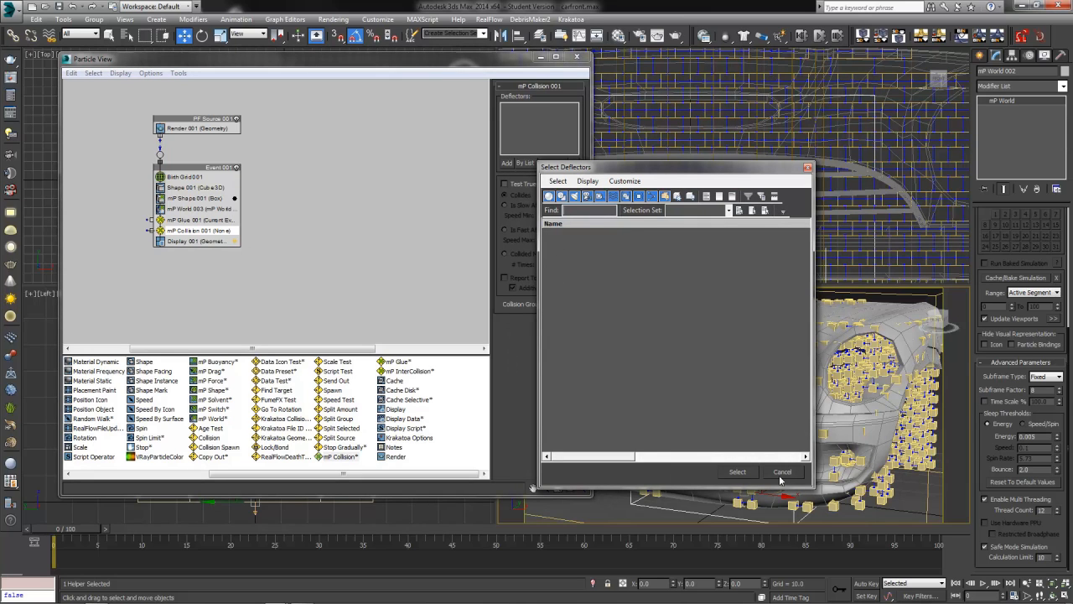
left_click(782, 471)
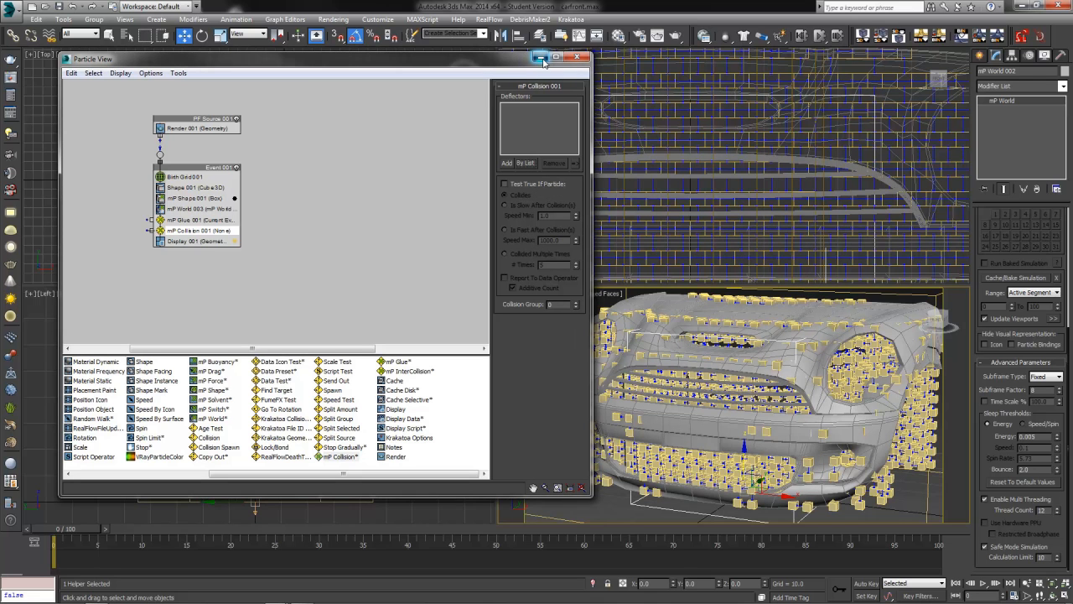
- Leave Particle View and select the cylinder pole in the scene
left_click(586, 57)
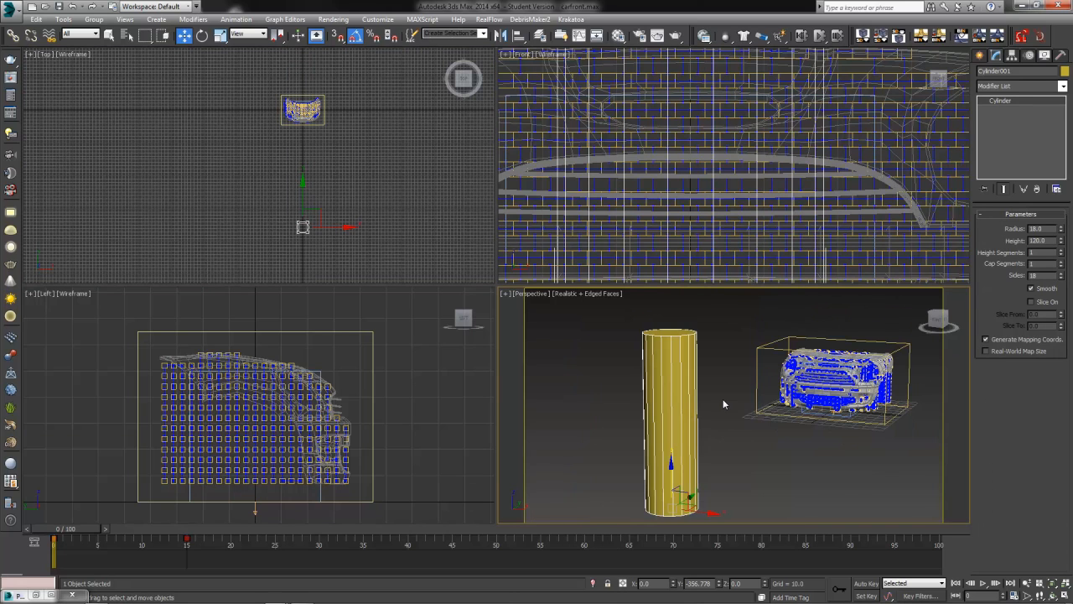
left_click(725, 404)
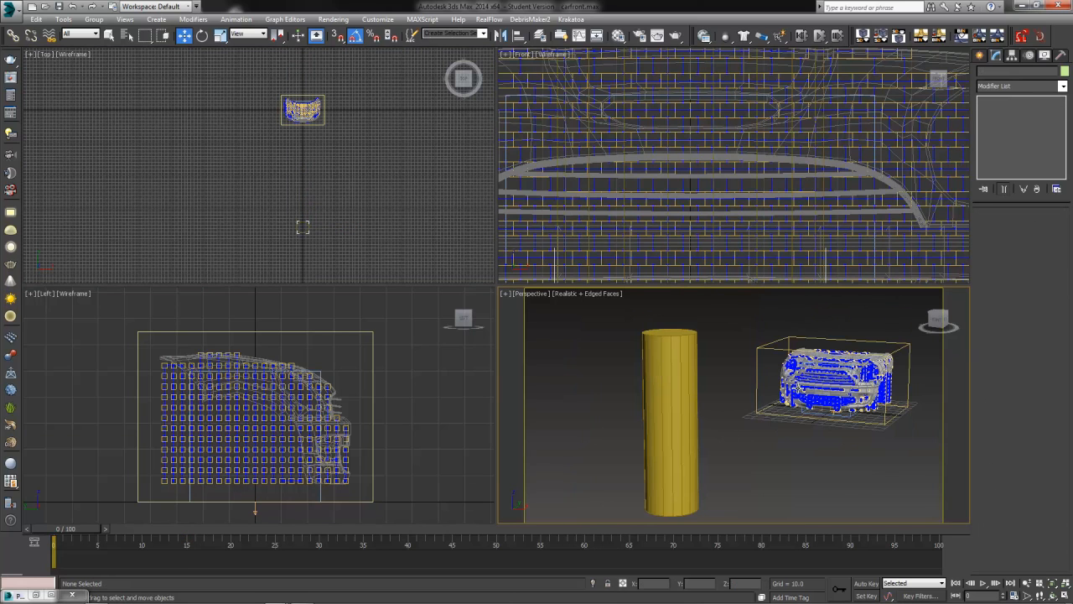
mouse_move(698, 413)
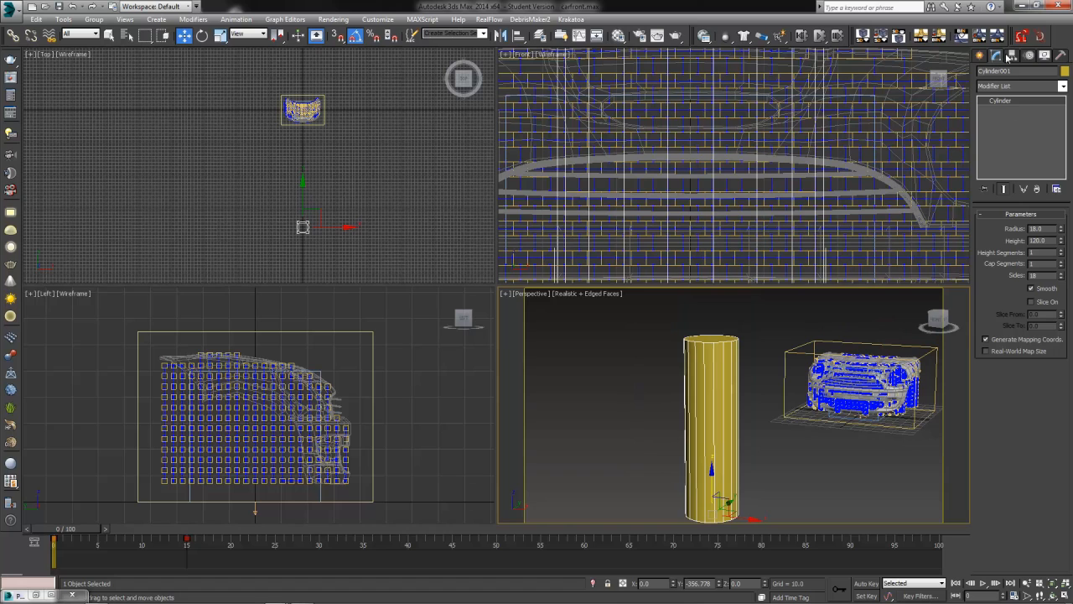
left_click(1060, 86)
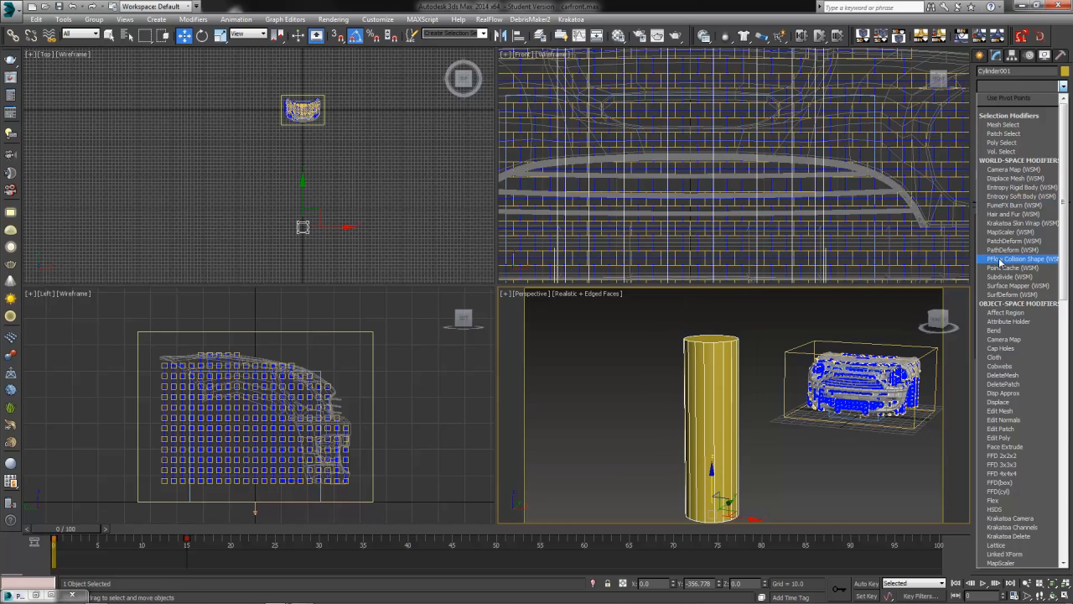
- Give the cylinder a PFlow Collision Shape (WSM) modifier and activate it
left_click(1021, 258)
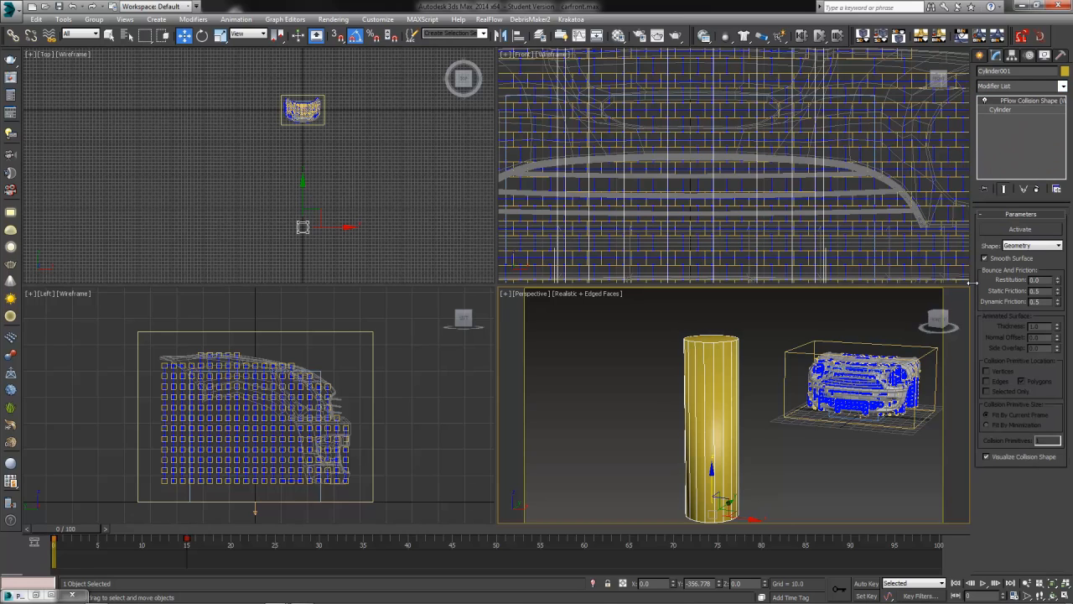
left_click(987, 258)
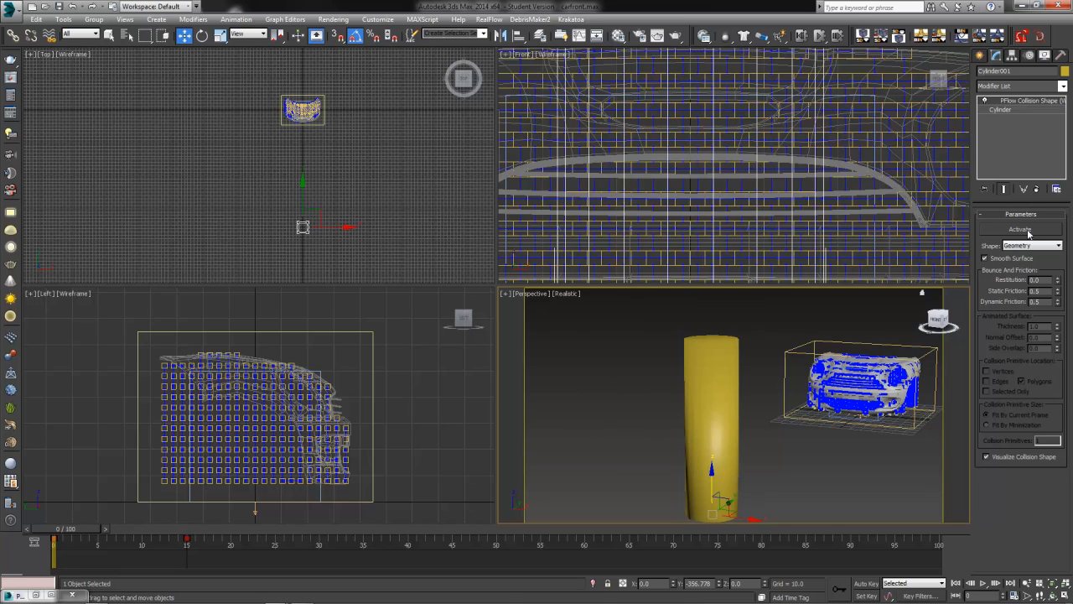
left_click(1020, 228)
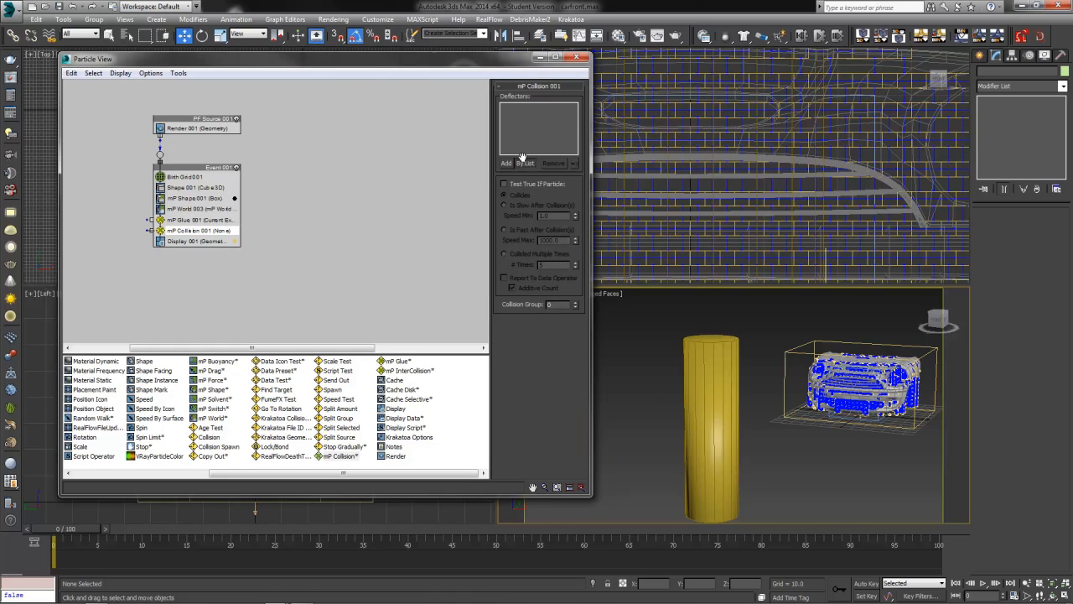
- Assign Cylinder001 as the deflector of mP Collision 001
left_click(524, 164)
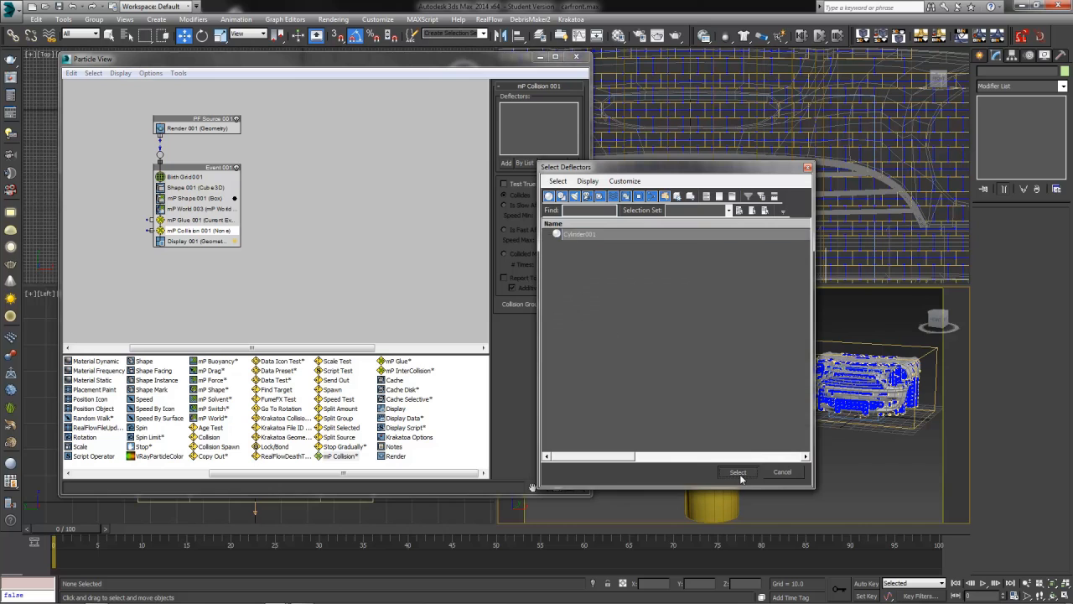
left_click(738, 471)
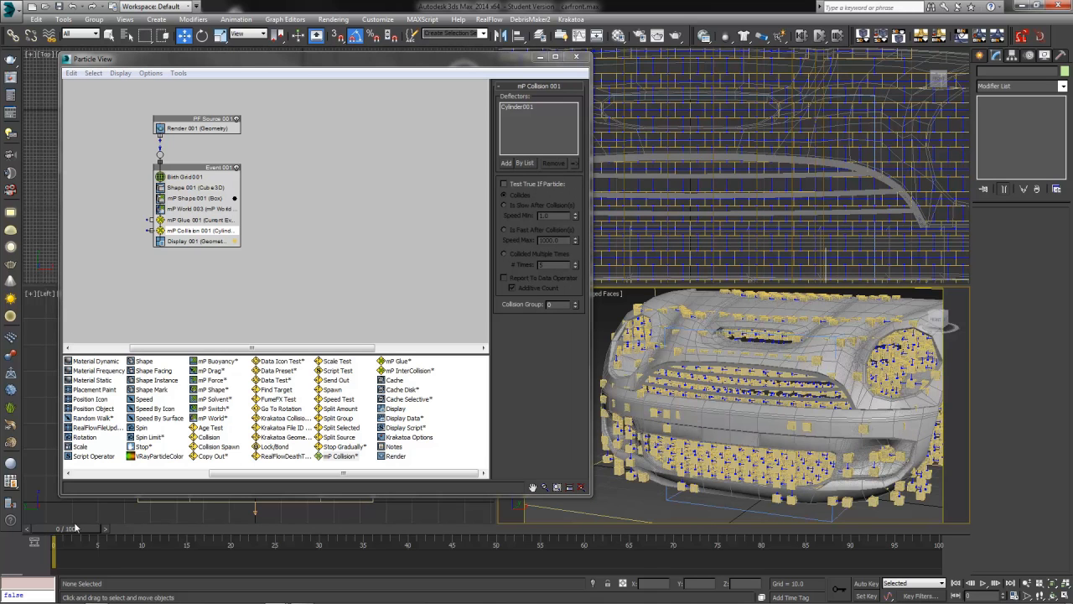
- Scrub the time slider forward to see the glued hood particles hit and bend around the pole
left_click_drag(69, 543, 143, 543)
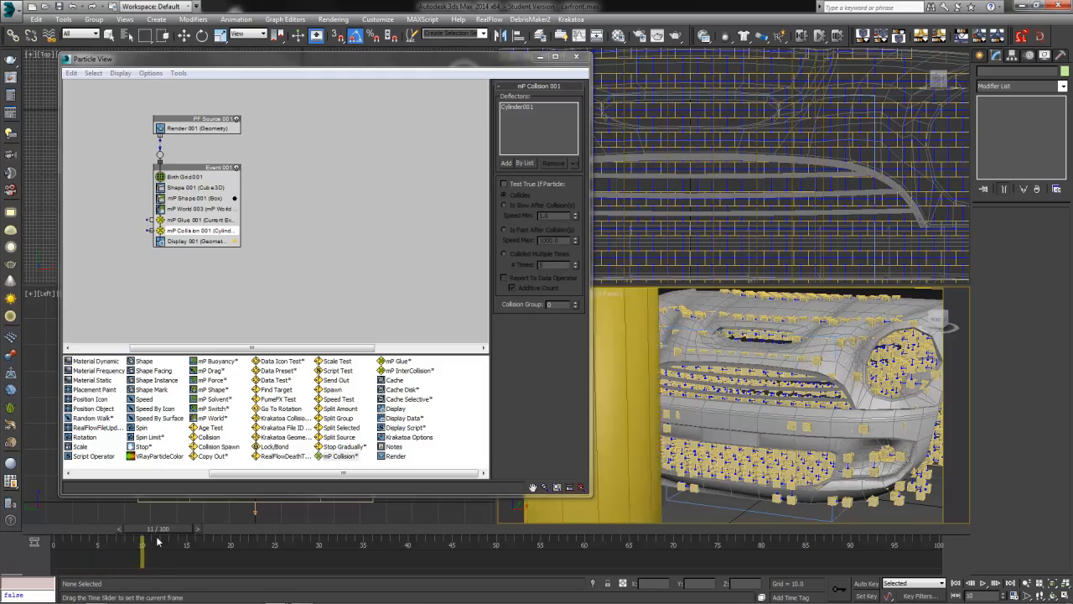
left_click_drag(143, 545, 221, 545)
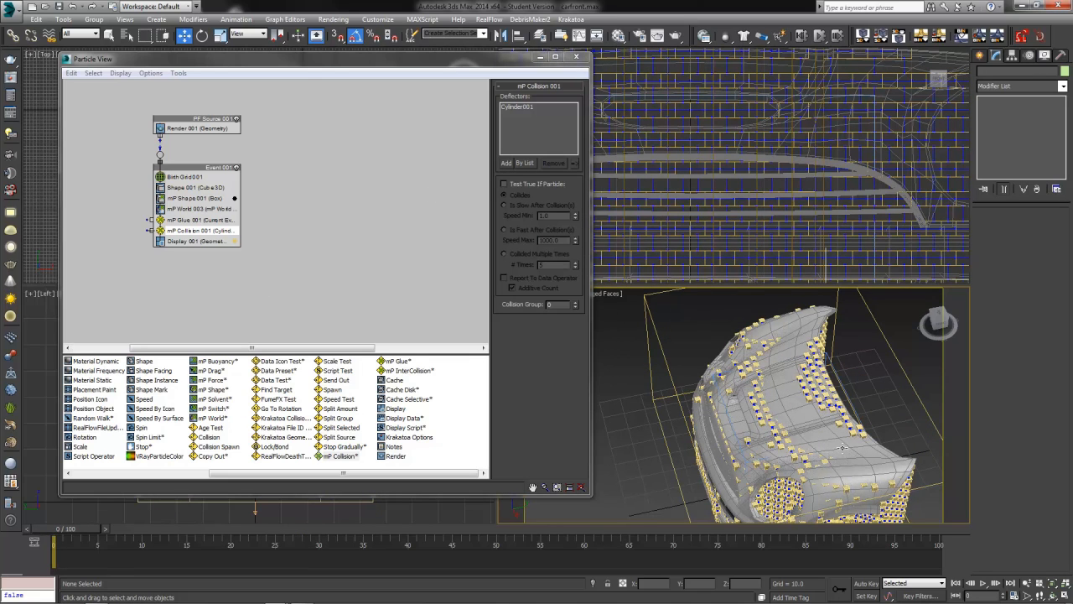
mouse_move(262, 446)
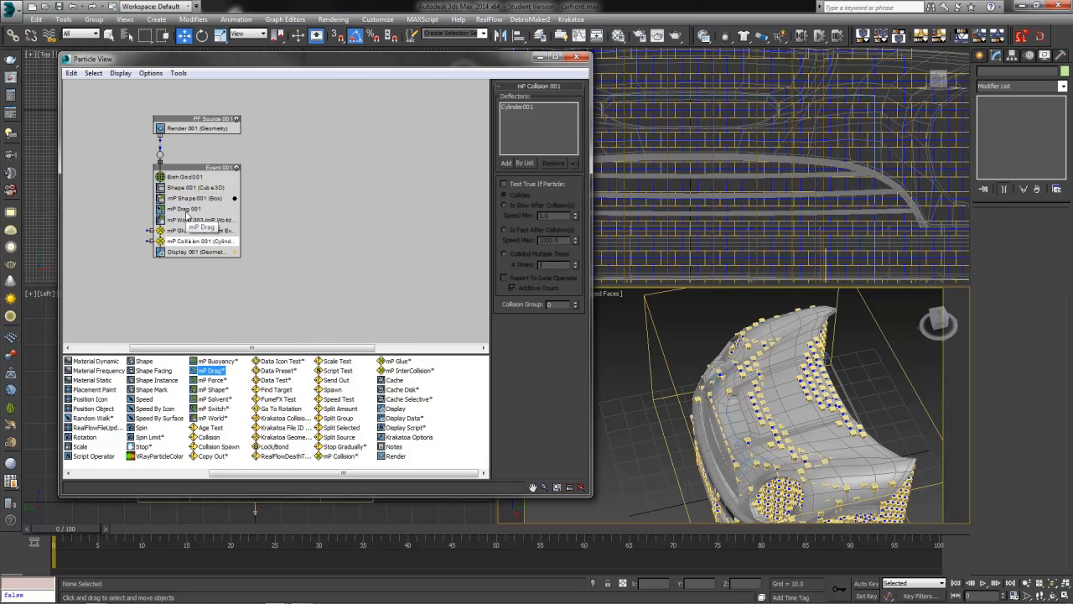
- Set the Linear Damping Factor of the mP Drag operator
left_click(185, 208)
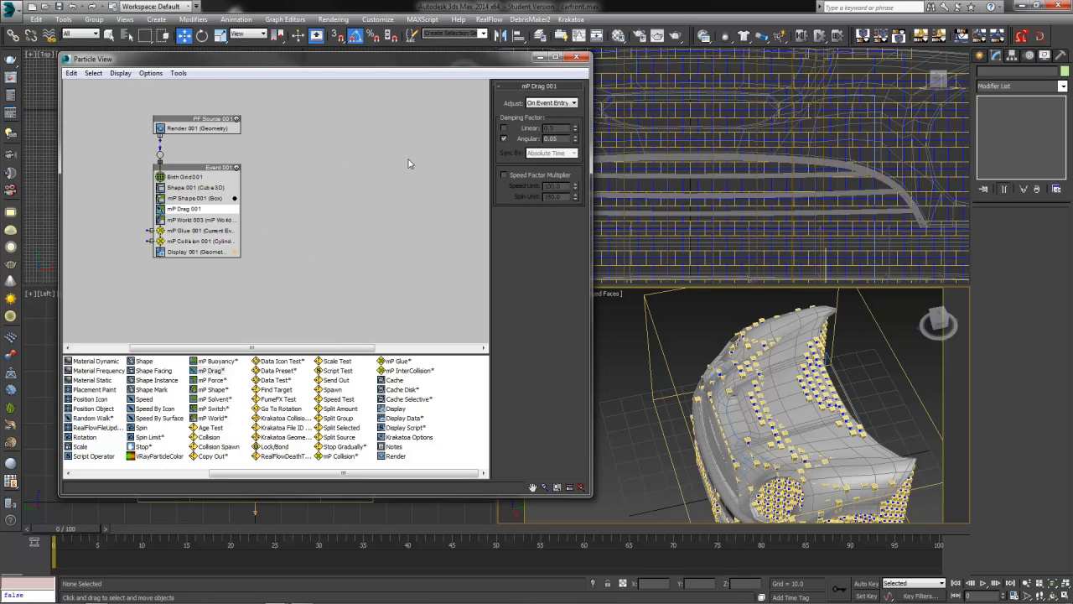
mouse_move(486, 128)
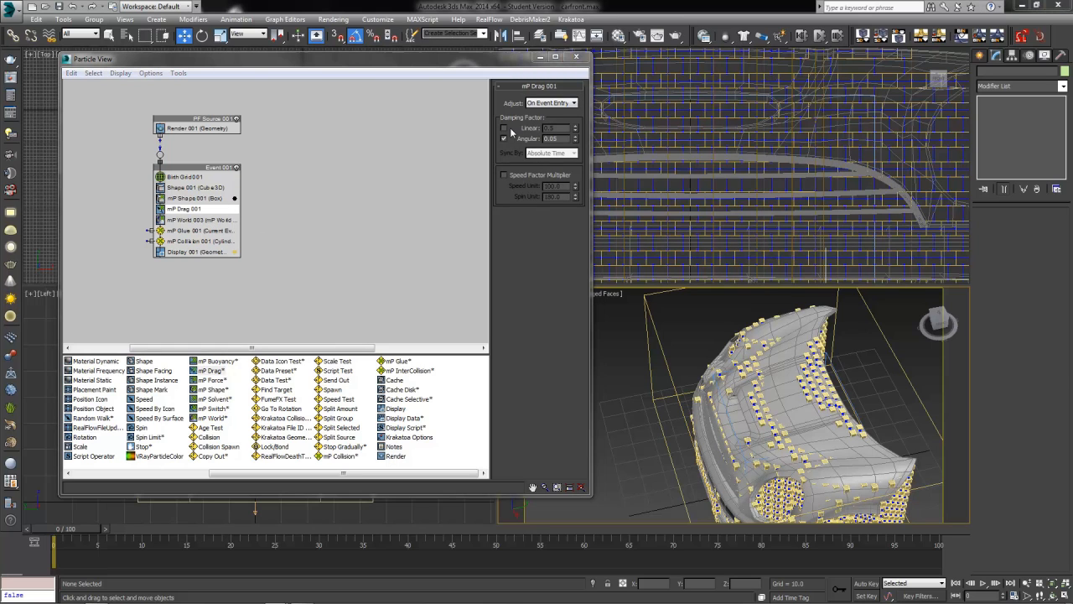
left_click(503, 127)
type("100")
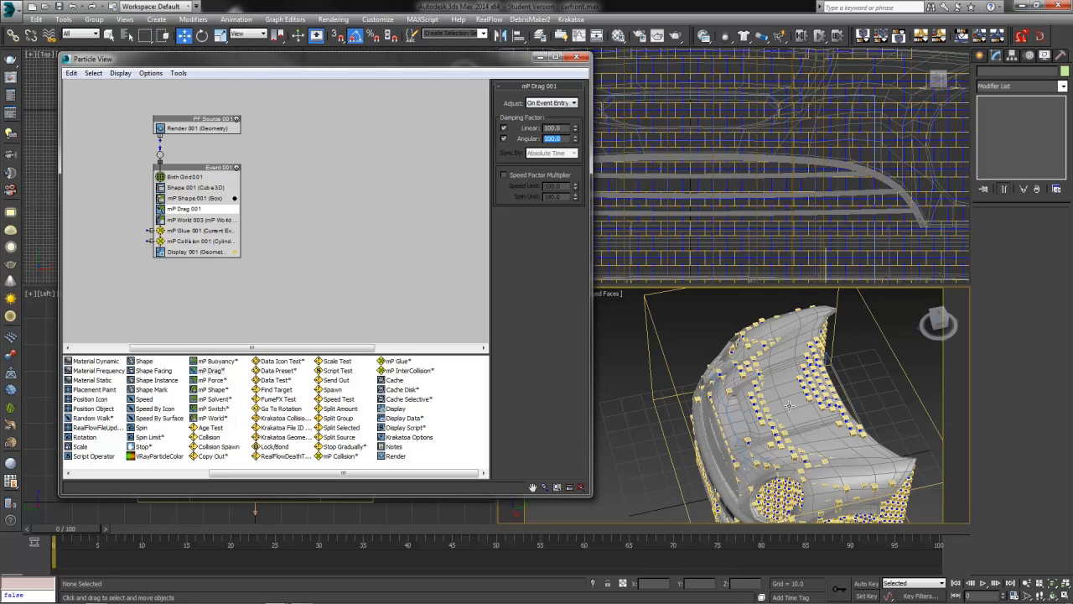
mouse_move(76, 533)
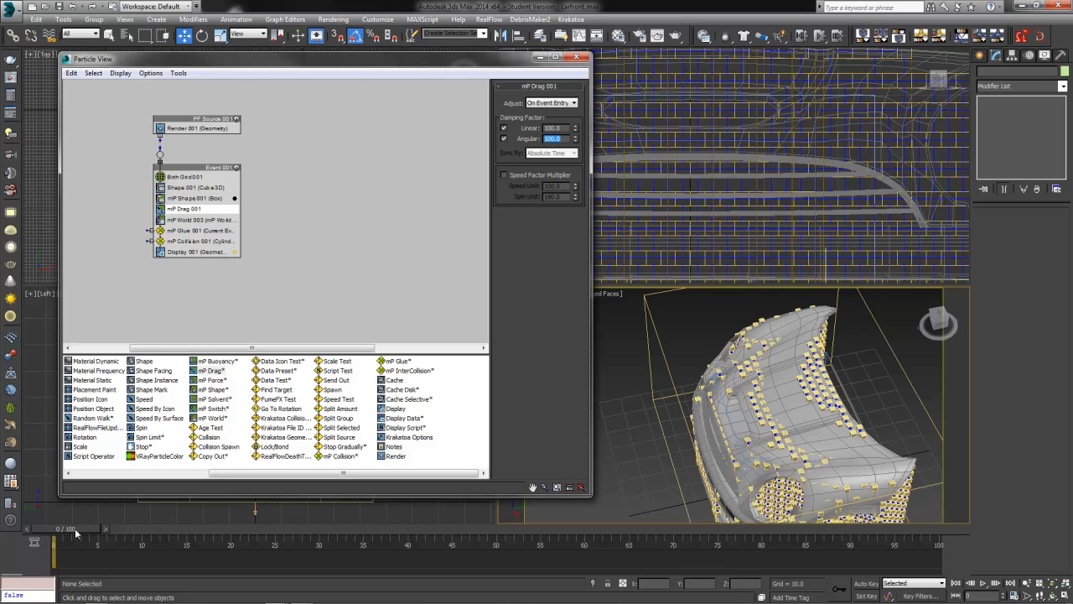
- Scrub the timeline to watch the damped hood crumple against the pole
left_click_drag(75, 528, 198, 528)
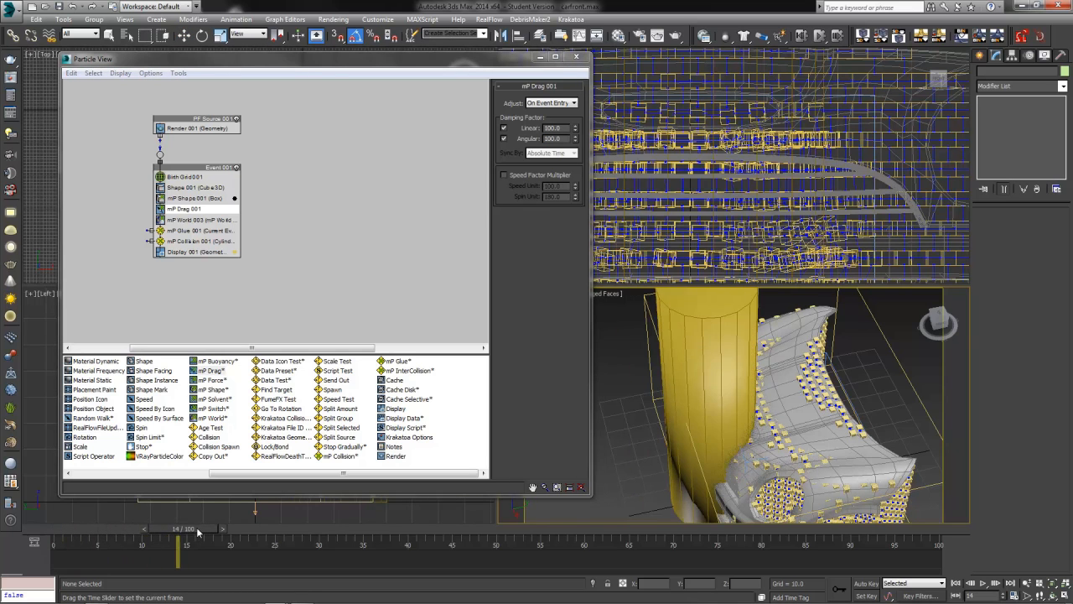
left_click_drag(178, 528, 258, 528)
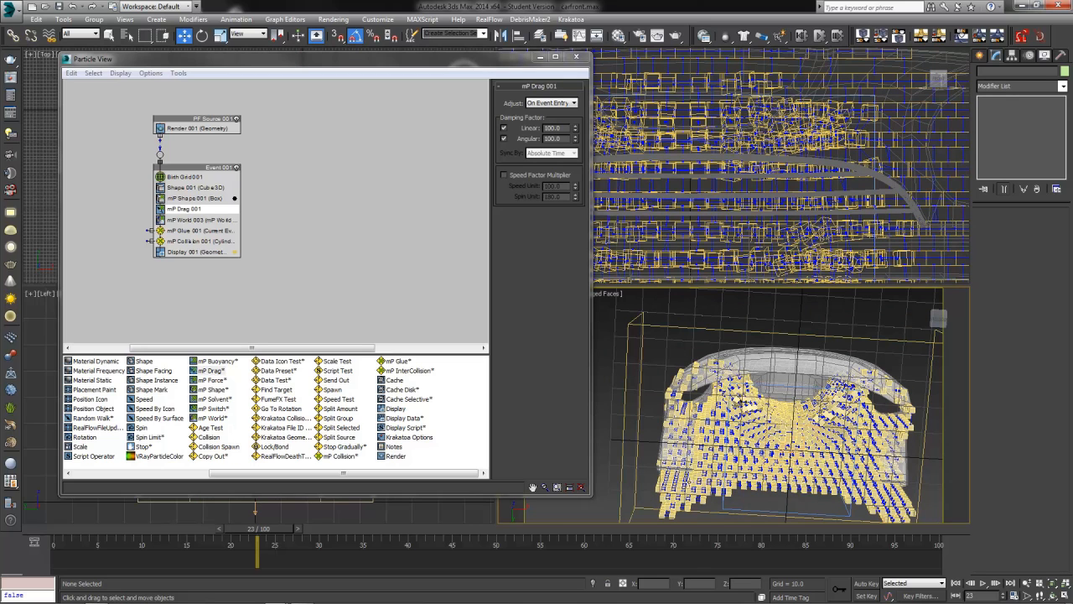
mouse_move(793, 349)
type("50")
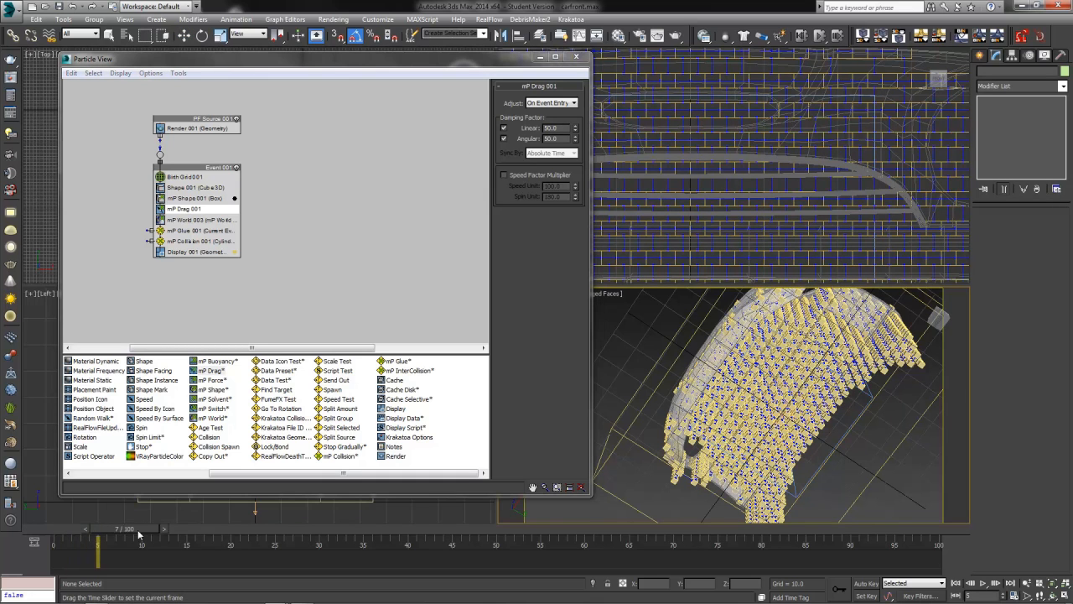
- Review the crumple, lower the drag damping value and return the time slider to the start
left_click_drag(99, 545, 319, 545)
type("40")
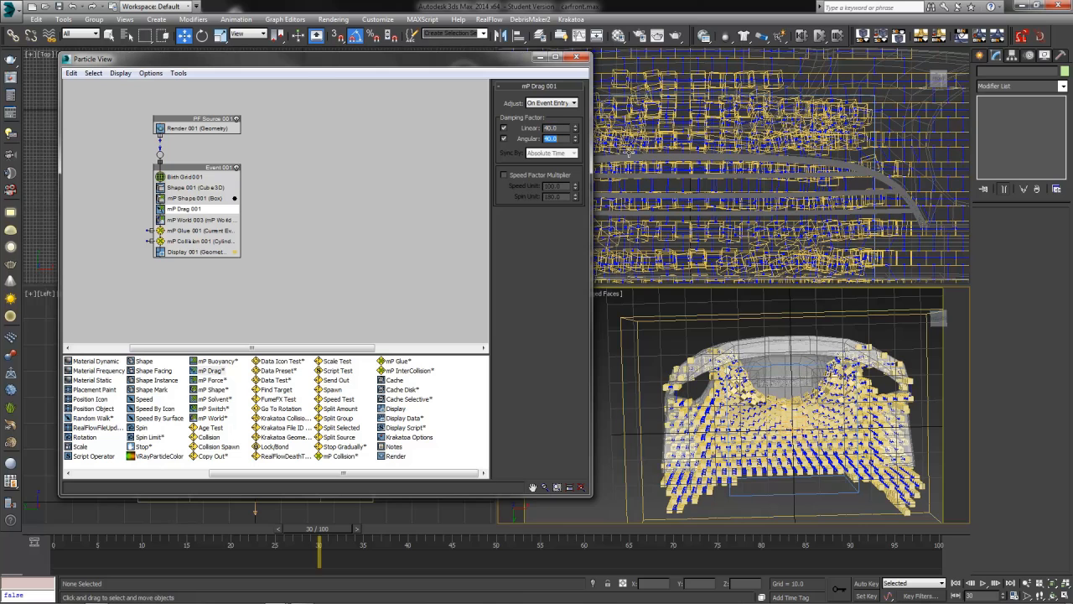
left_click(575, 137)
type("70")
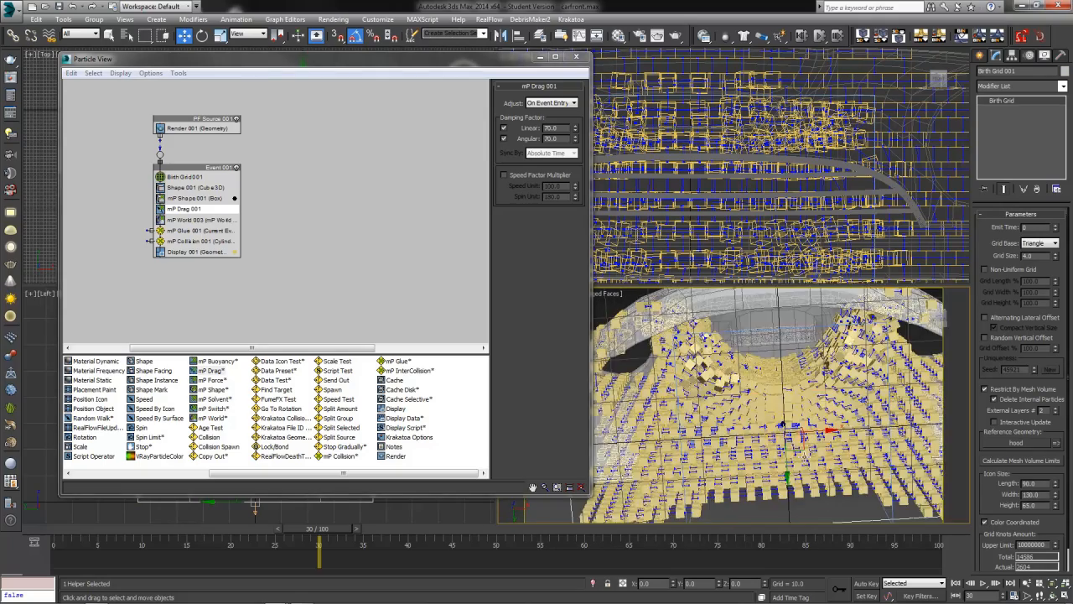
left_click_drag(319, 545, 54, 545)
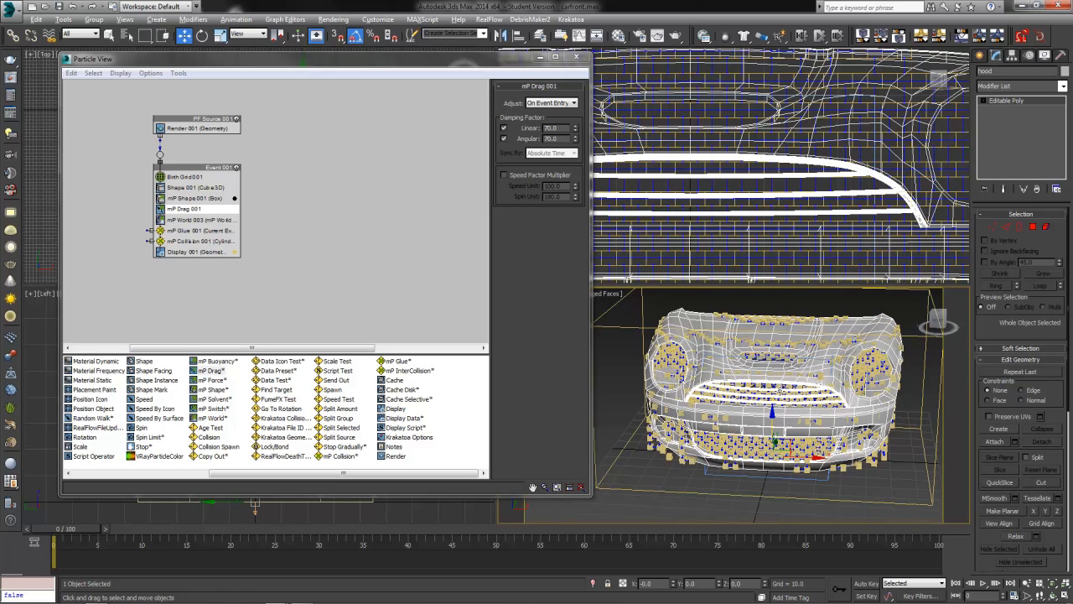
- Close Particle View, leaving the hood Editable Poly selected in the four viewports
left_click(576, 57)
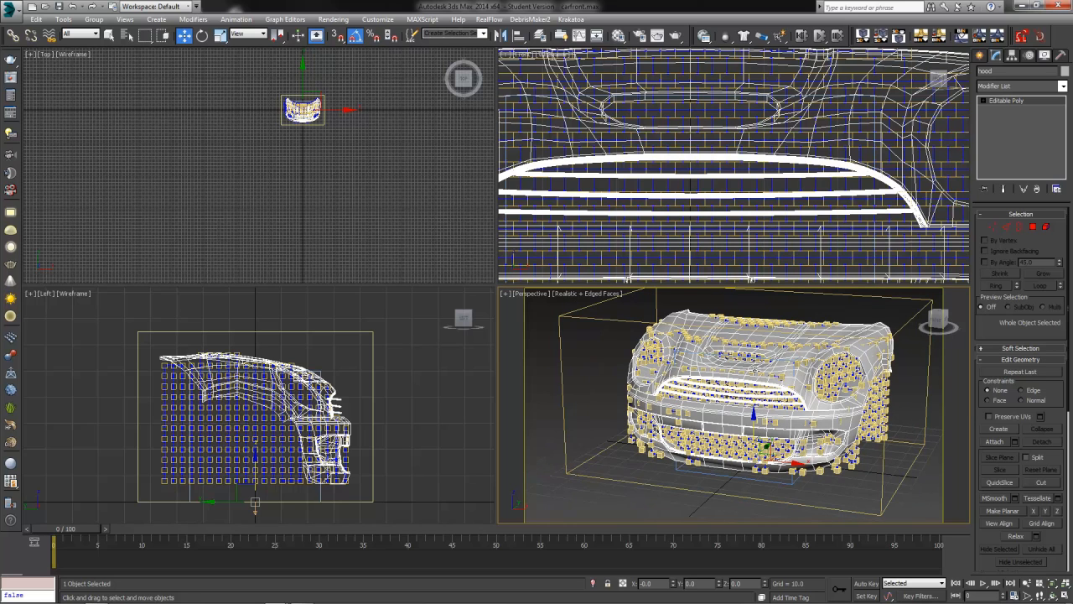
mouse_move(753, 372)
type("_emitt")
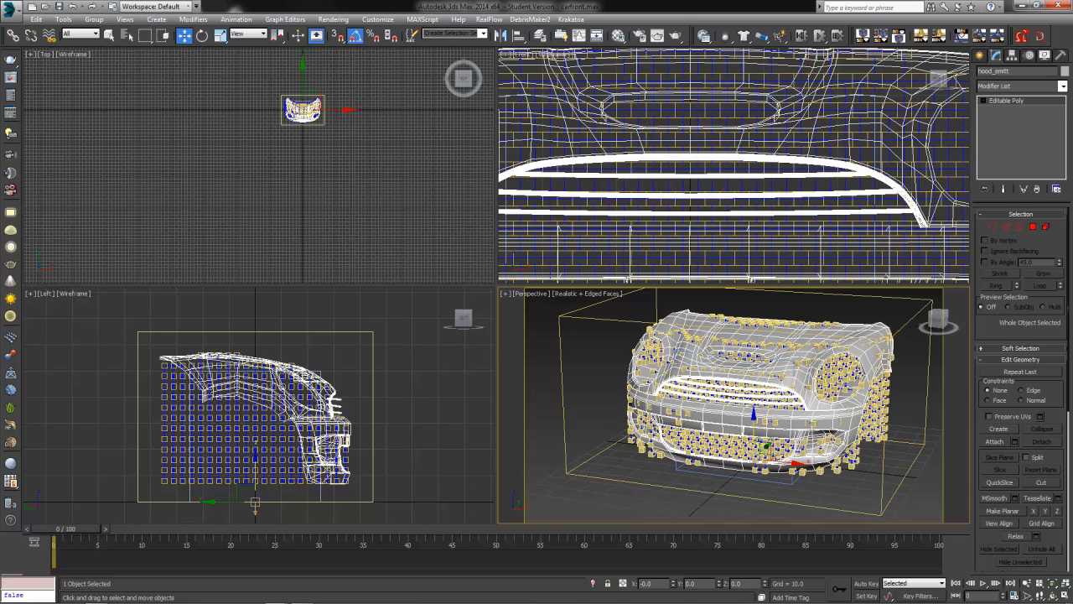
mouse_move(718, 413)
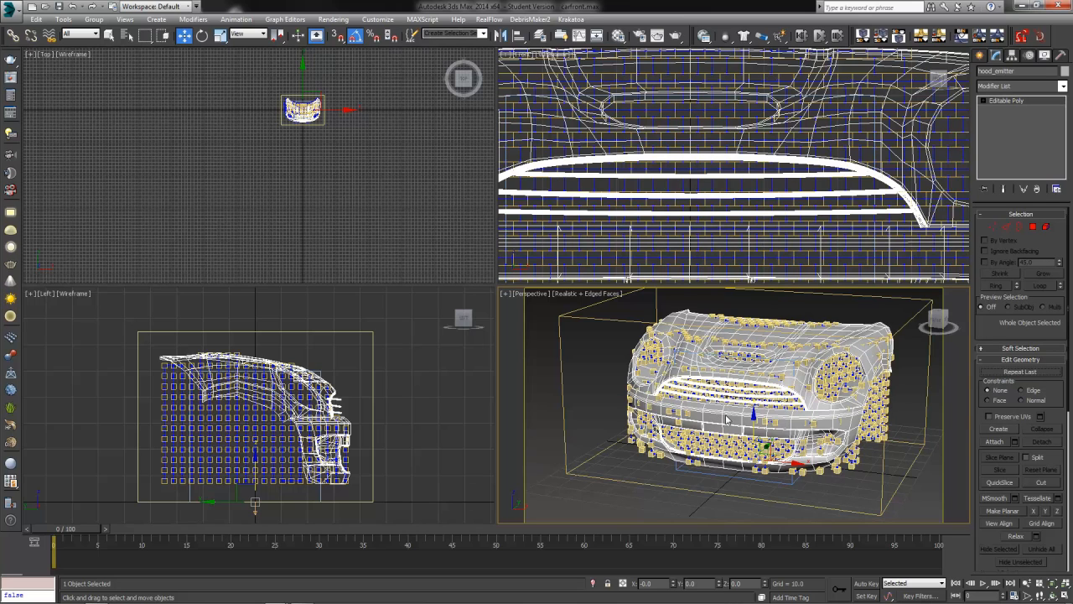
- Clone the hood mesh as a Copy named hood_skin
right_click(725, 419)
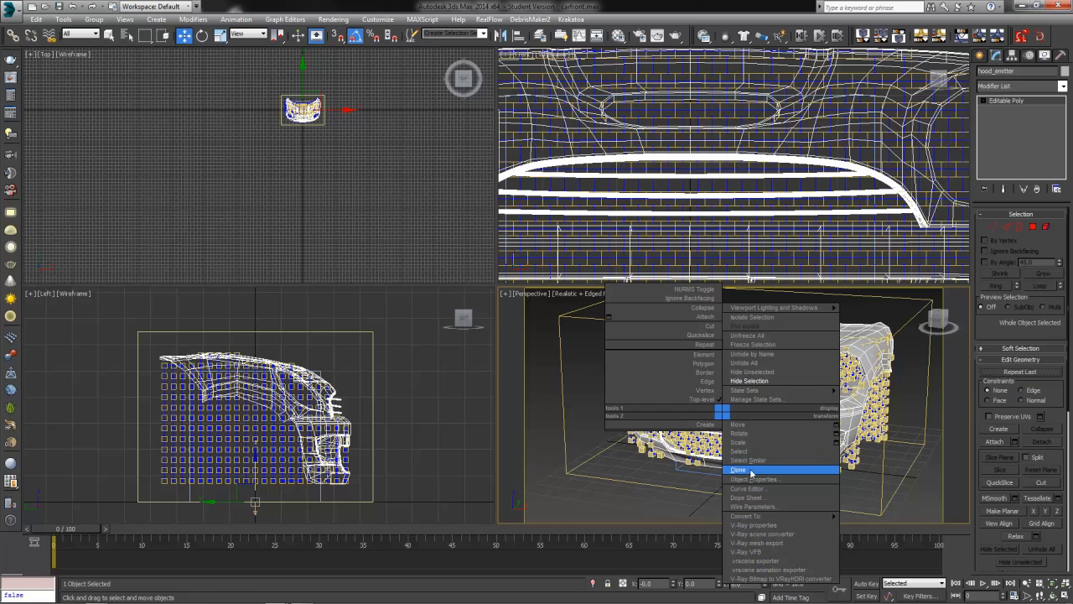
left_click(738, 470)
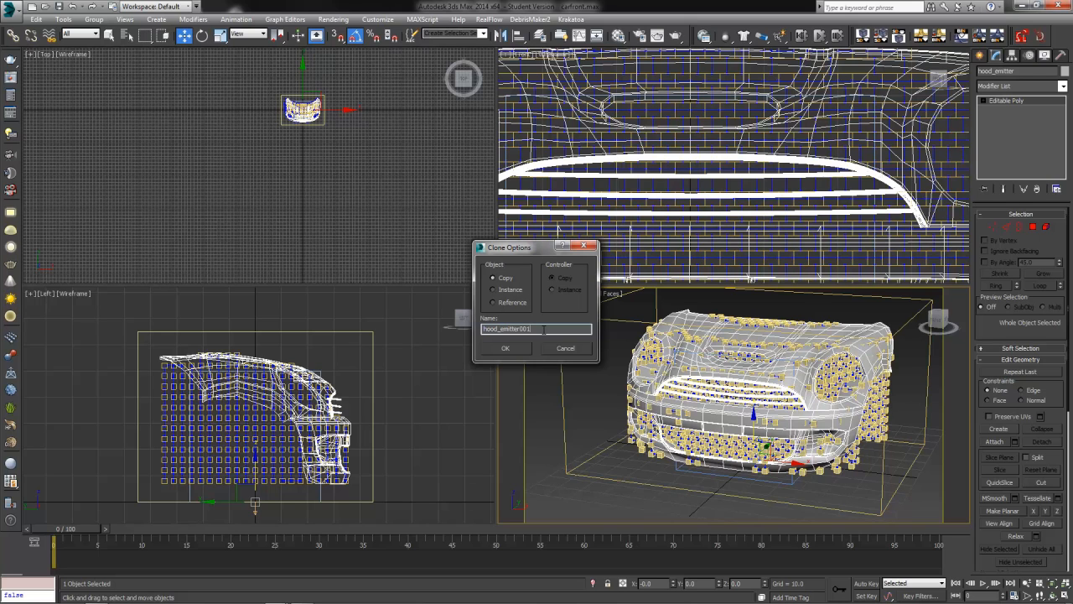
double_click(506, 327)
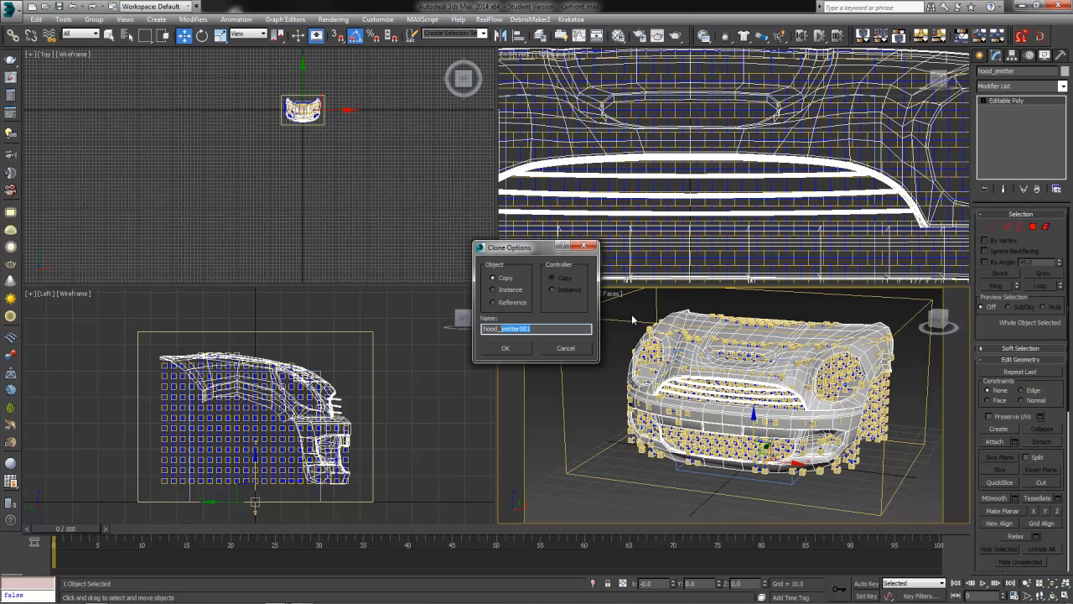
type("hood_skin")
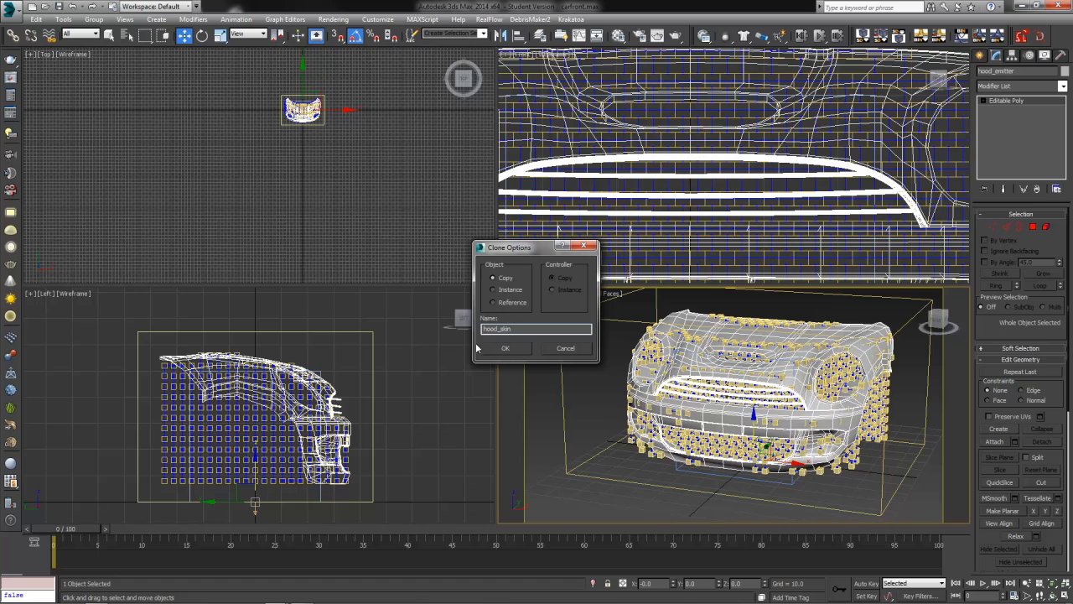
left_click(506, 347)
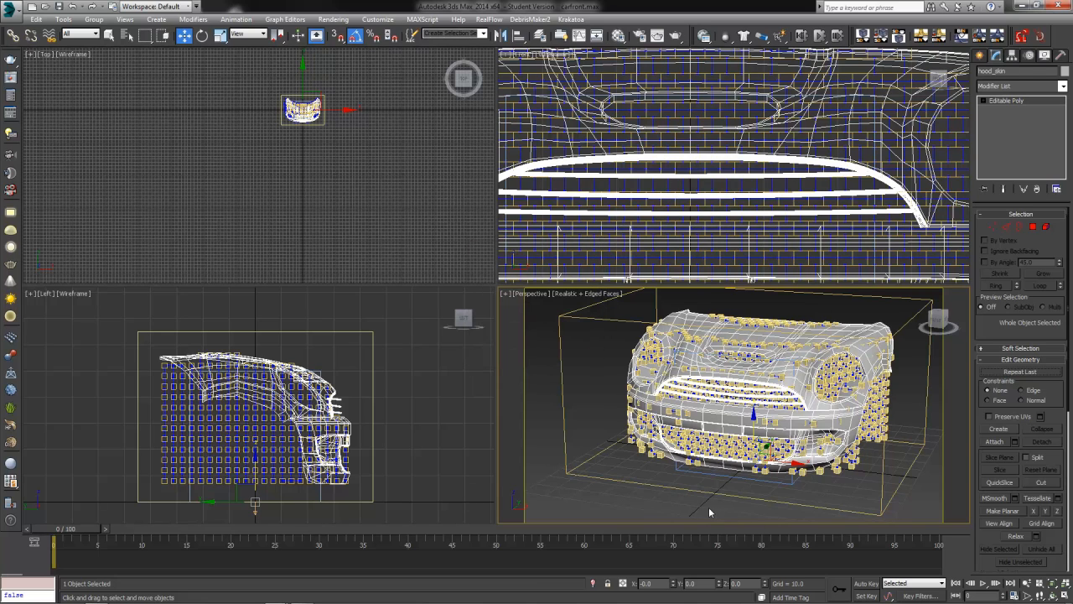
mouse_move(715, 509)
type("emitter")
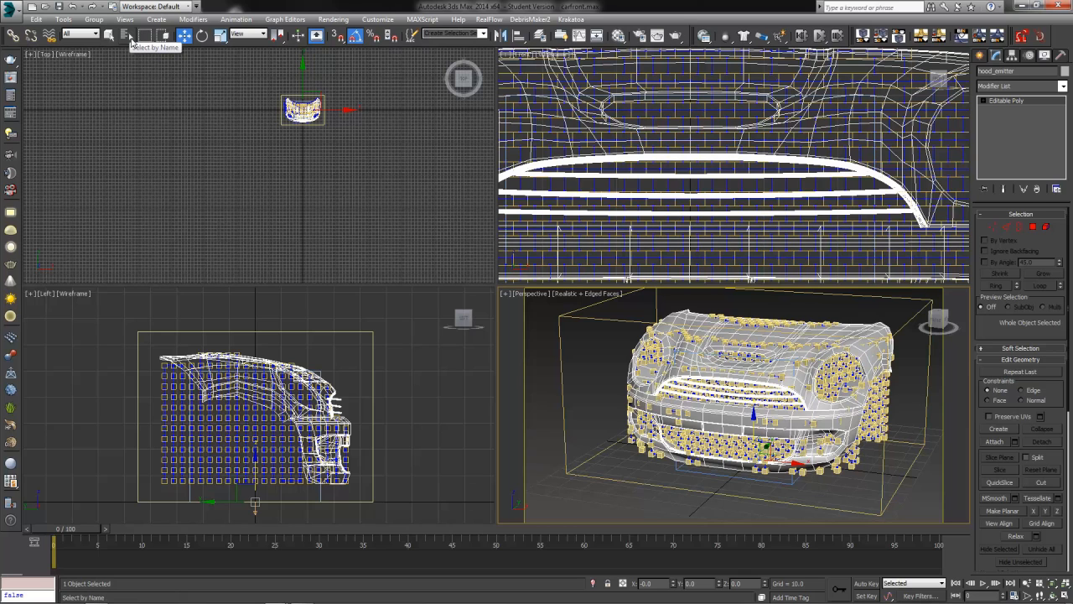
left_click(131, 34)
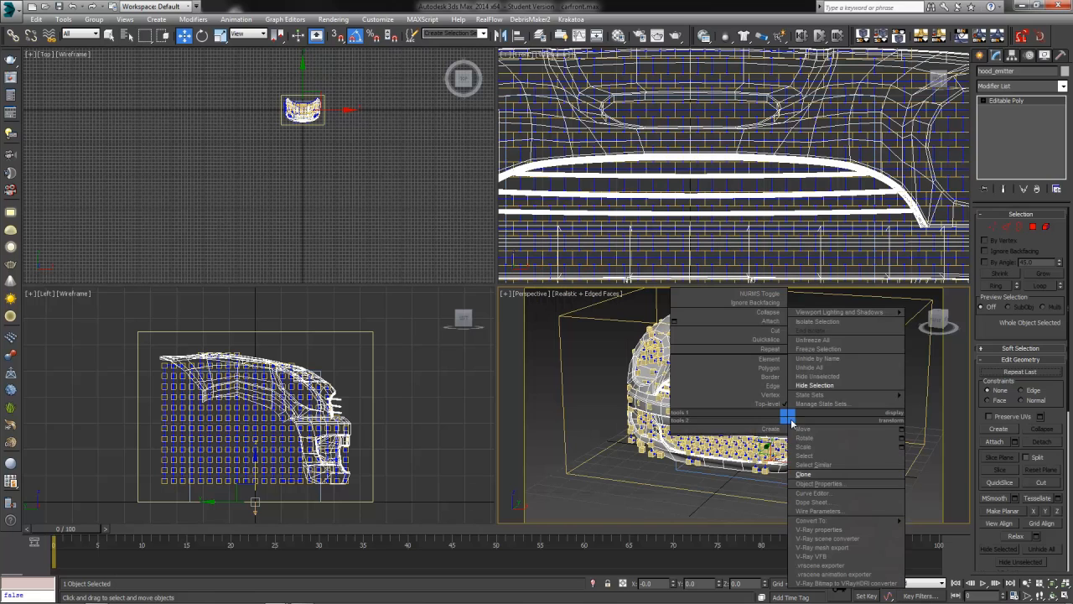
mouse_move(835, 386)
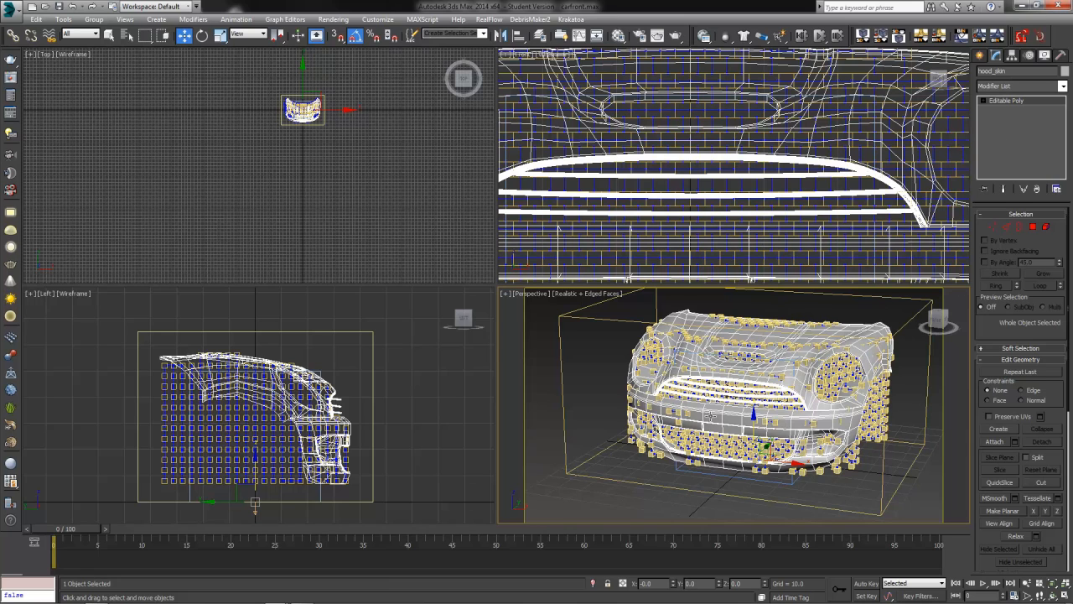
- Add a Particle Skinner modifier to the hood_skin copy from the Modifier List
left_click(1019, 85)
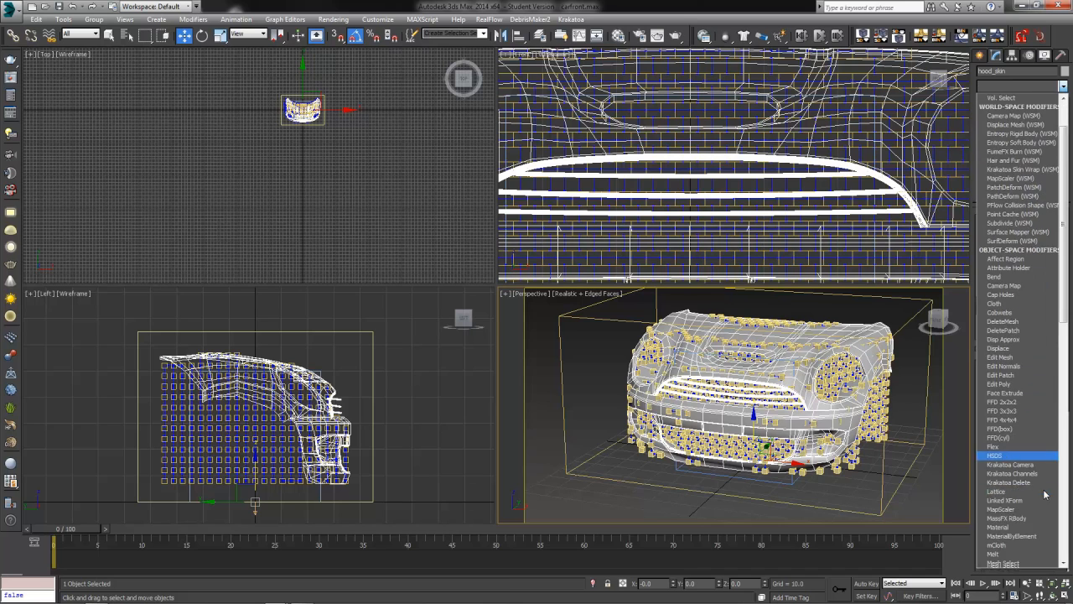
scroll("down", 3)
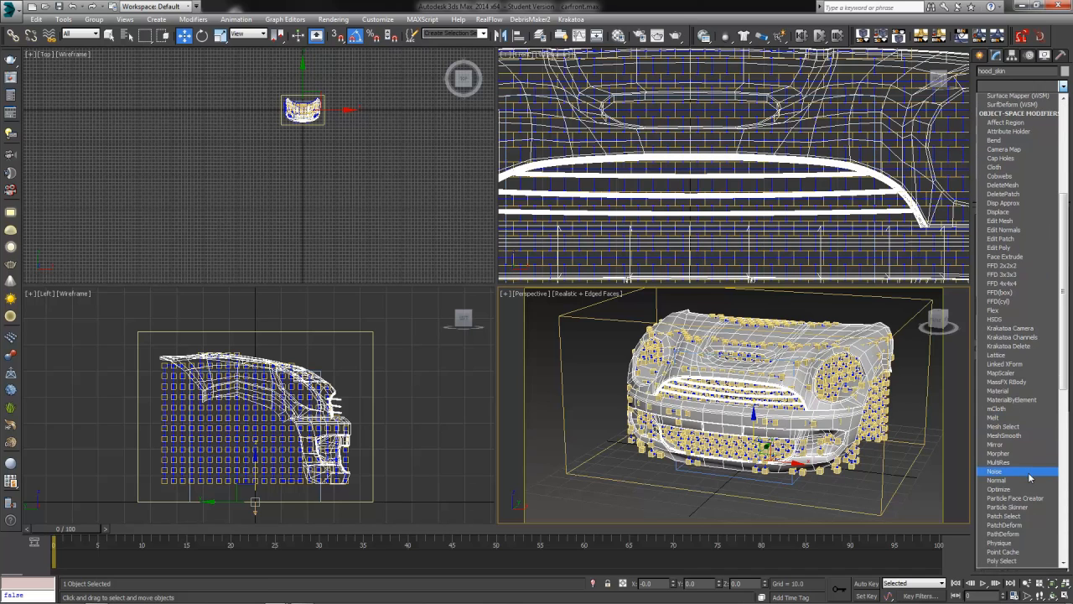
scroll("down", 3)
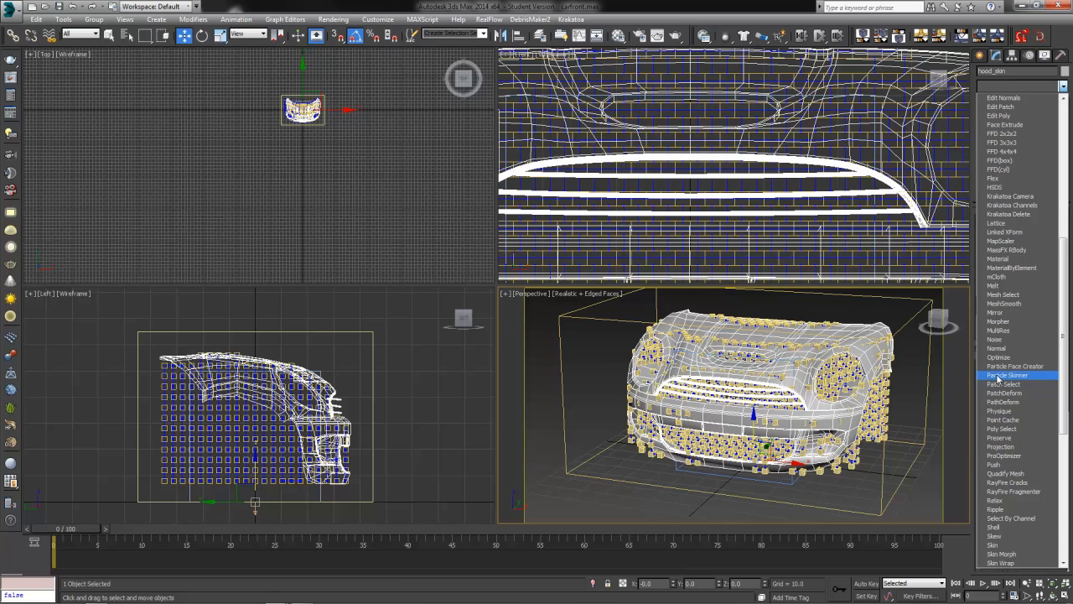
left_click(1006, 376)
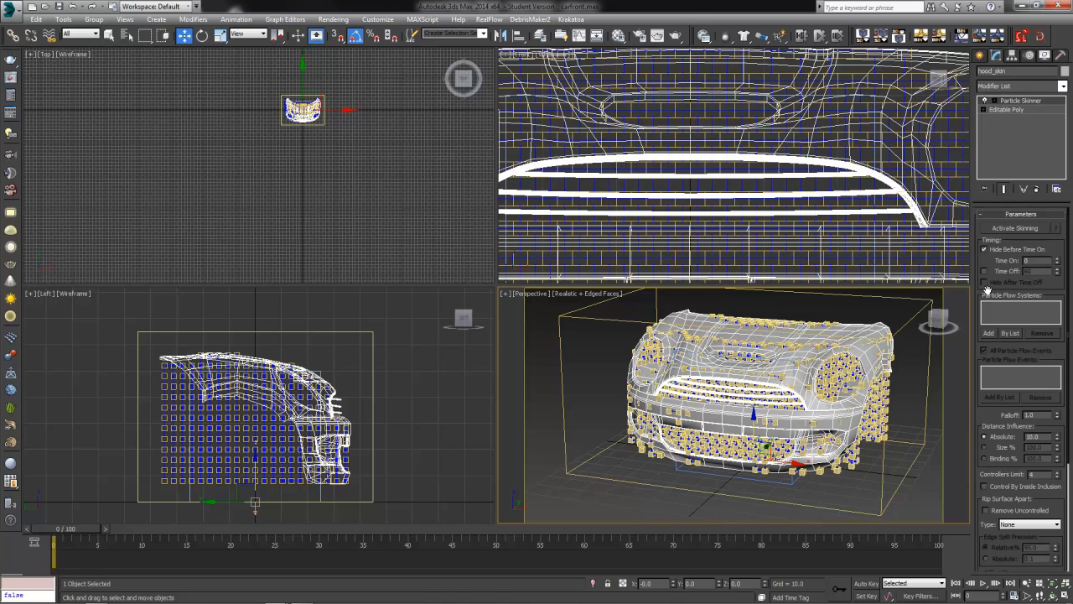
mouse_move(970, 313)
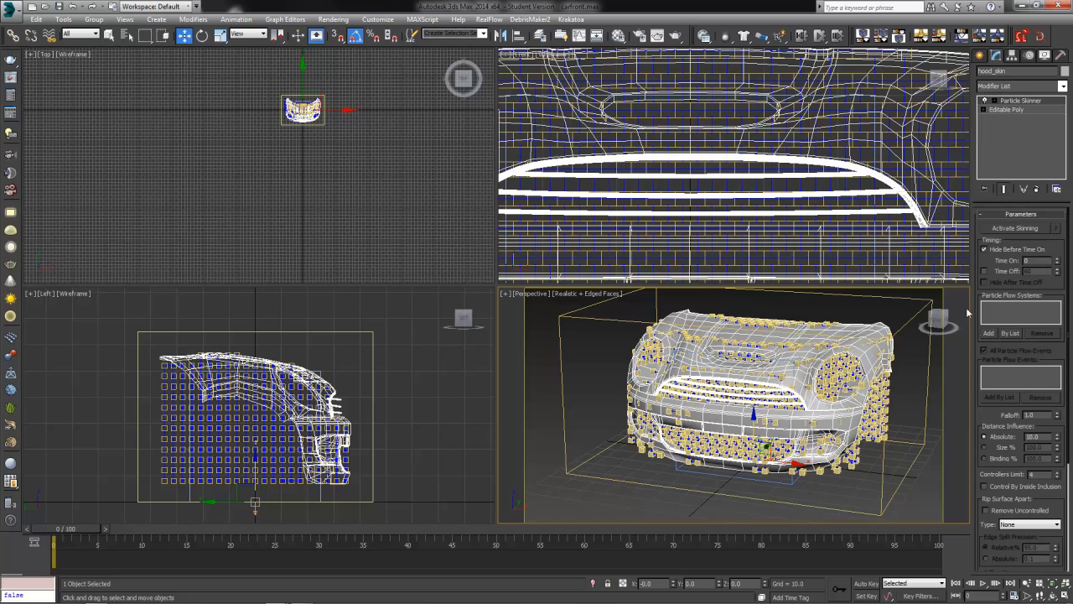
- Add PF Source 001 as the modifier's particle flow system
left_click(1009, 332)
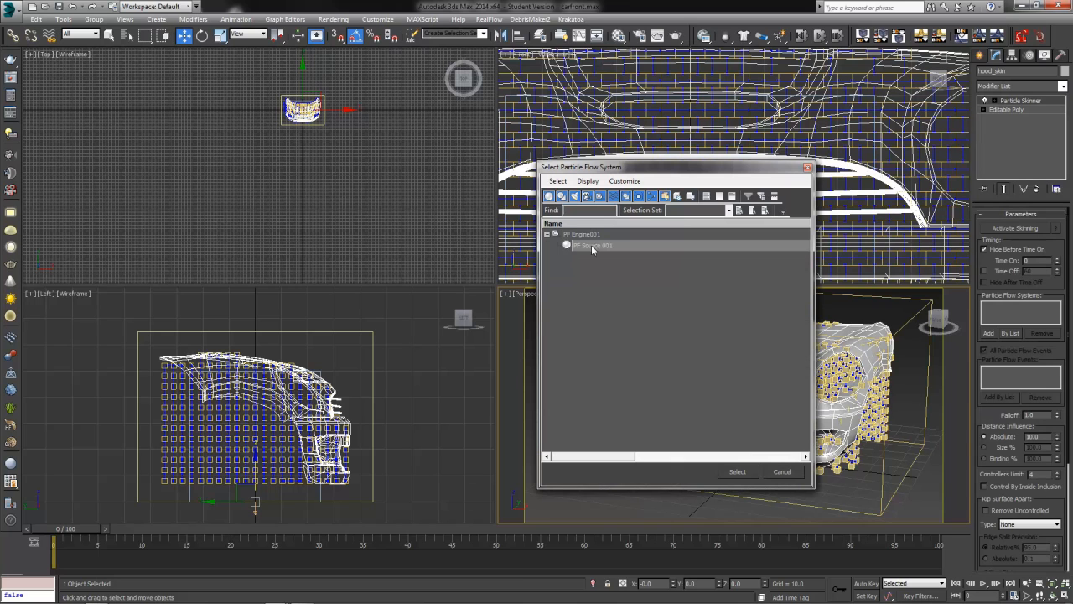
left_click(547, 235)
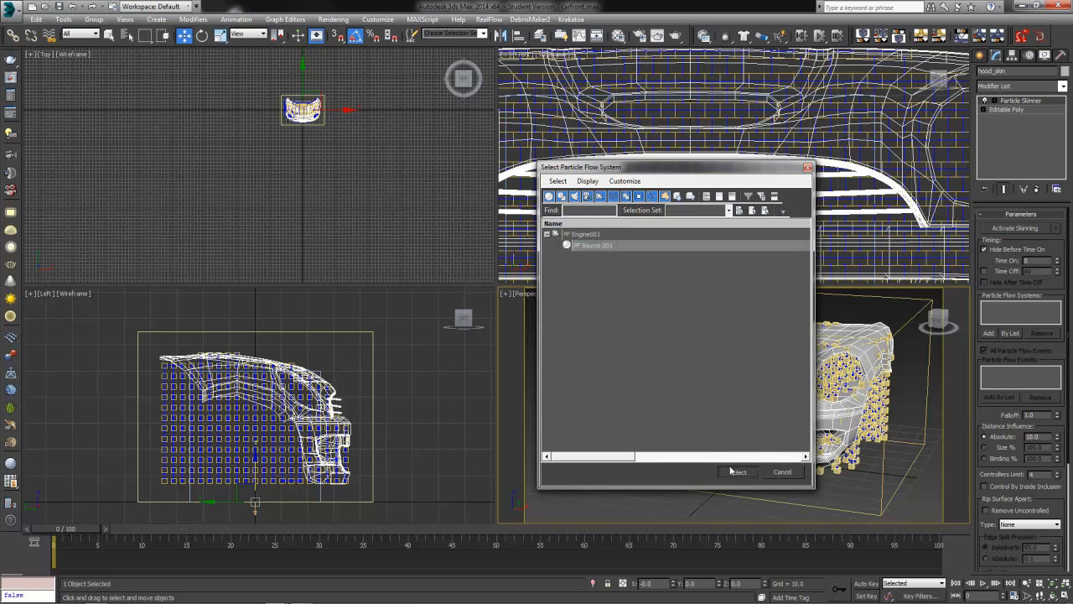
left_click(738, 472)
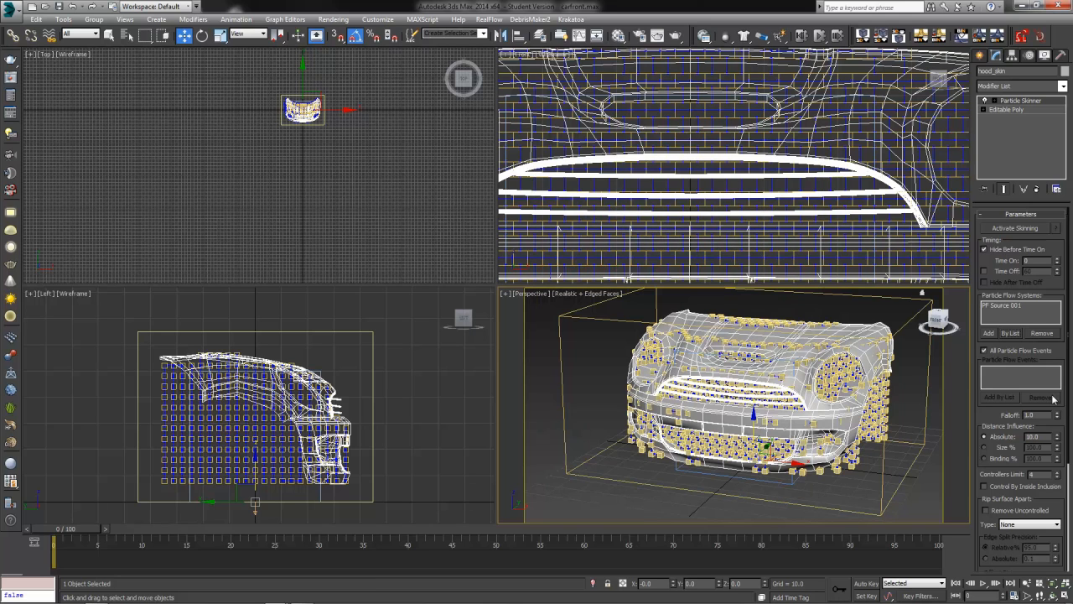
scroll("down", 3)
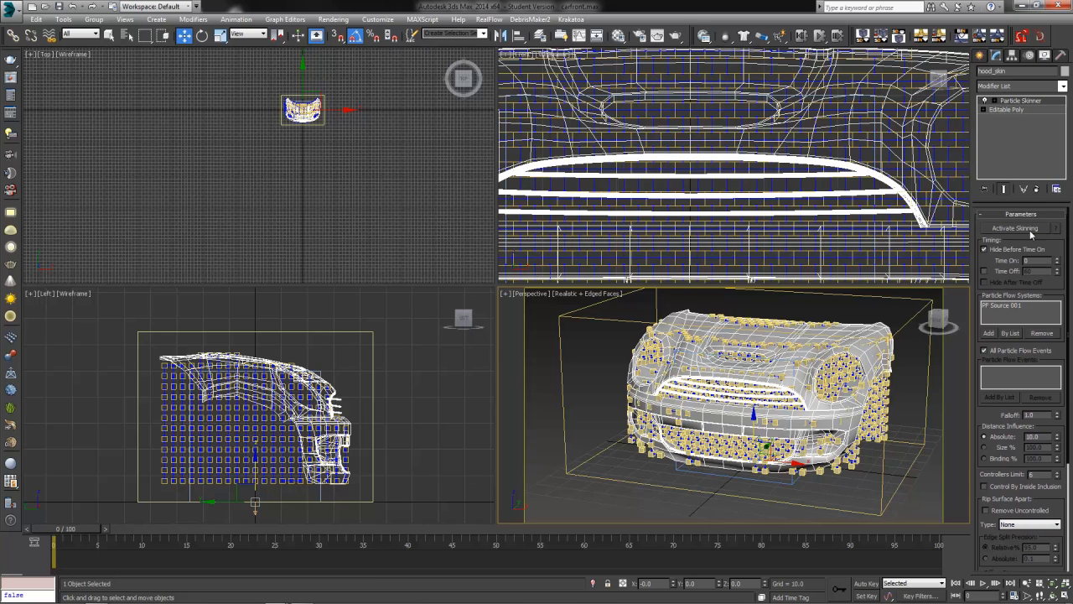
- Activate skinning and scrub the crash so the hood crumples with the particles
left_click(1015, 228)
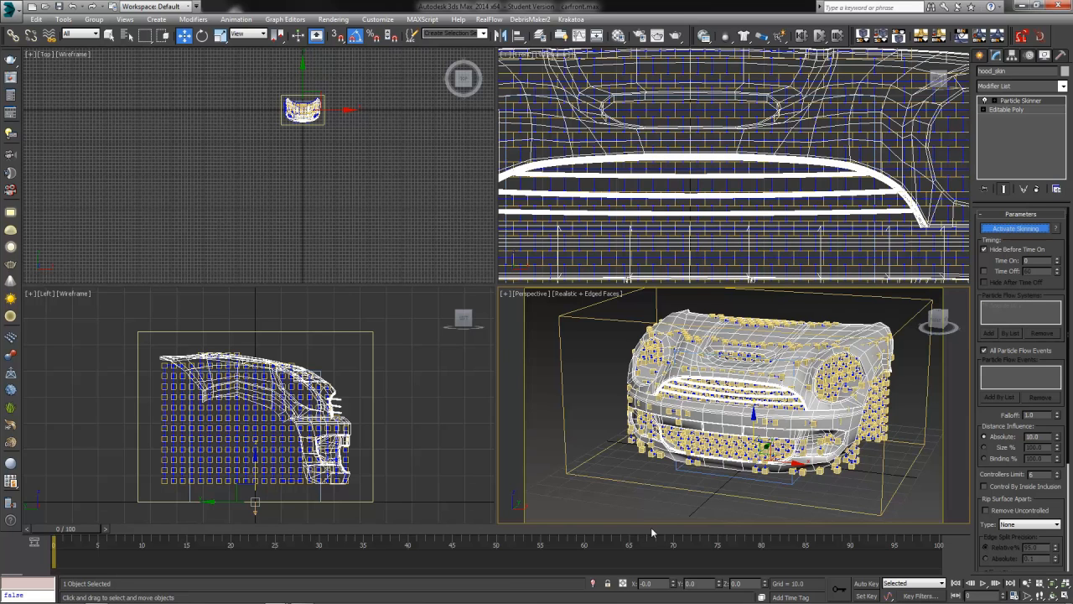
mouse_move(708, 375)
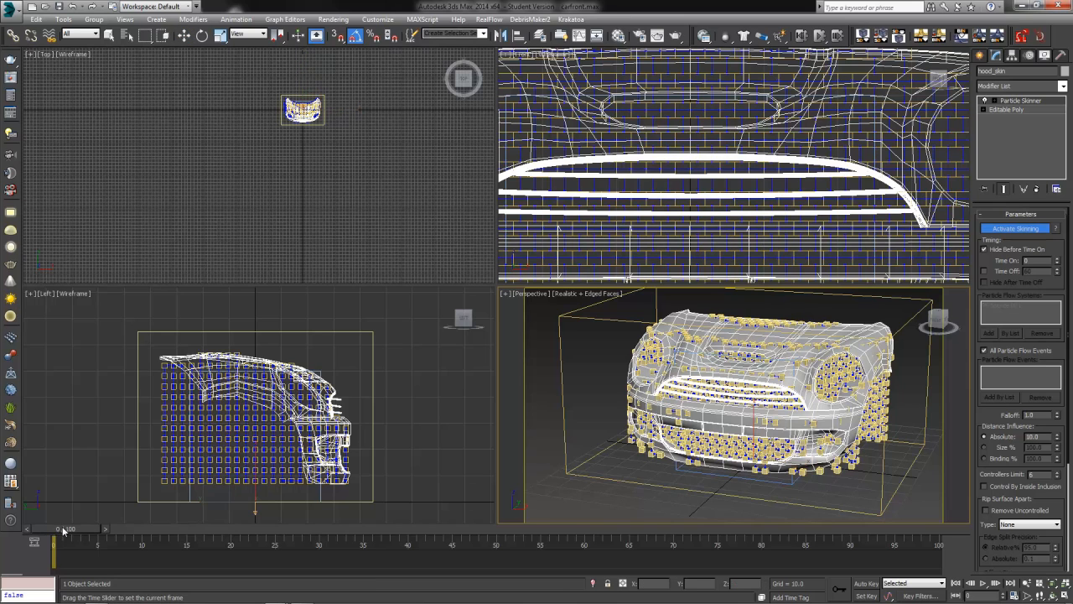
left_click_drag(54, 545, 143, 545)
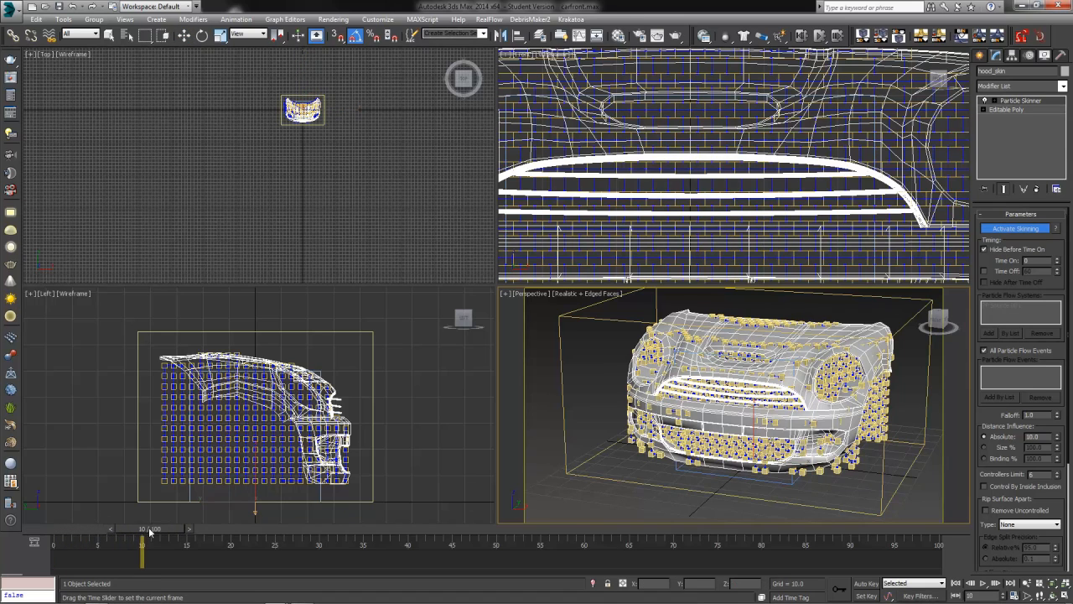
left_click_drag(142, 545, 222, 545)
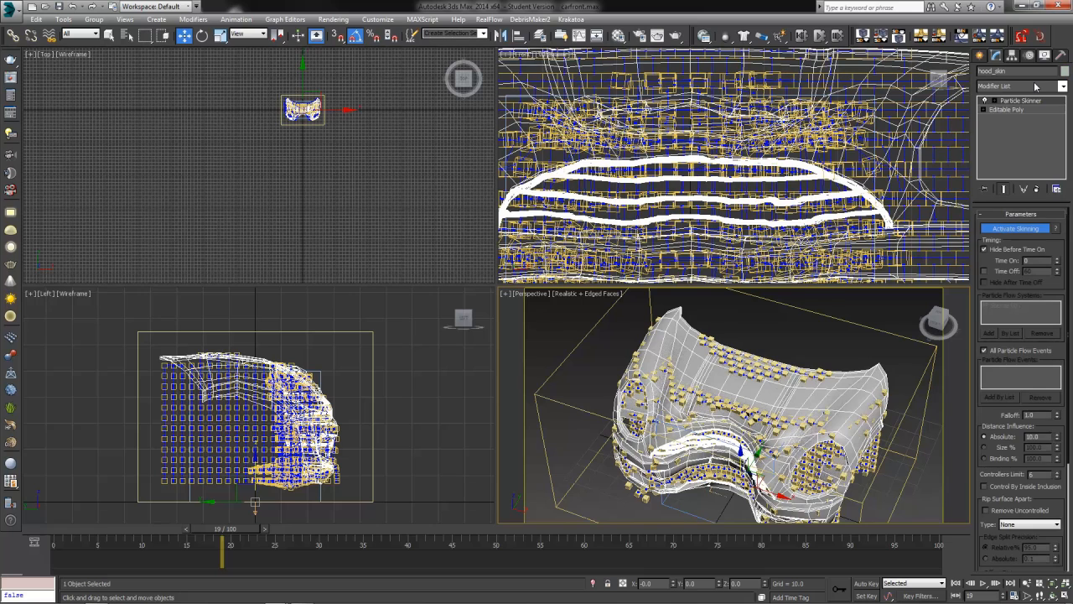
- Dismiss the Modifier List unchanged and orbit around the crumpled hood
left_click(1016, 87)
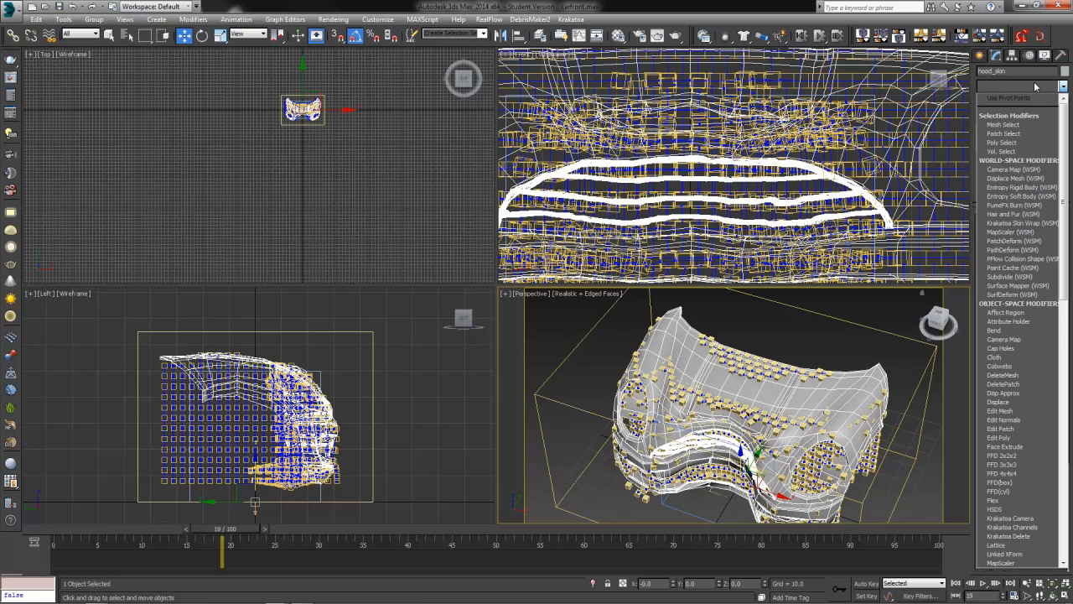
left_click(1023, 97)
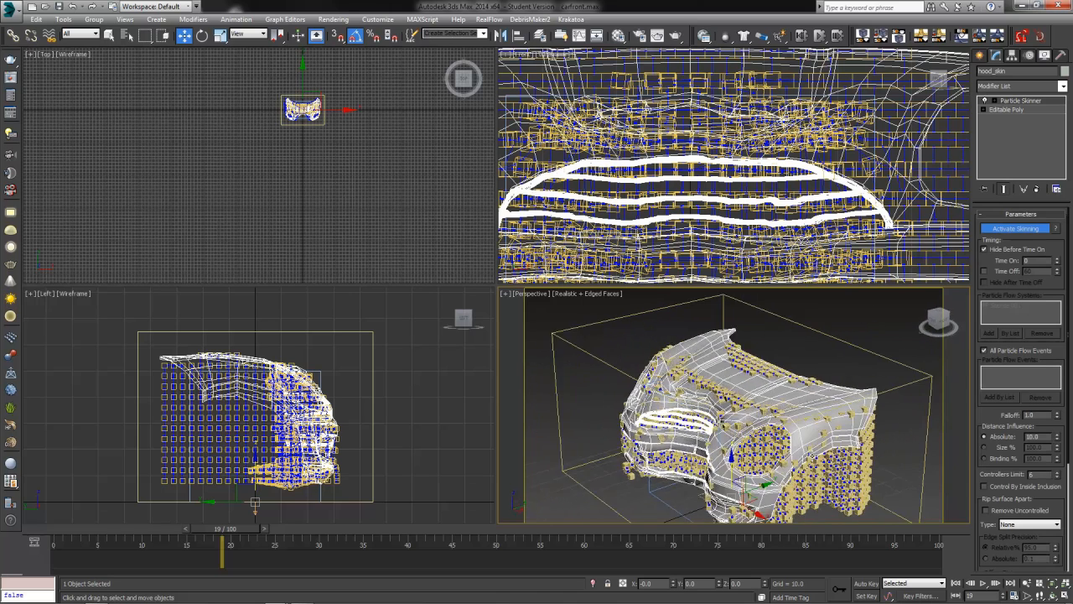
left_click_drag(712, 403, 556, 483)
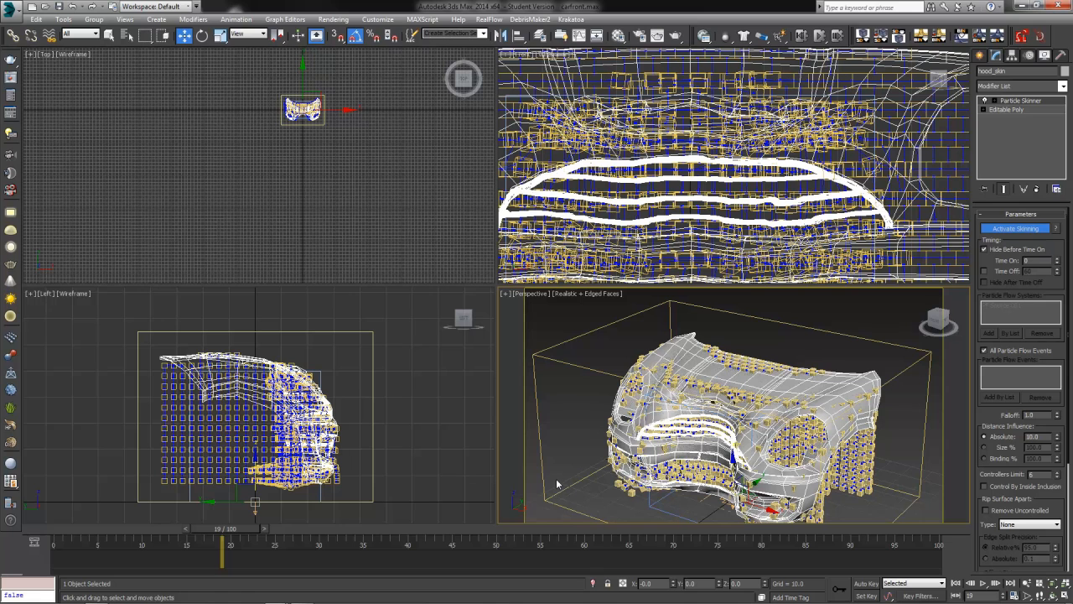